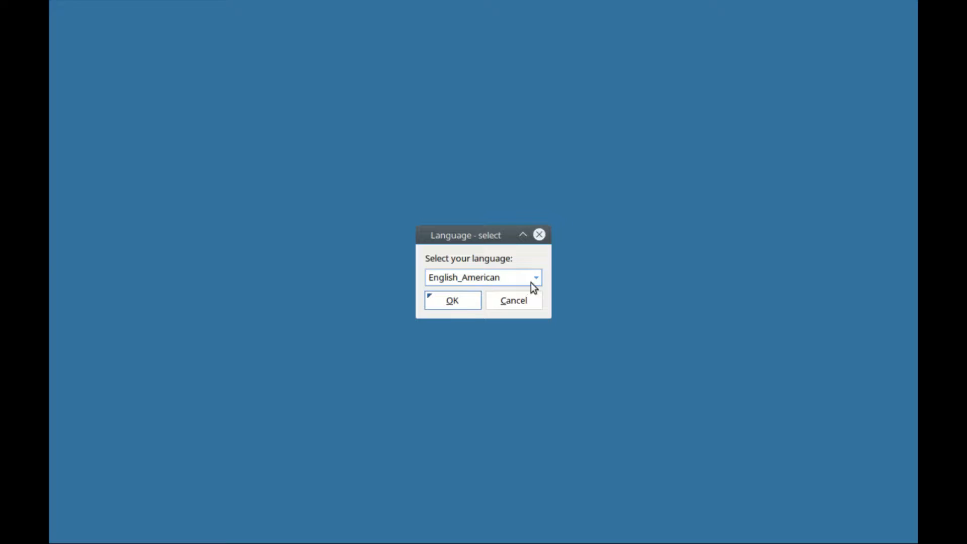
Confirm English_American in the language selection dialog and let the desktop load.
{"action": "left_click", "coordinate": [452, 300]}
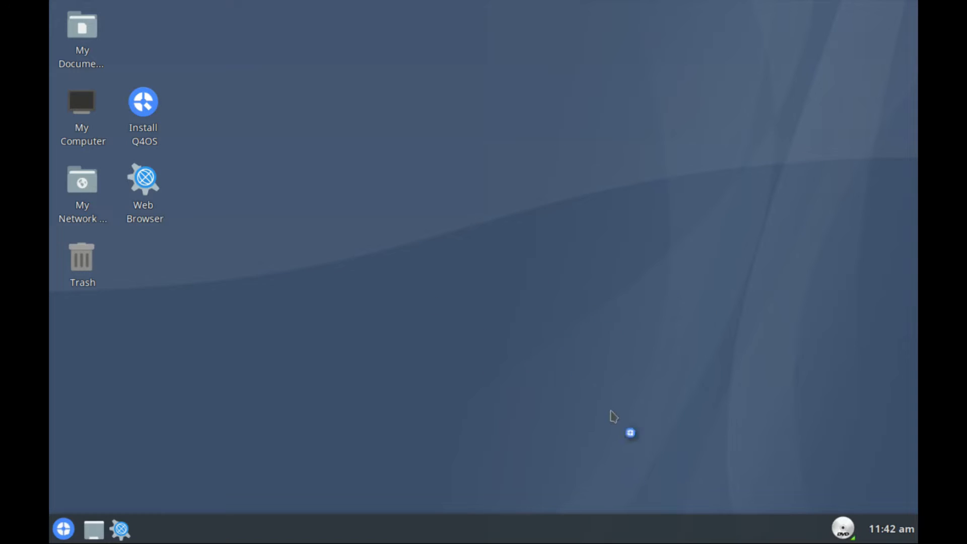
{"action": "mouse_move", "coordinate": [441, 384]}
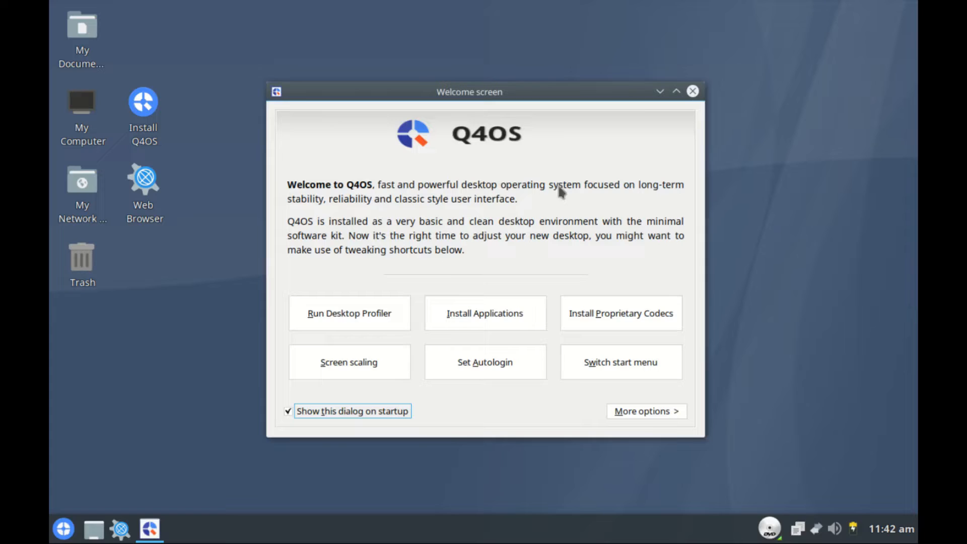
{"action": "mouse_move", "coordinate": [433, 291]}
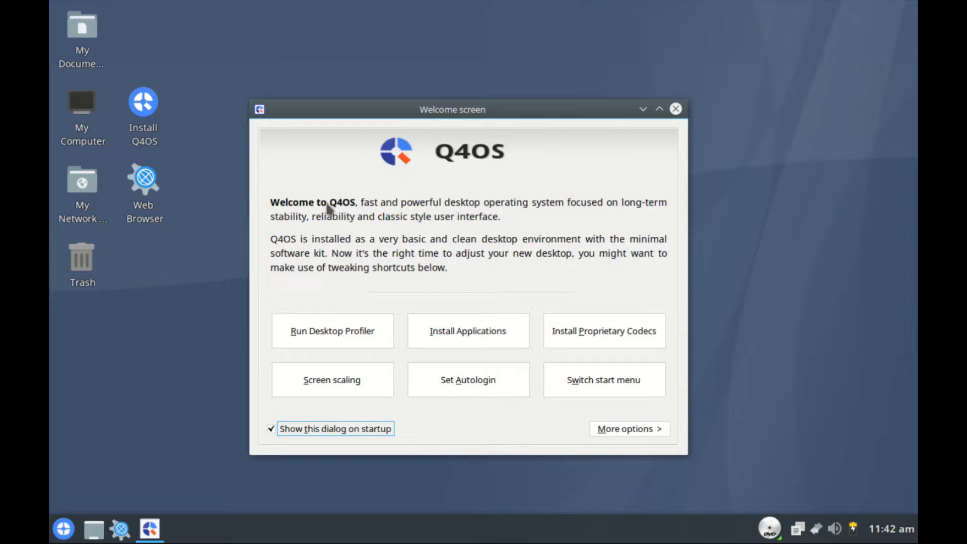
{"action": "mouse_move", "coordinate": [389, 216]}
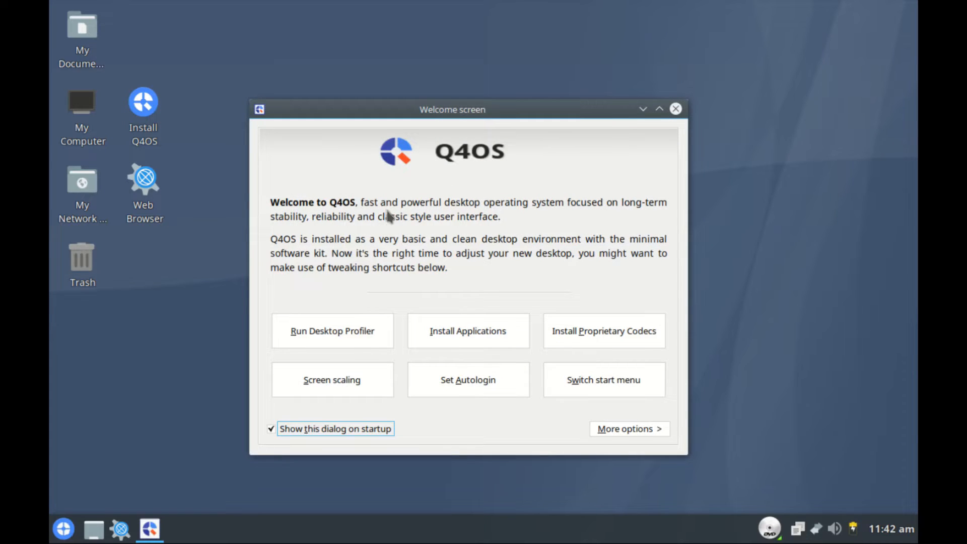
{"action": "mouse_move", "coordinate": [507, 212]}
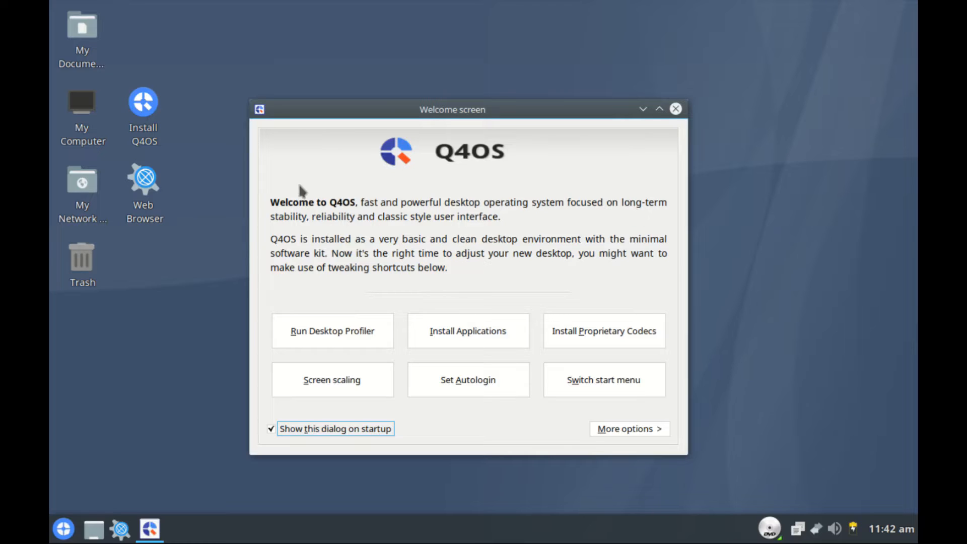
{"action": "mouse_move", "coordinate": [439, 230]}
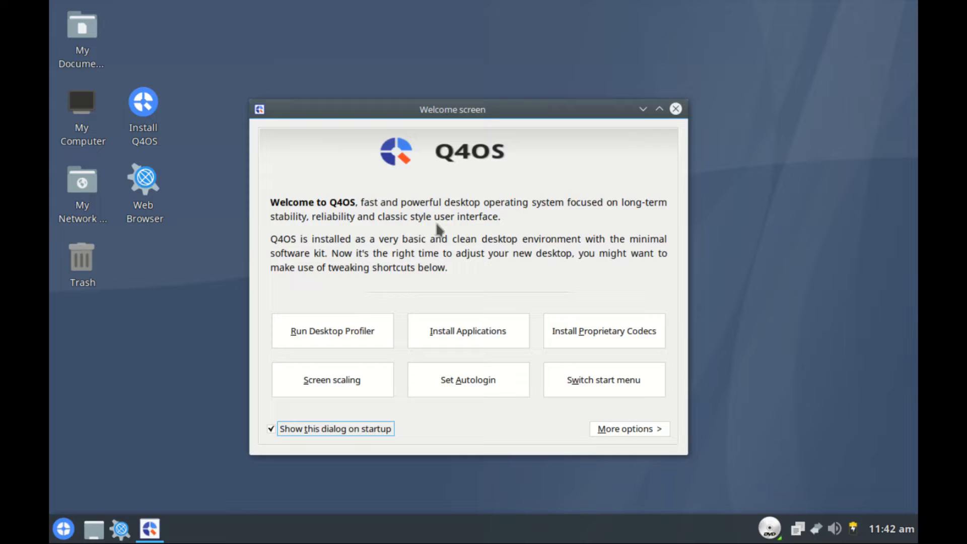
{"action": "mouse_move", "coordinate": [364, 256]}
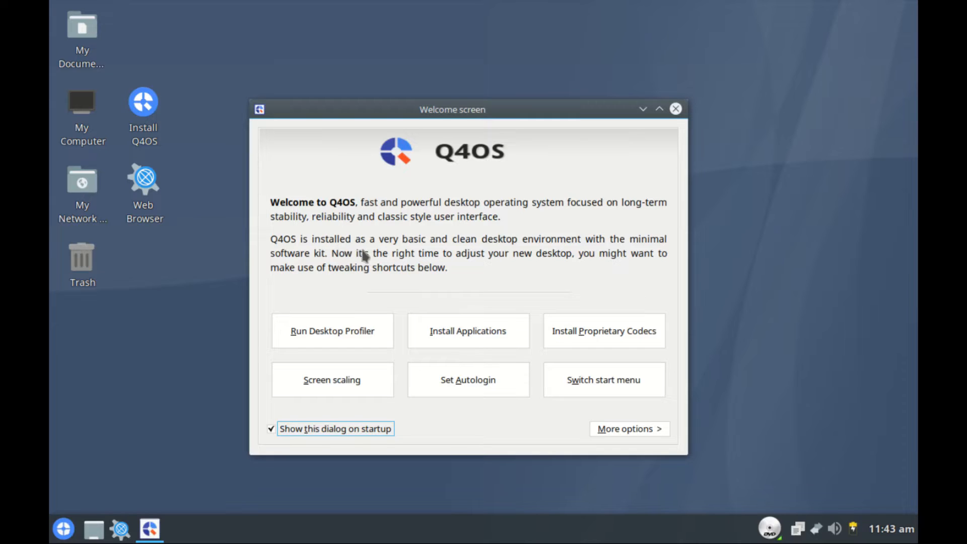
{"action": "mouse_move", "coordinate": [503, 253]}
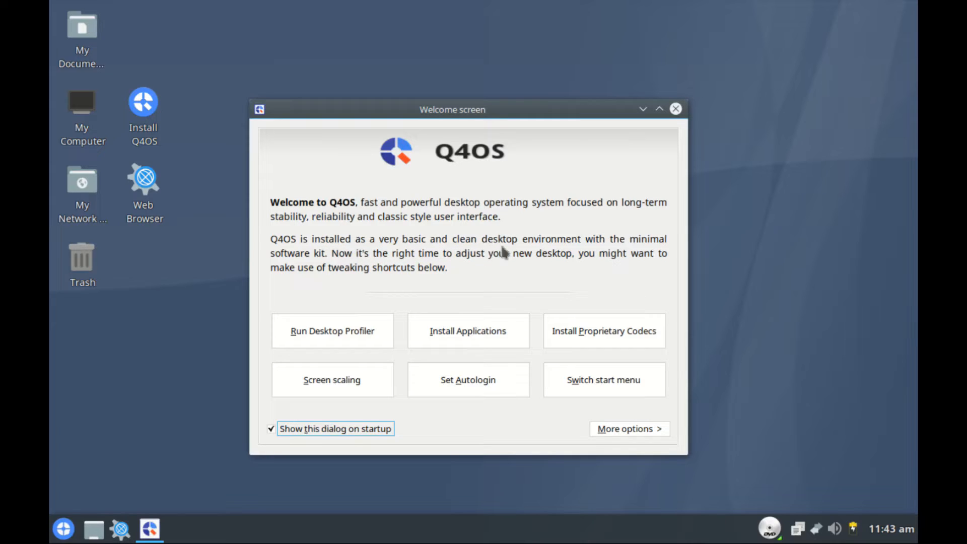
{"action": "mouse_move", "coordinate": [302, 256]}
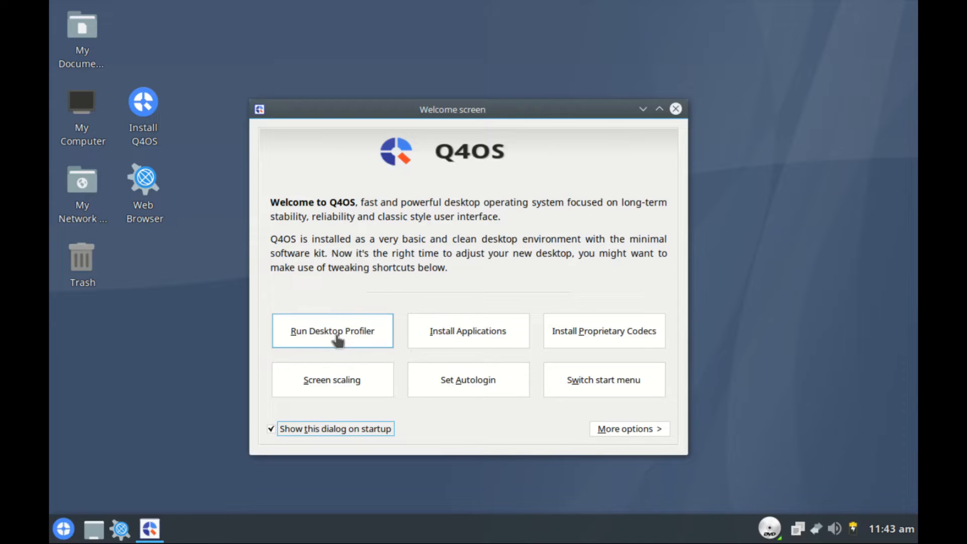
Nudge the Q4OS Welcome screen aside and read its introduction.
{"action": "left_click", "coordinate": [675, 109]}
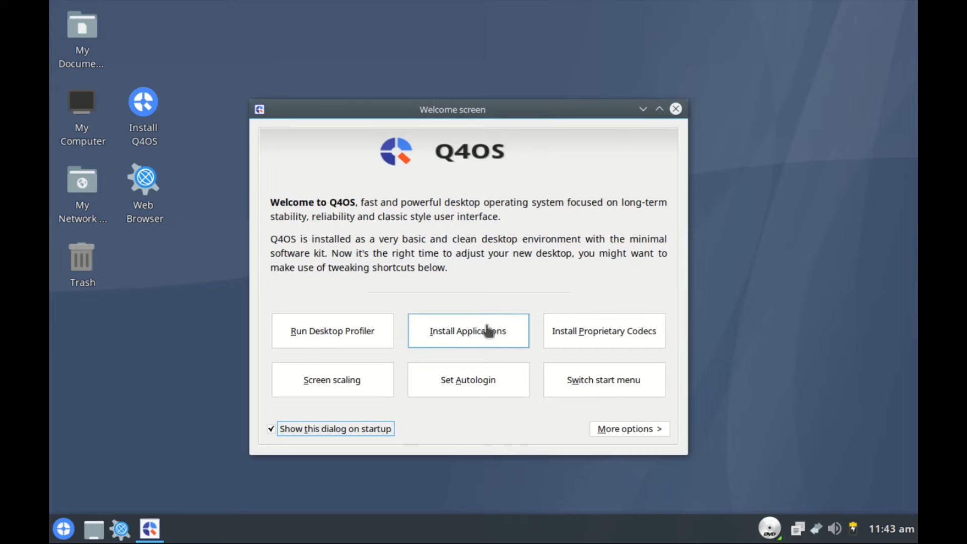
{"action": "left_click", "coordinate": [467, 330]}
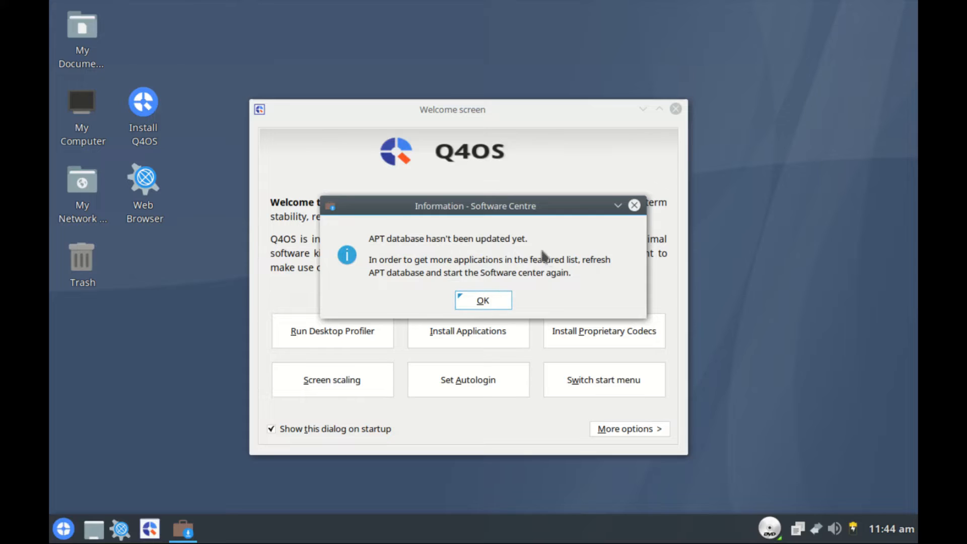
{"action": "left_click", "coordinate": [483, 301]}
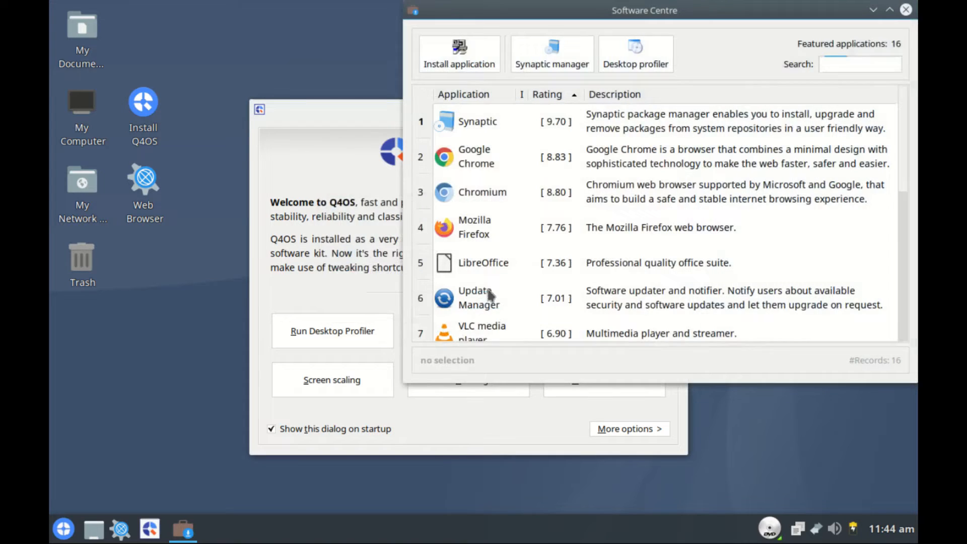
{"action": "left_click_drag", "start_coordinate": [645, 10], "coordinate": [555, 53]}
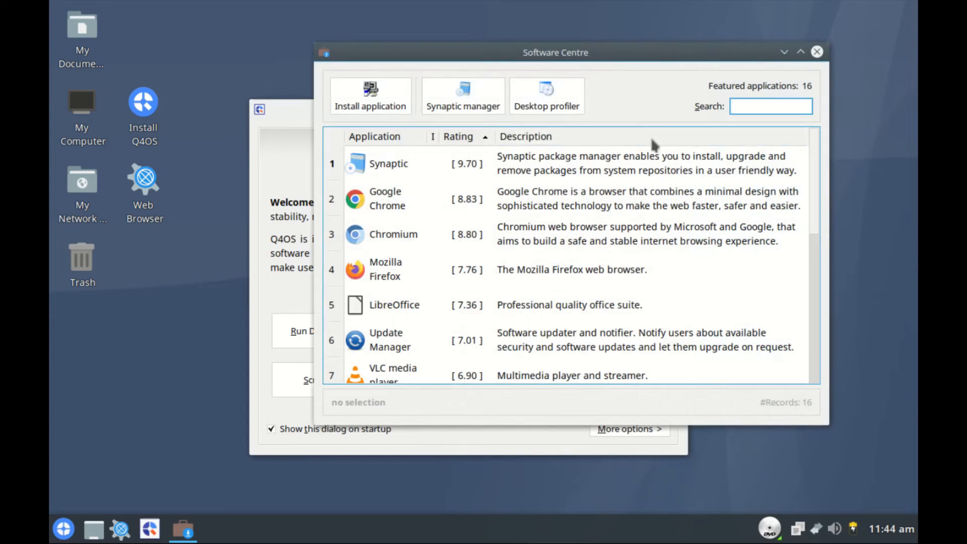
{"action": "left_click", "coordinate": [818, 52]}
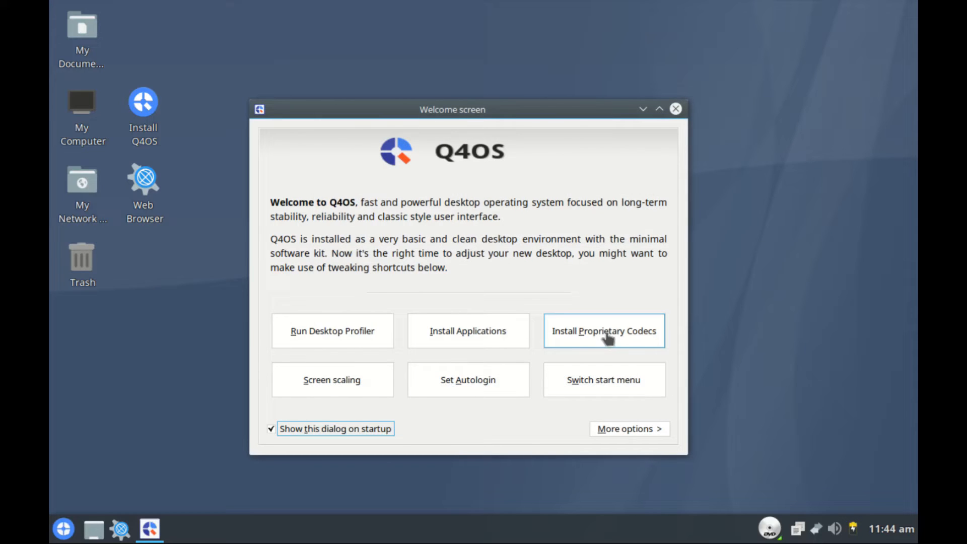
{"action": "mouse_move", "coordinate": [617, 340]}
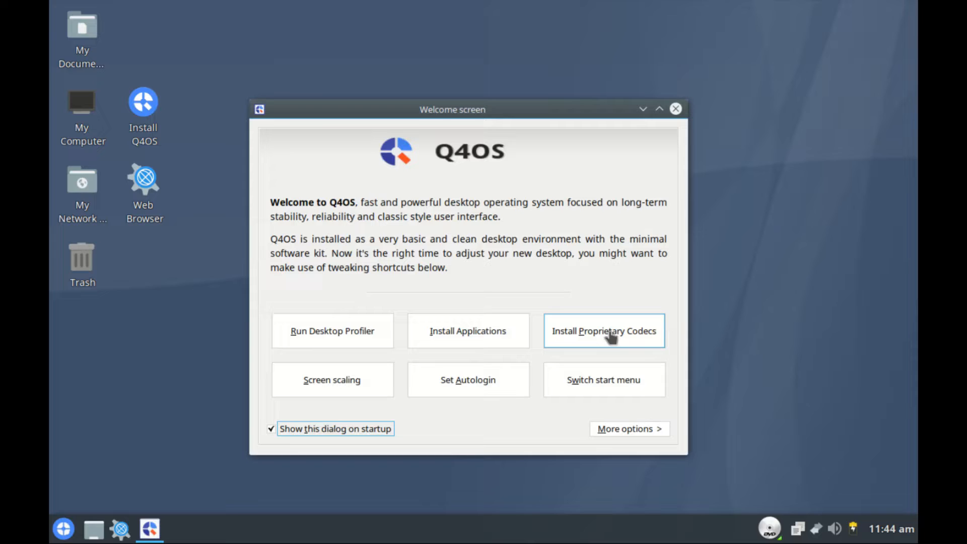
{"action": "mouse_move", "coordinate": [629, 336]}
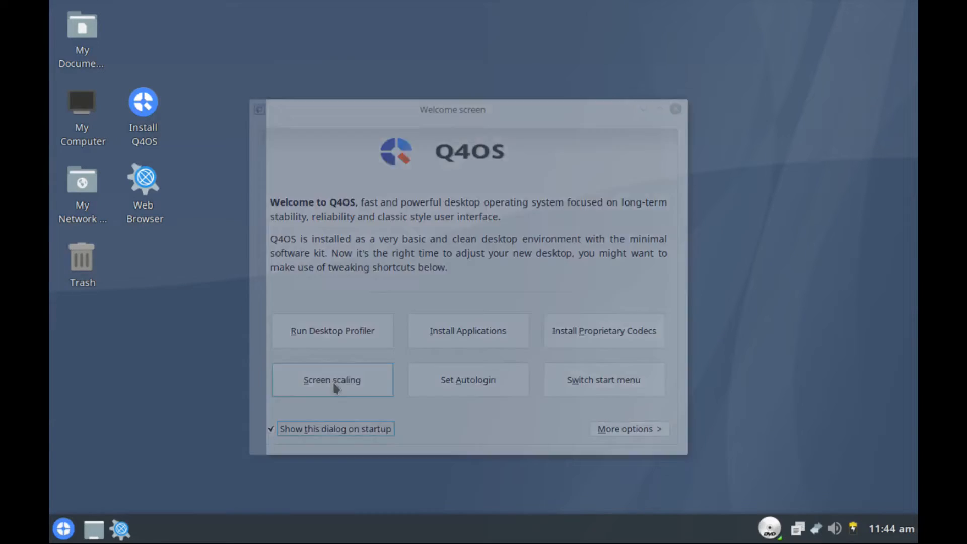
{"action": "left_click", "coordinate": [332, 380]}
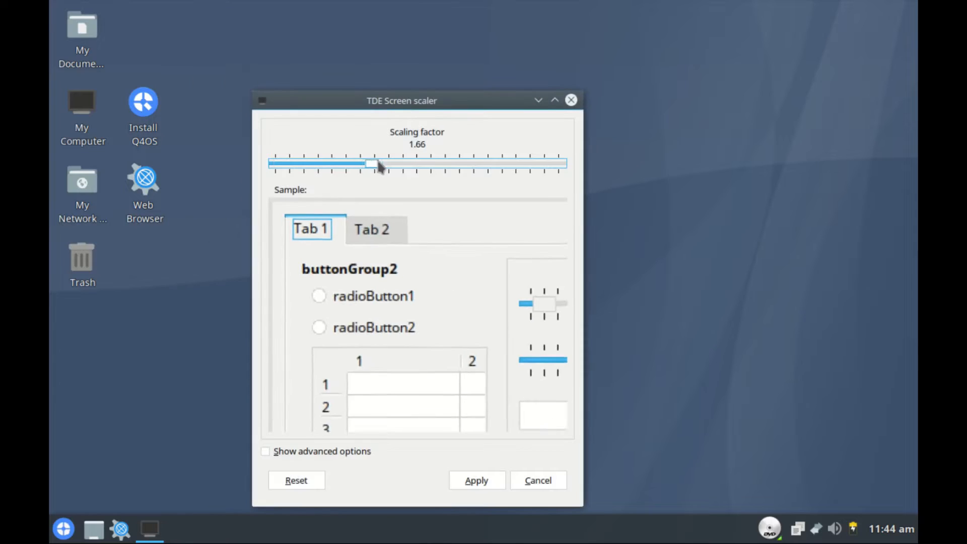
{"action": "left_click_drag", "start_coordinate": [370, 163], "coordinate": [272, 164]}
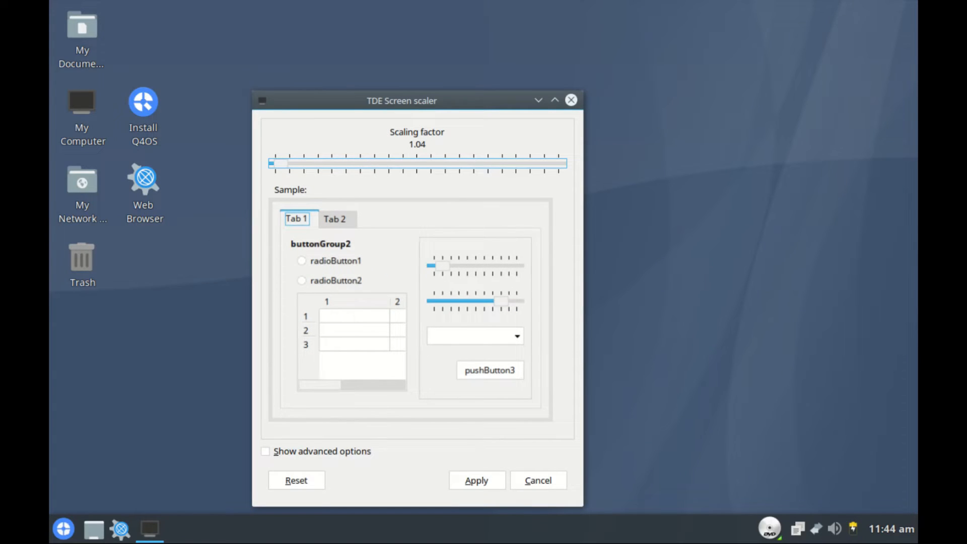
{"action": "left_click", "coordinate": [537, 480]}
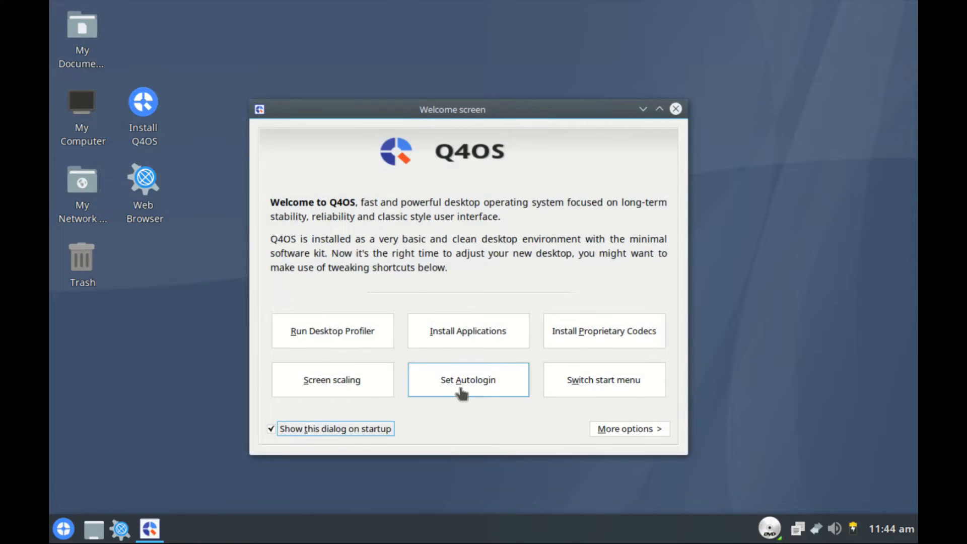
{"action": "left_click", "coordinate": [468, 380]}
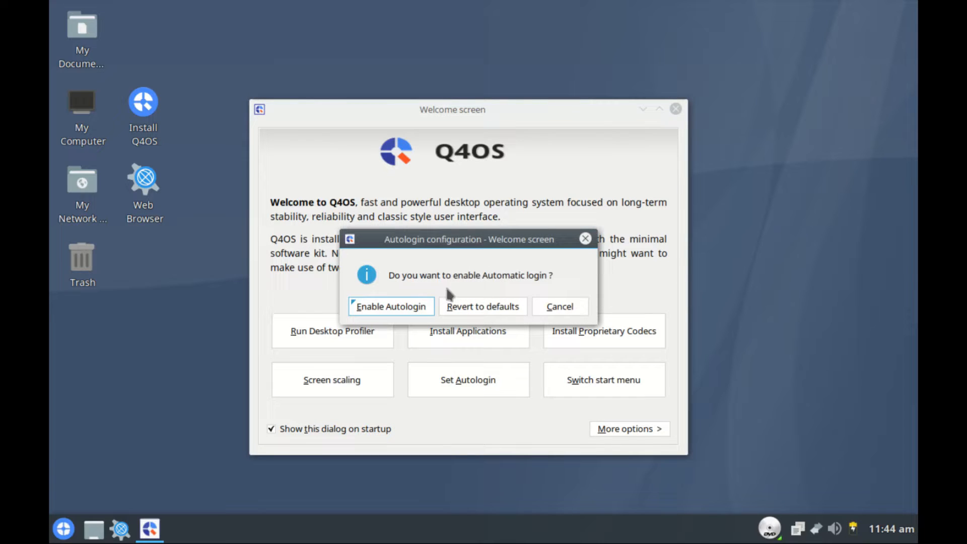
{"action": "left_click", "coordinate": [560, 306]}
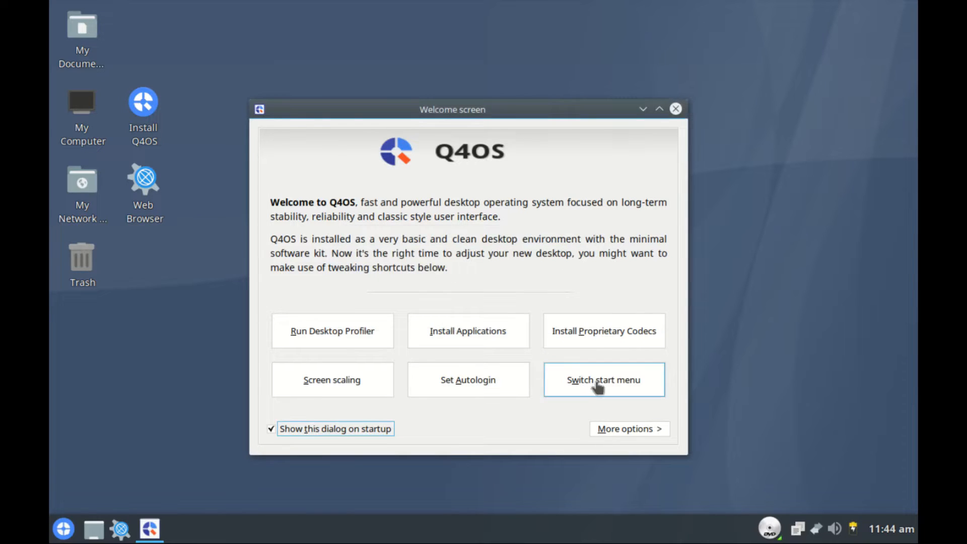
Switch the start menu to the Classic style in Switch start menu and apply it.
{"action": "left_click", "coordinate": [603, 380]}
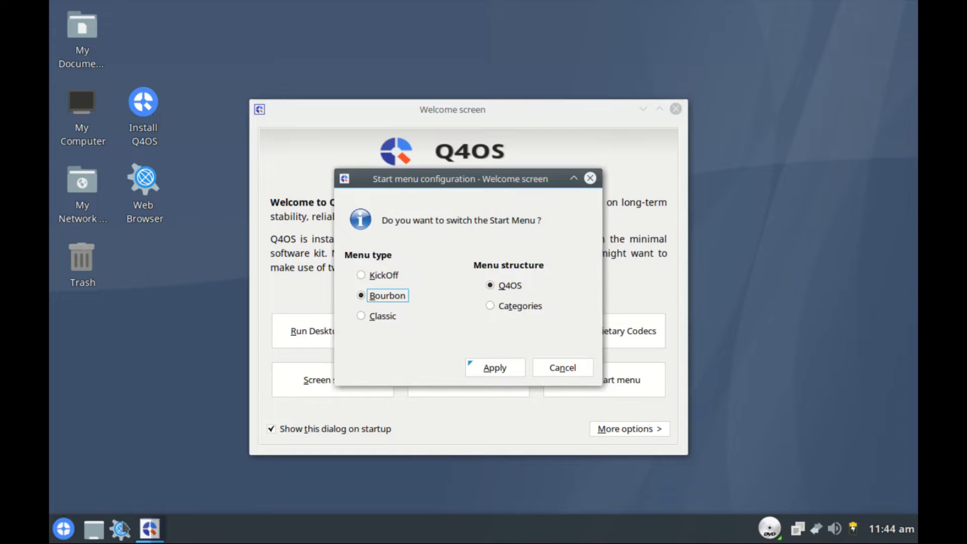
{"action": "left_click", "coordinate": [62, 529]}
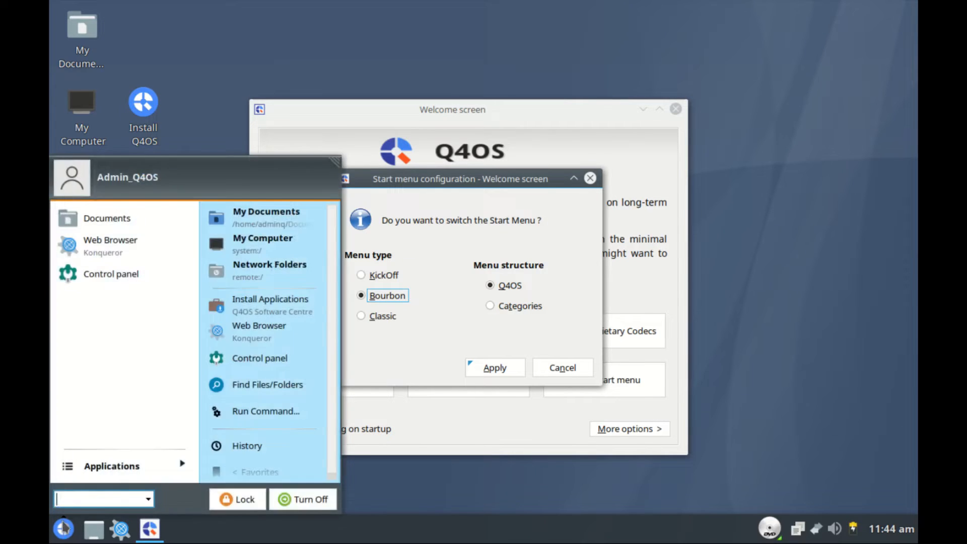
{"action": "left_click", "coordinate": [362, 275]}
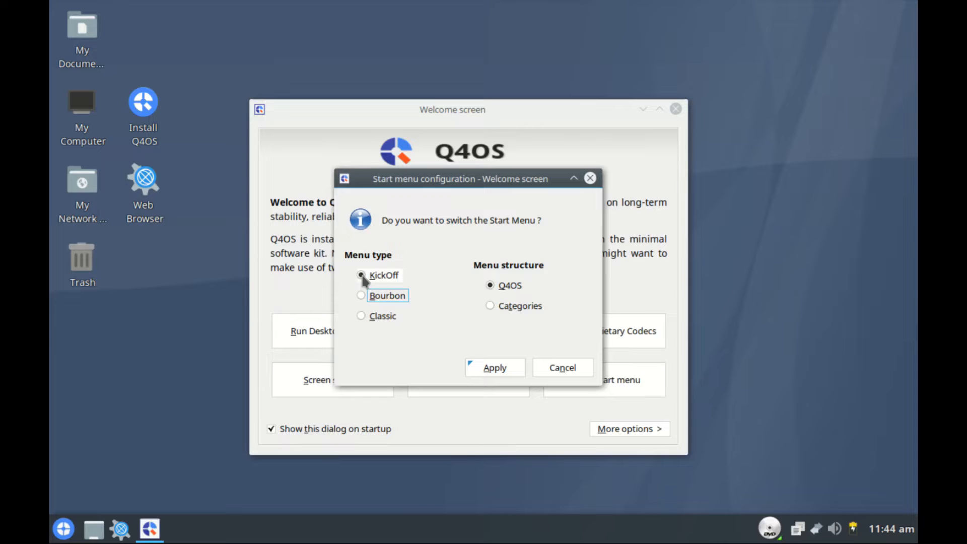
{"action": "left_click", "coordinate": [494, 367]}
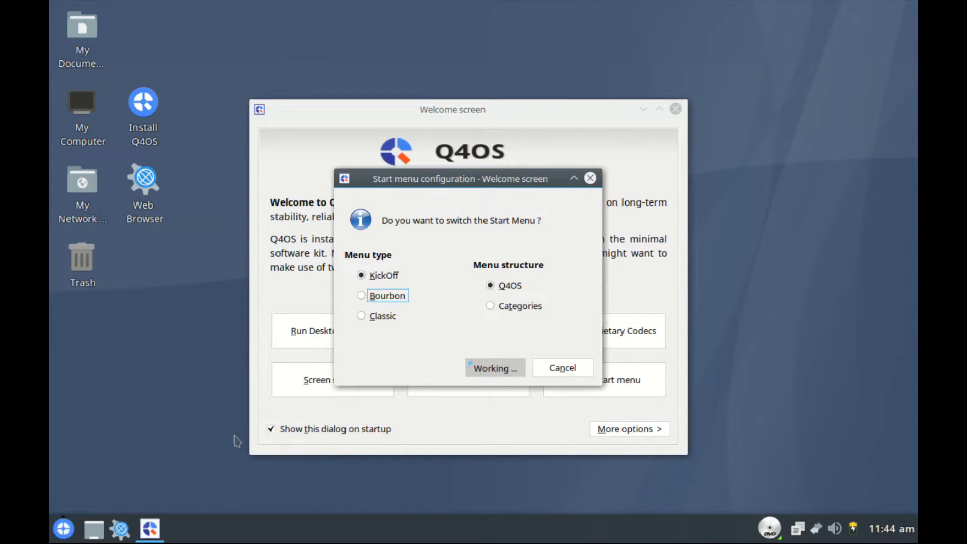
{"action": "left_click", "coordinate": [562, 367]}
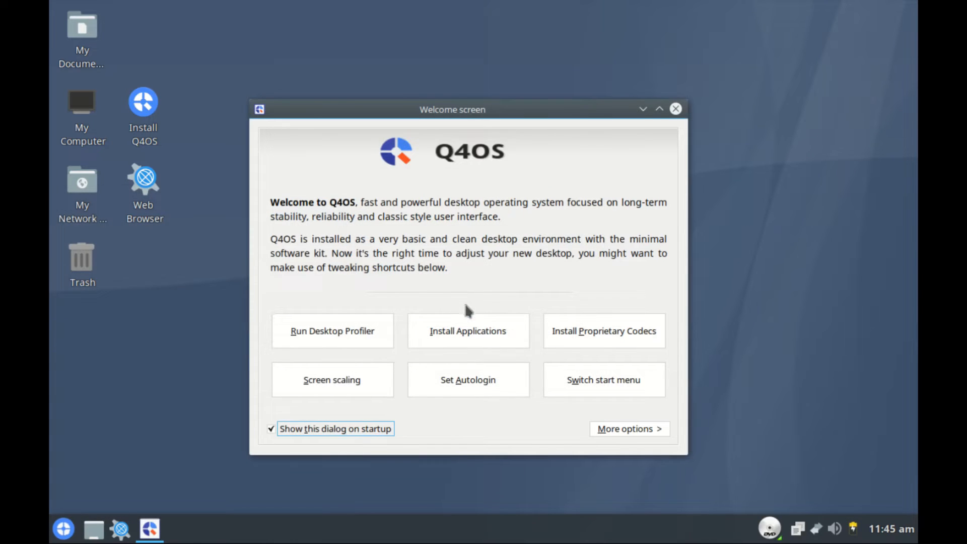
Reopen the start-menu style options, select Bourbon, then cancel without switching.
{"action": "left_click", "coordinate": [604, 380]}
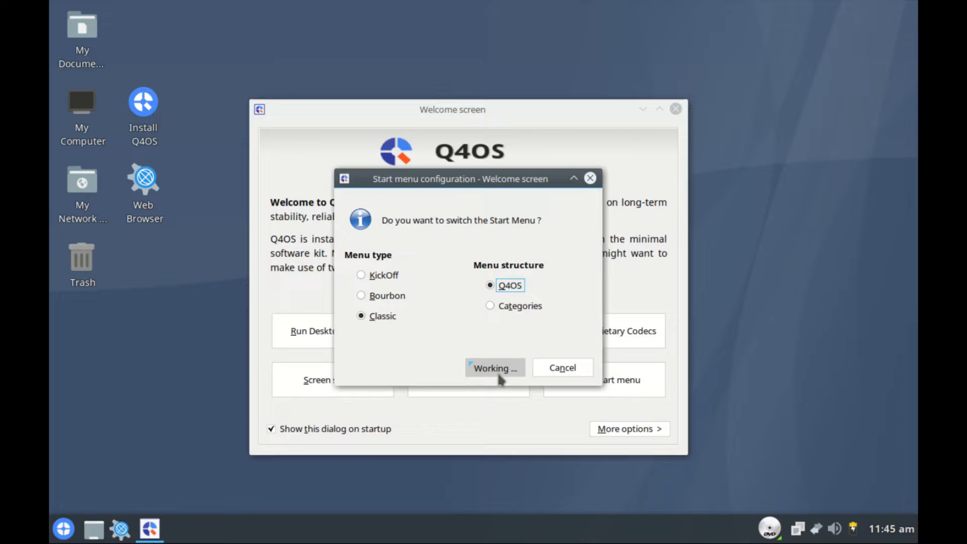
{"action": "left_click", "coordinate": [495, 368]}
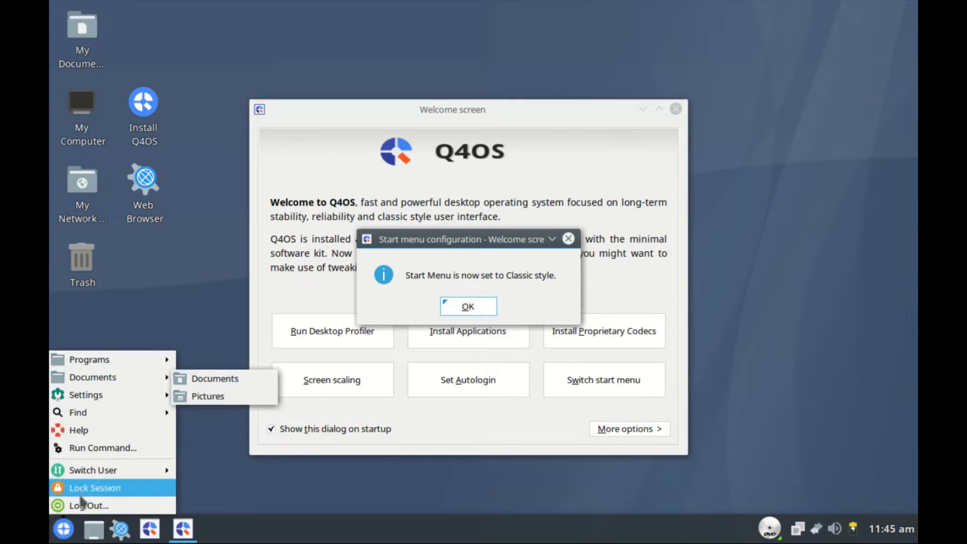
{"action": "mouse_move", "coordinate": [90, 359]}
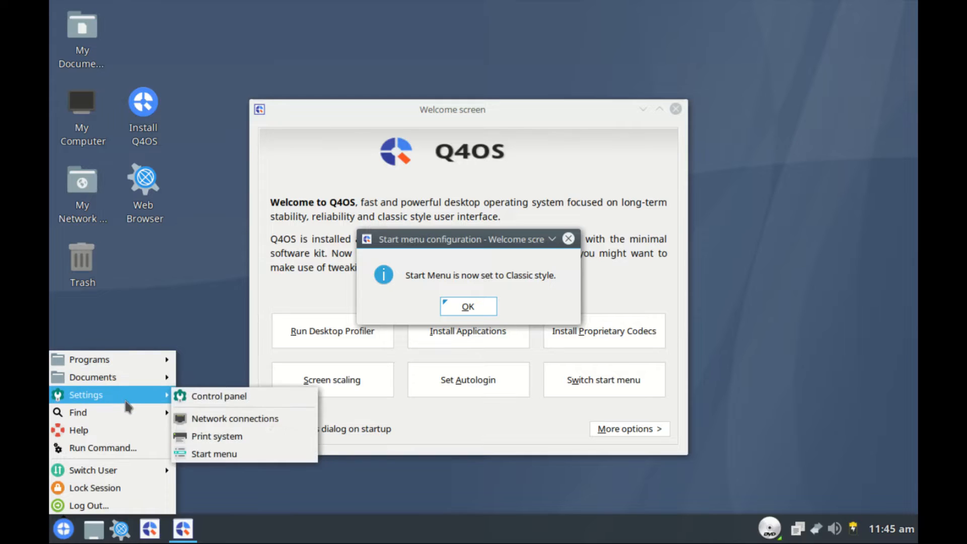
{"action": "left_click", "coordinate": [467, 307]}
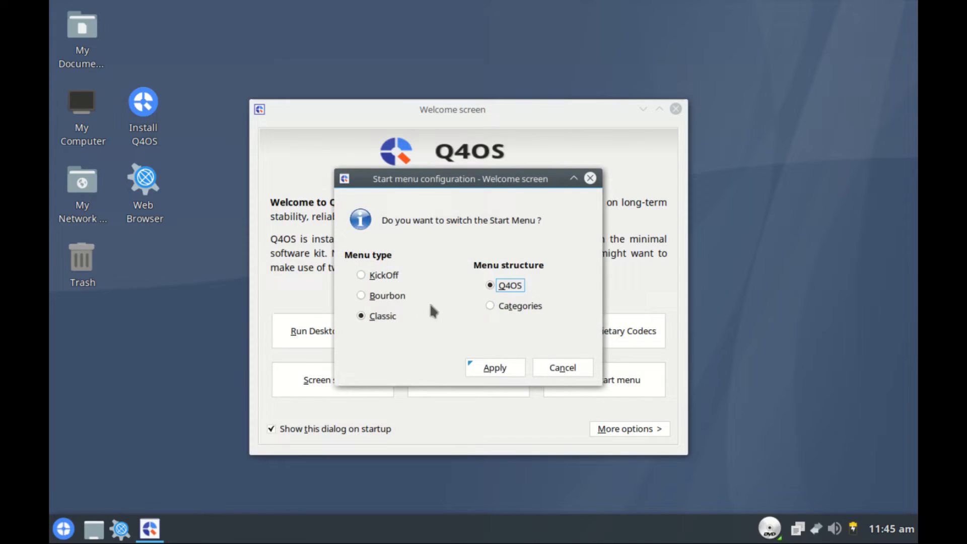
{"action": "left_click", "coordinate": [361, 295]}
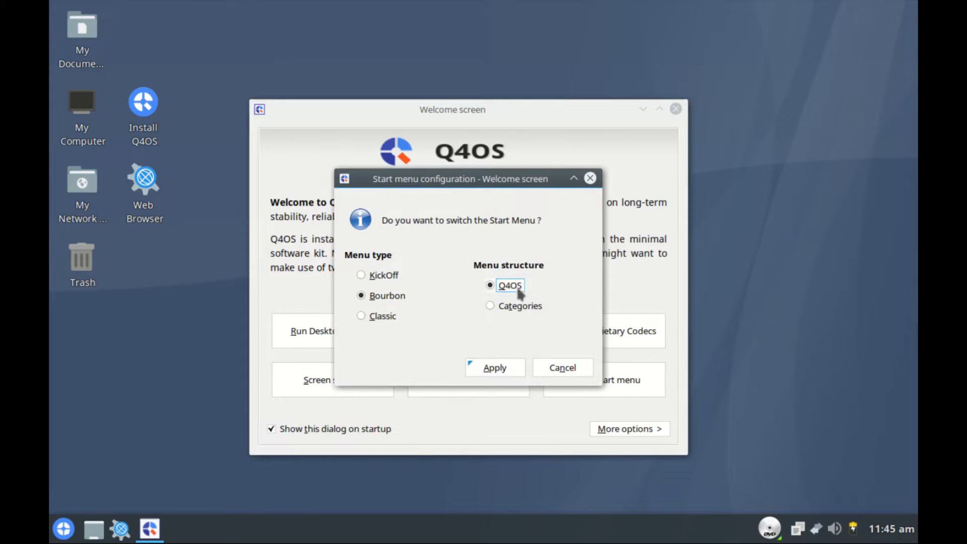
{"action": "left_click", "coordinate": [494, 367]}
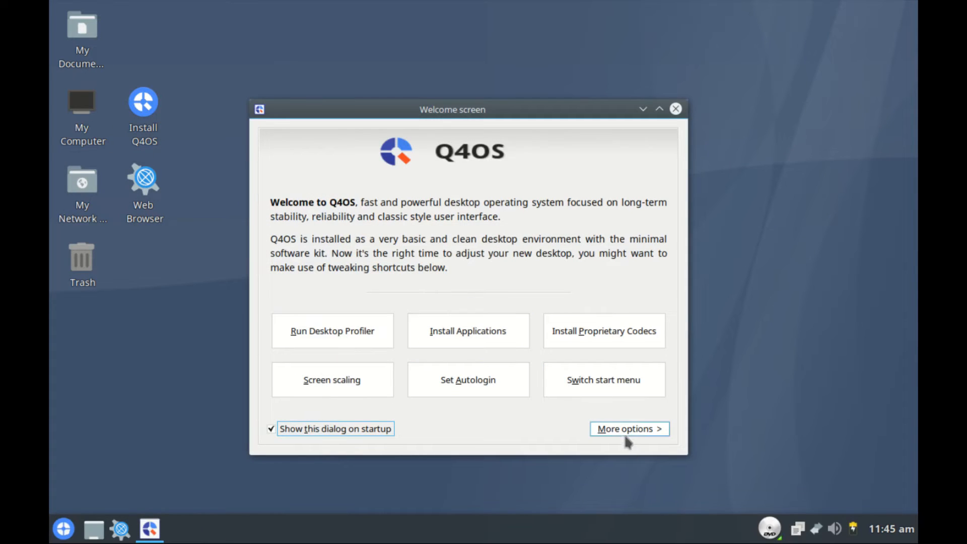
View Hardware Info from More options (Q4OS 5.4.1, 3.82 GiB RAM), close it and reopen More options.
{"action": "left_click", "coordinate": [629, 429]}
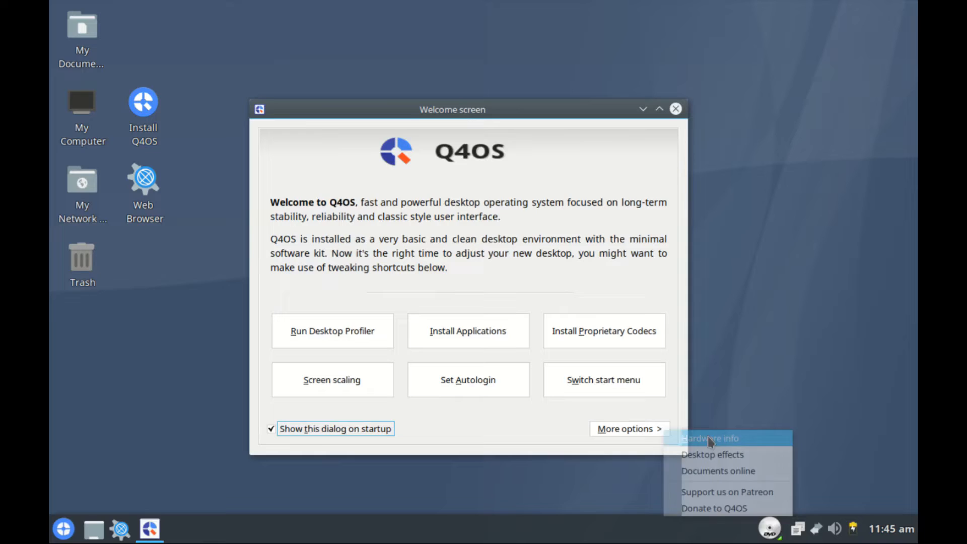
{"action": "left_click", "coordinate": [710, 438]}
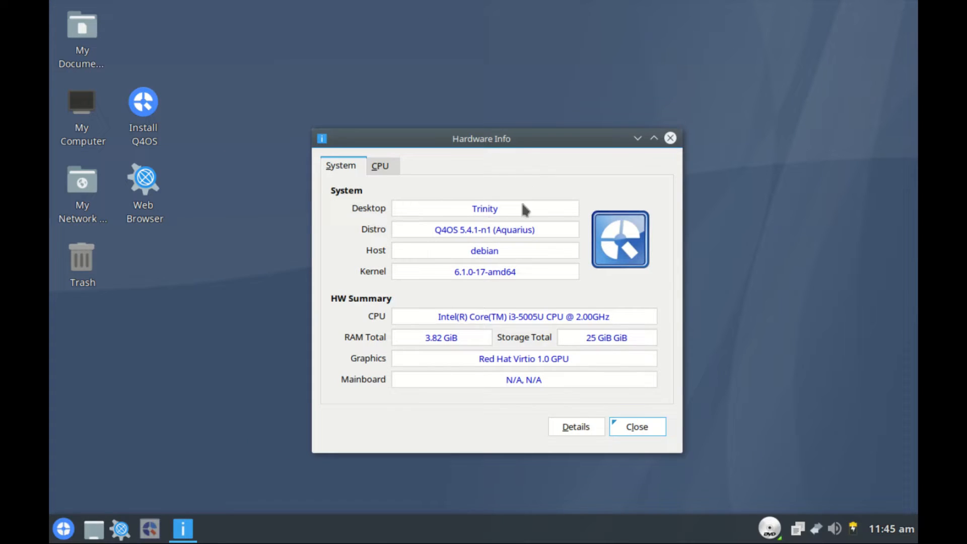
{"action": "mouse_move", "coordinate": [534, 235]}
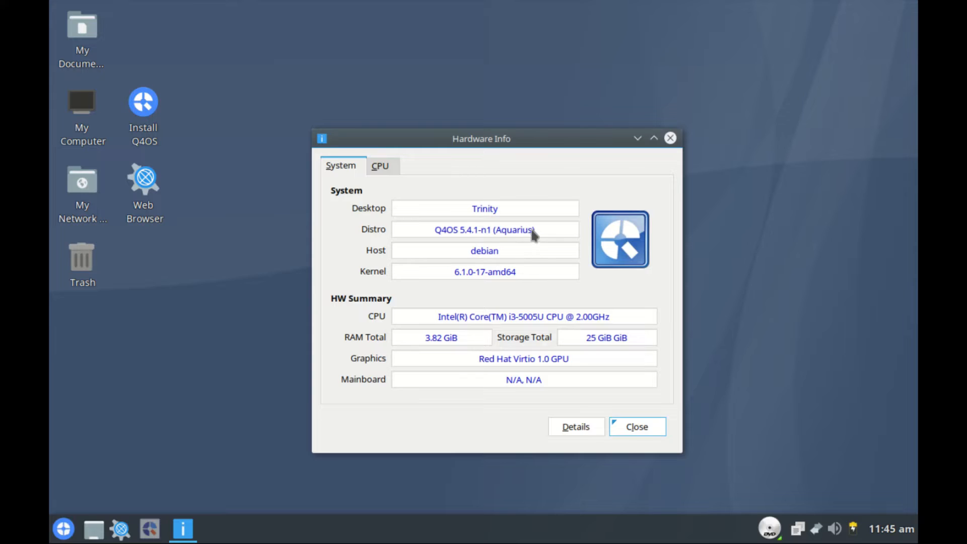
{"action": "mouse_move", "coordinate": [485, 240]}
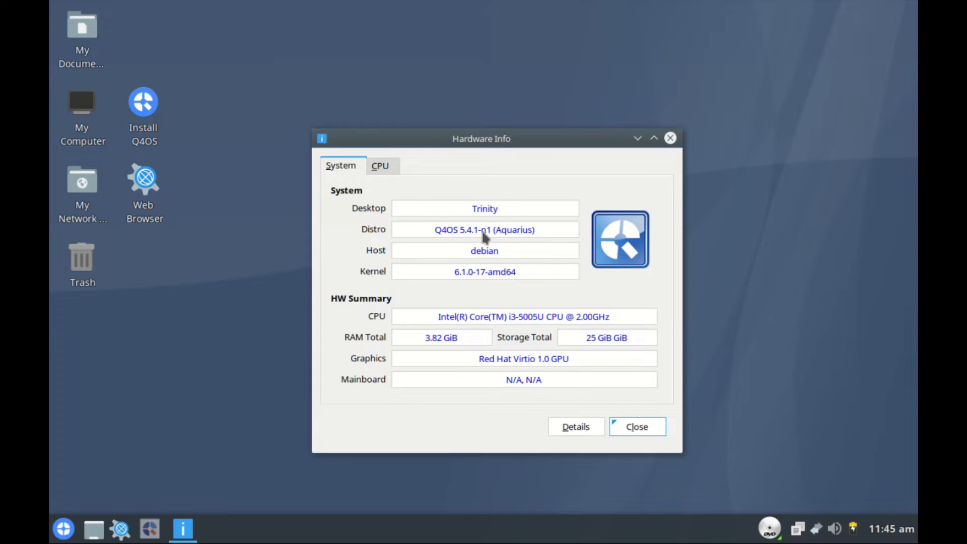
{"action": "mouse_move", "coordinate": [467, 250]}
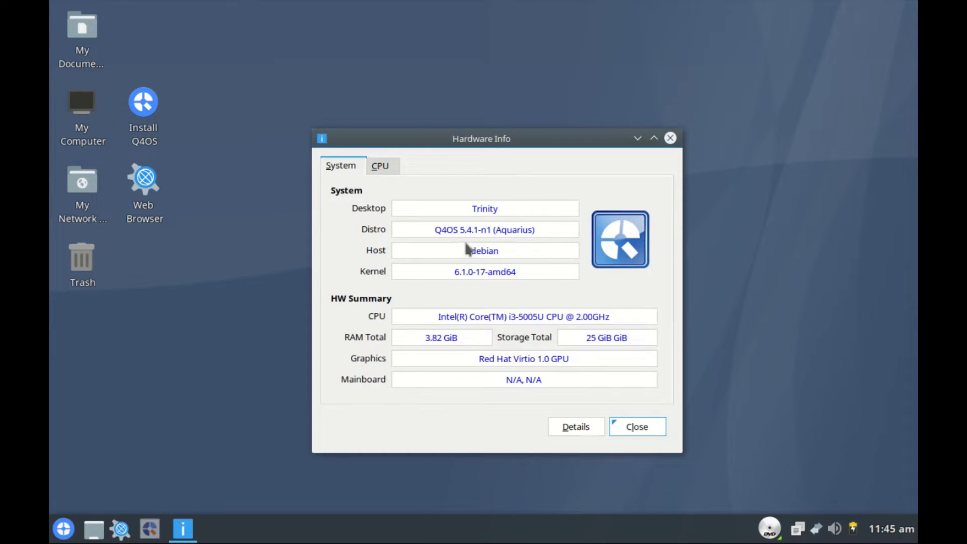
{"action": "mouse_move", "coordinate": [465, 281]}
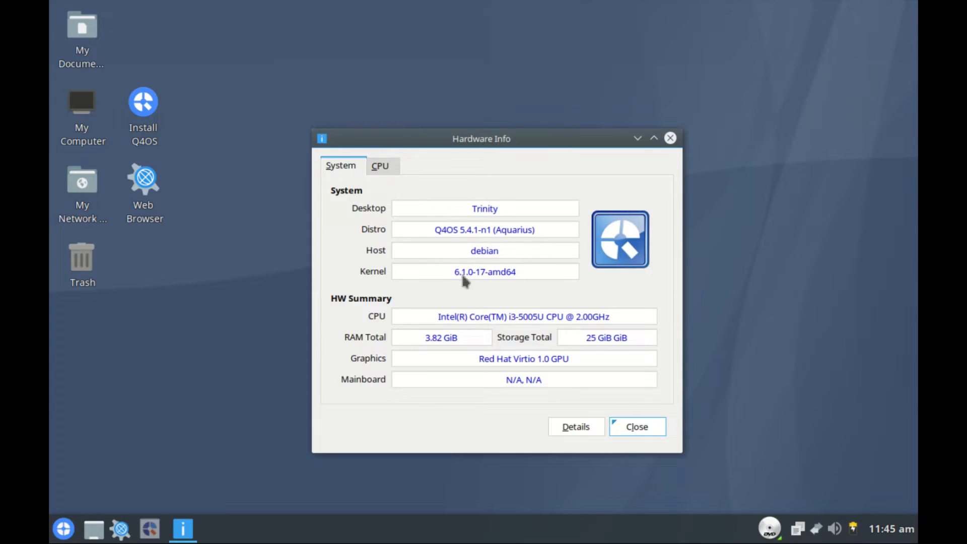
{"action": "mouse_move", "coordinate": [537, 339]}
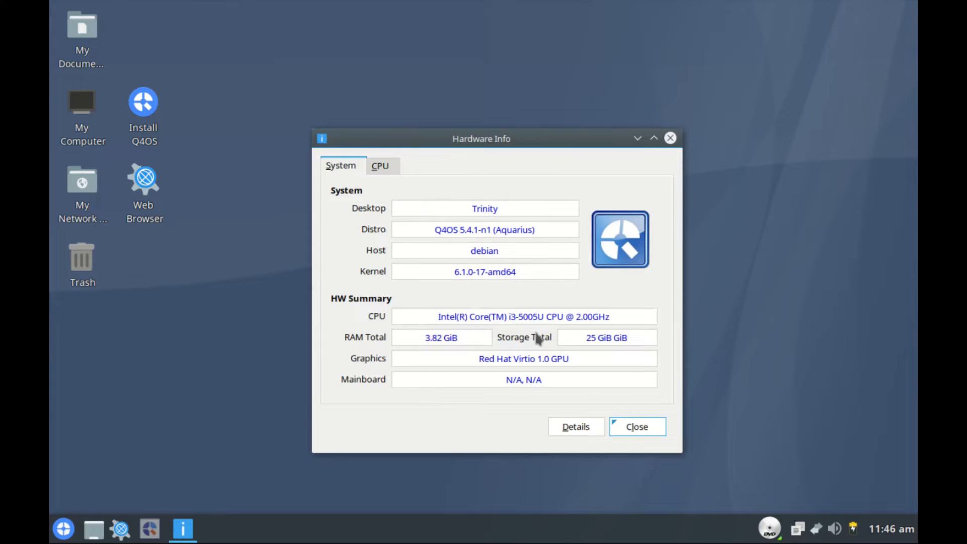
{"action": "mouse_move", "coordinate": [524, 375]}
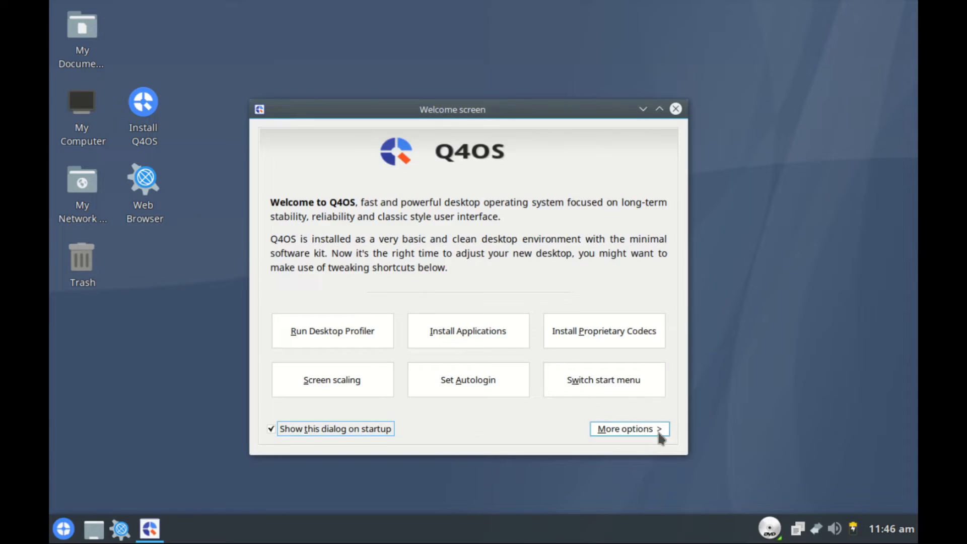
{"action": "left_click", "coordinate": [629, 429]}
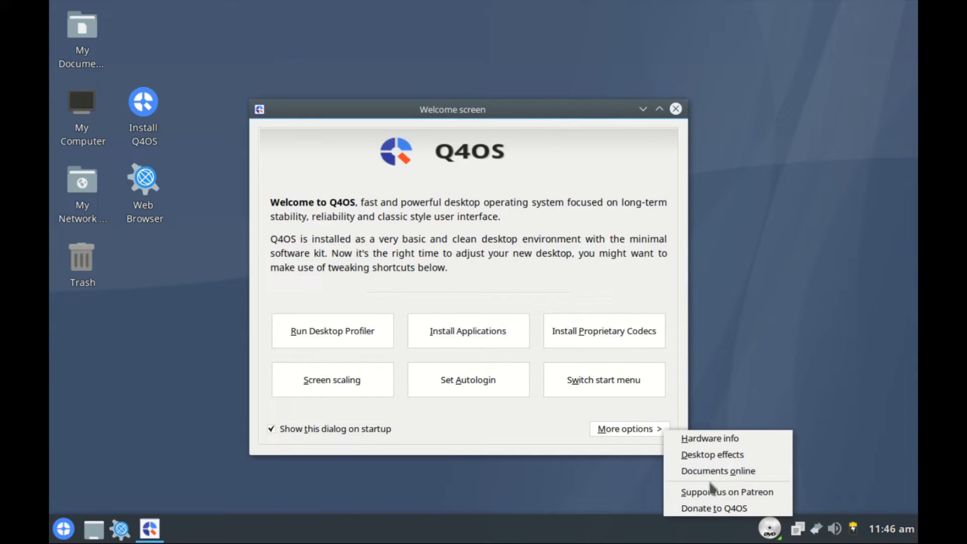
{"action": "mouse_move", "coordinate": [727, 492]}
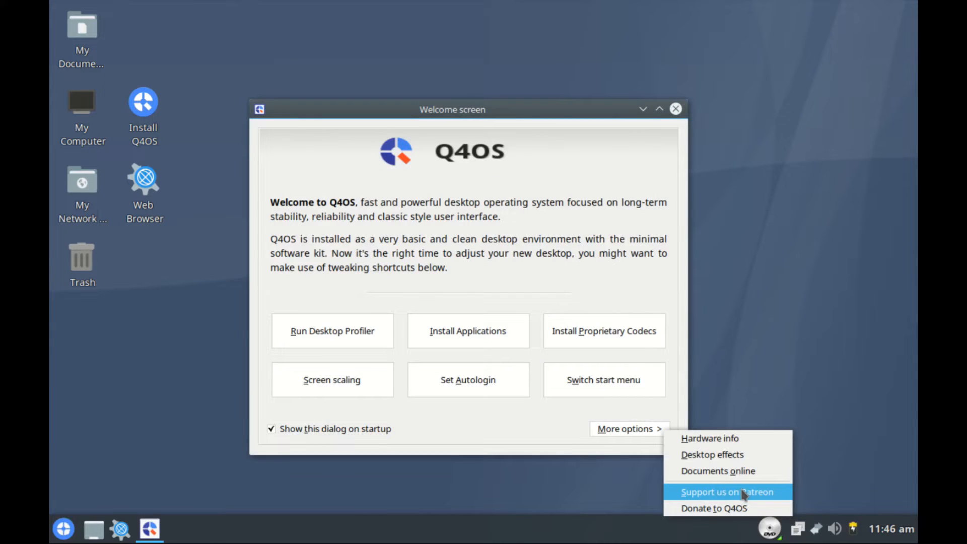
{"action": "mouse_move", "coordinate": [694, 505]}
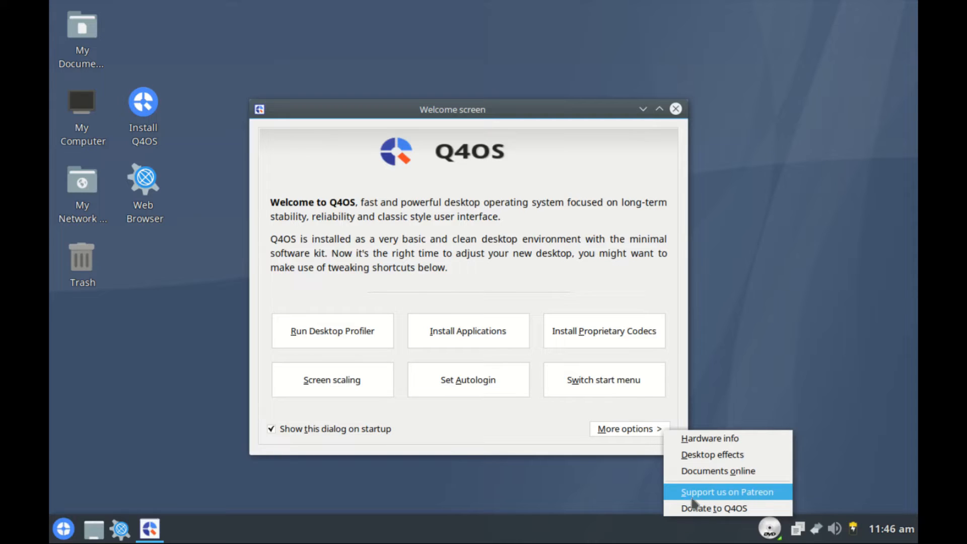
{"action": "mouse_move", "coordinate": [713, 508]}
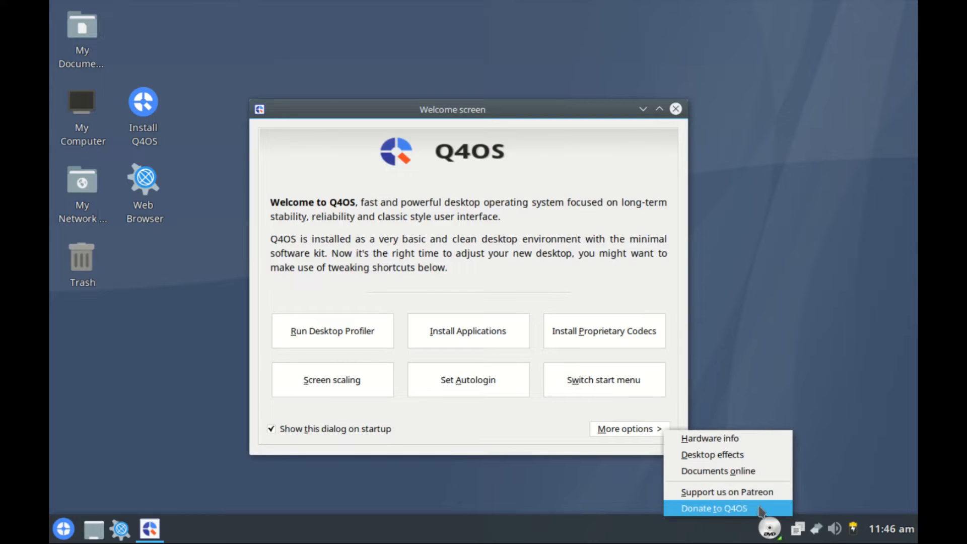
Close the Welcome screen and set Display in Configure Desktop to 1440 x 900 at 60 Hz.
{"action": "left_click", "coordinate": [676, 109]}
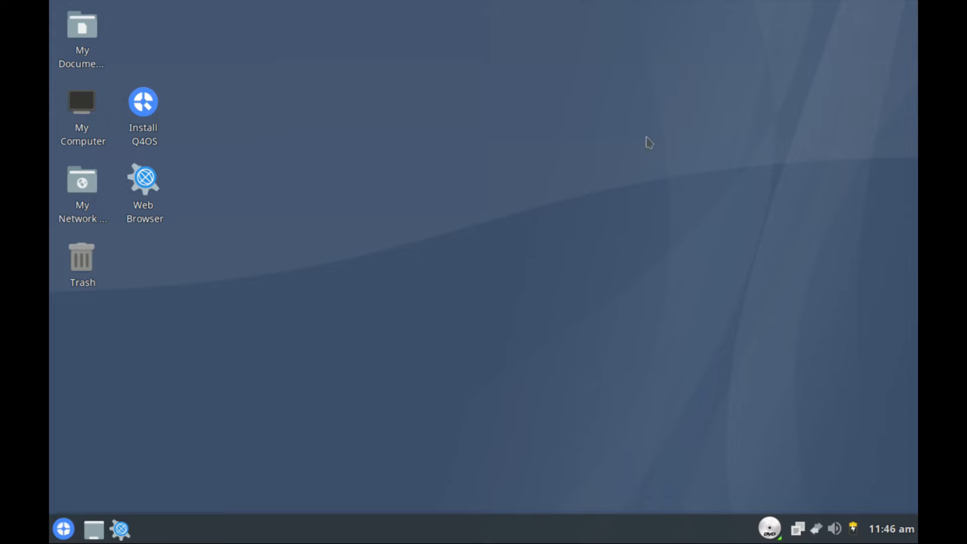
{"action": "mouse_move", "coordinate": [122, 306]}
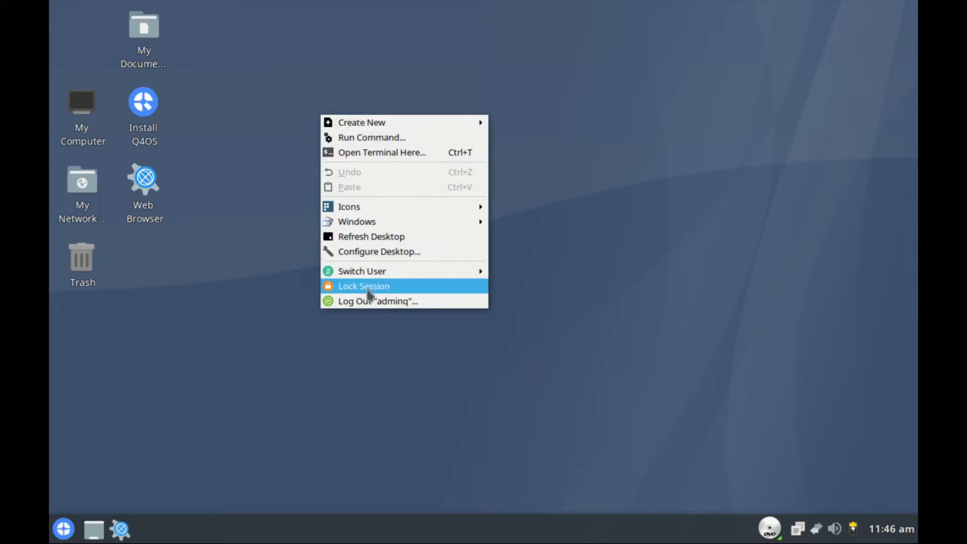
{"action": "left_click", "coordinate": [380, 251]}
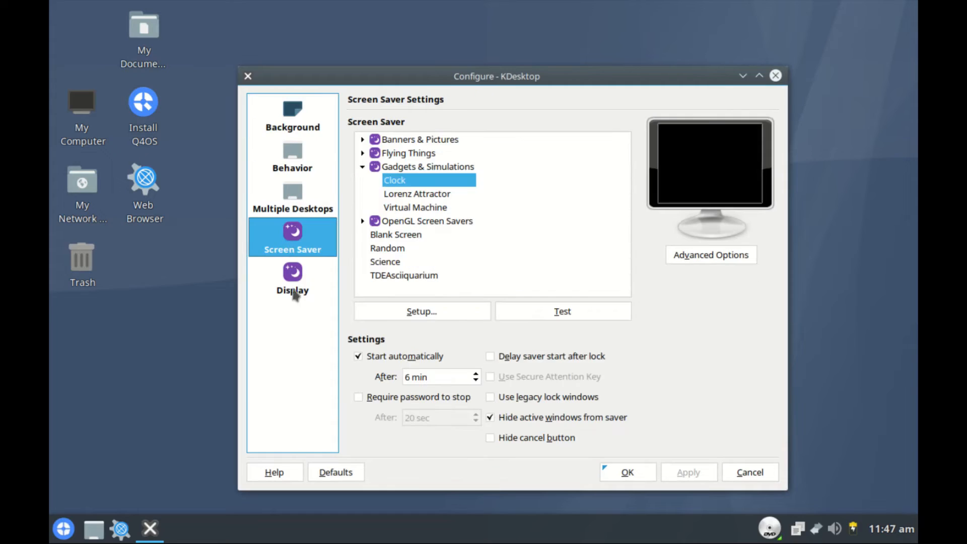
{"action": "left_click", "coordinate": [293, 281]}
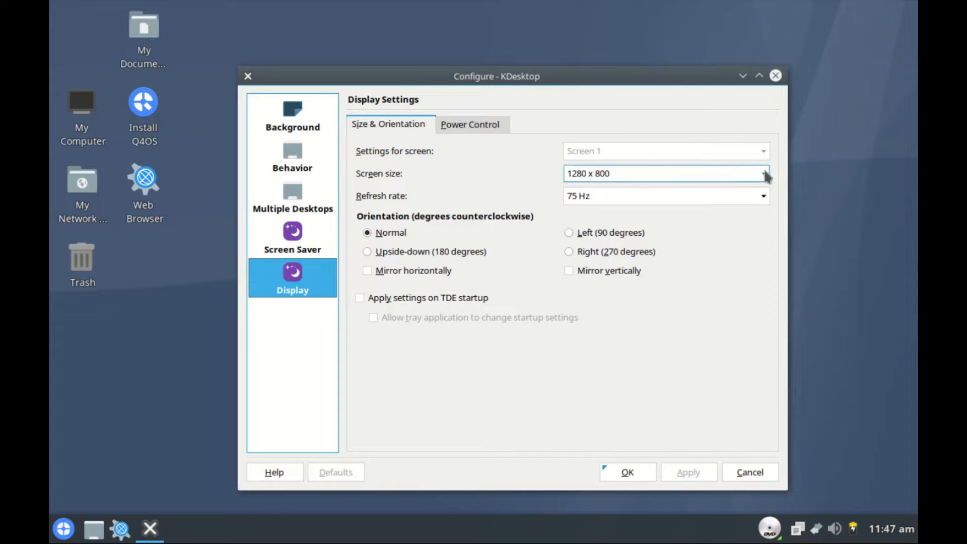
{"action": "left_click", "coordinate": [763, 173]}
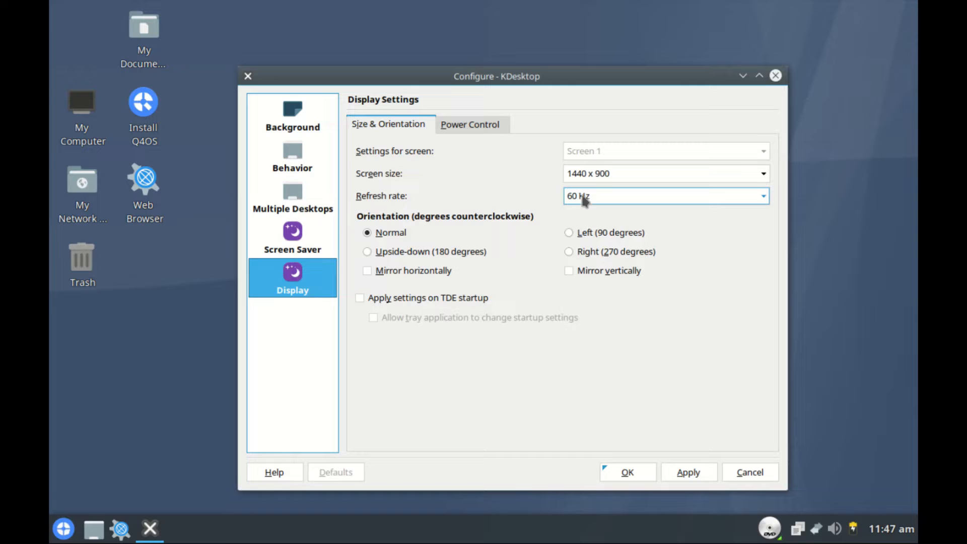
Apply the resolution and set the SimpleOutlook Pyramids wallpaper, closing Configure - KDesktop.
{"action": "left_click", "coordinate": [689, 472]}
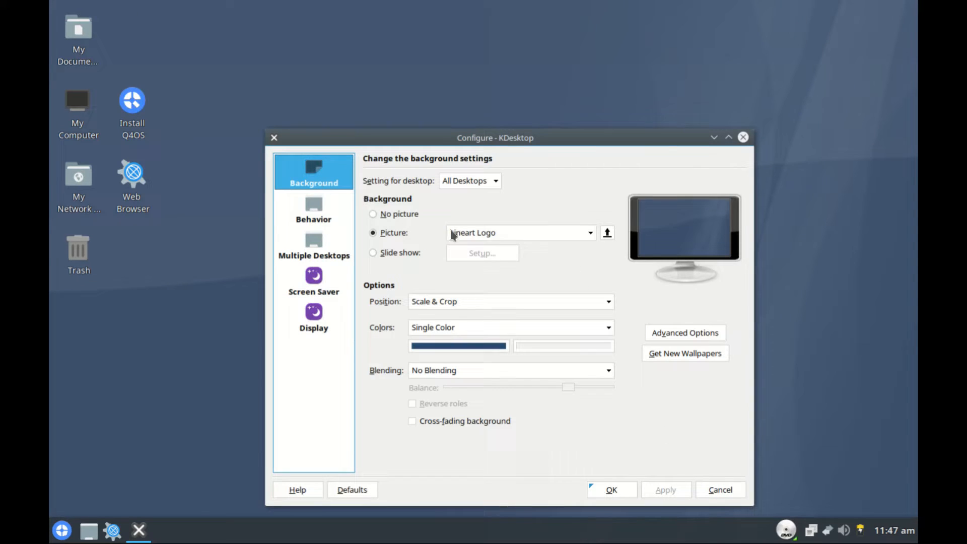
{"action": "mouse_move", "coordinate": [558, 219]}
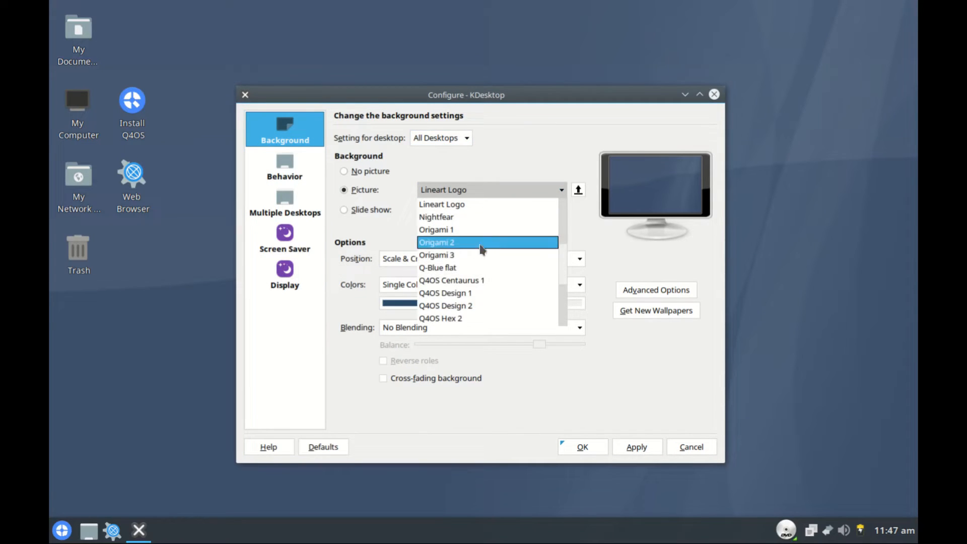
{"action": "scroll", "scroll_direction": "down", "scroll_amount": 3}
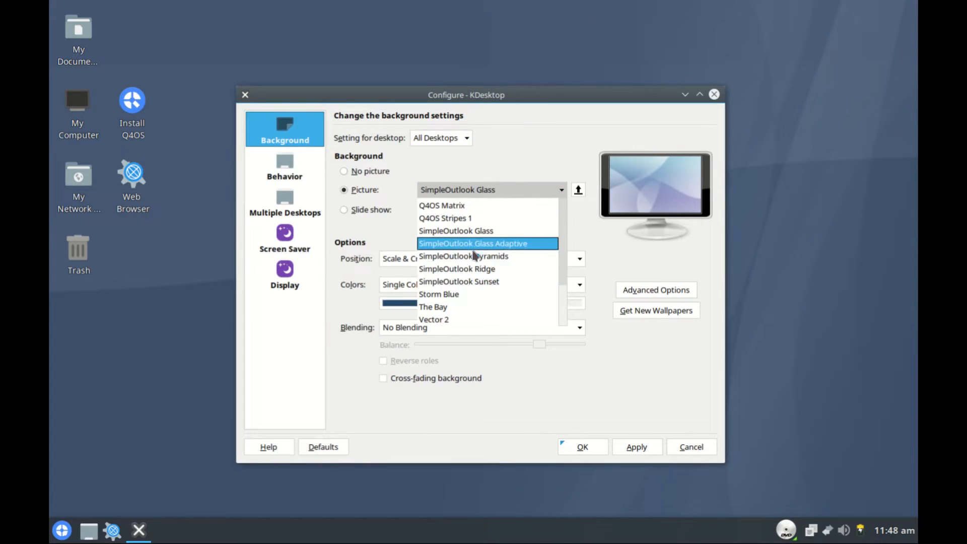
{"action": "left_click", "coordinate": [464, 256]}
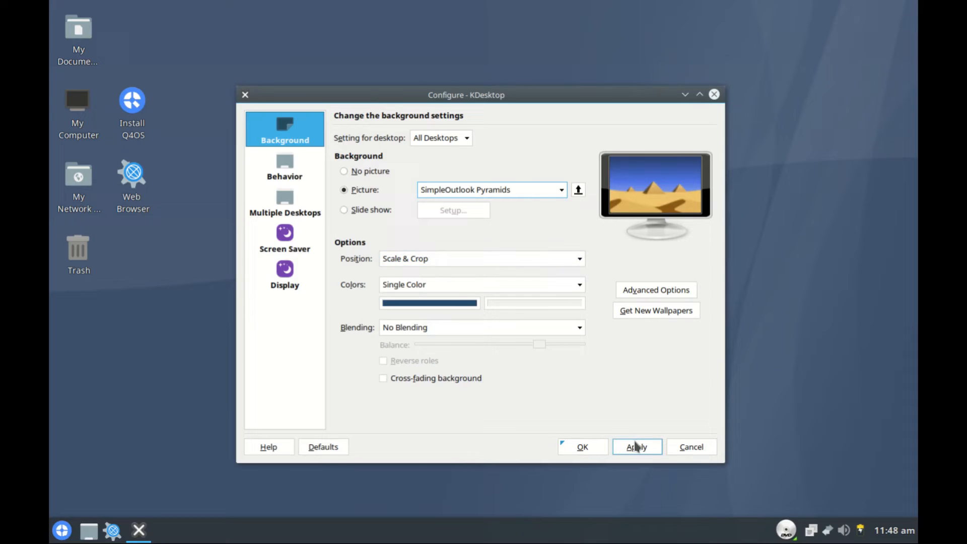
{"action": "left_click", "coordinate": [582, 447]}
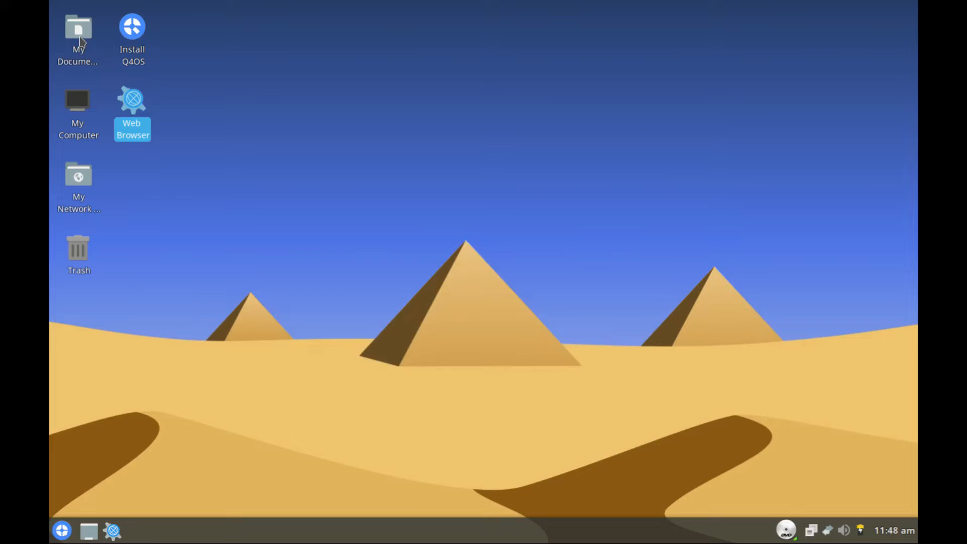
{"action": "left_click", "coordinate": [550, 163]}
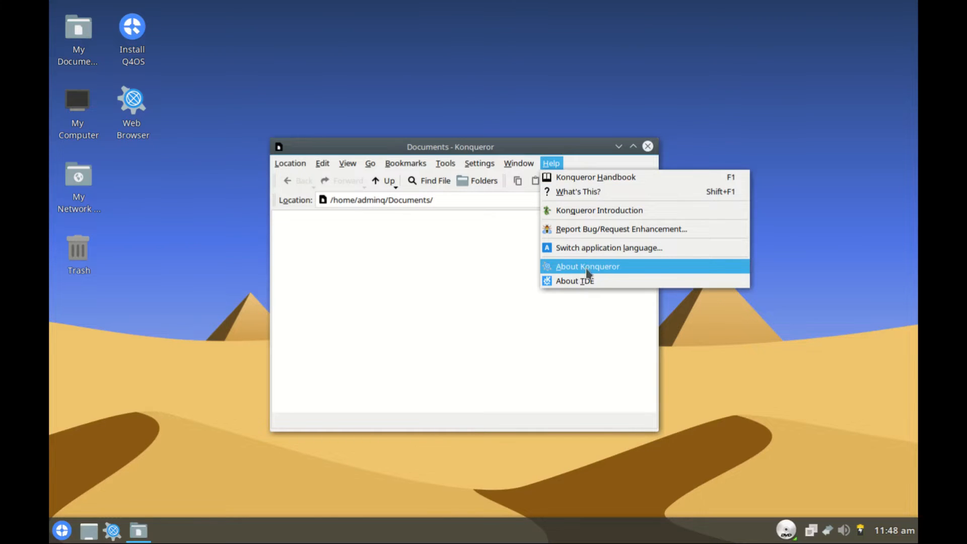
{"action": "left_click", "coordinate": [586, 266]}
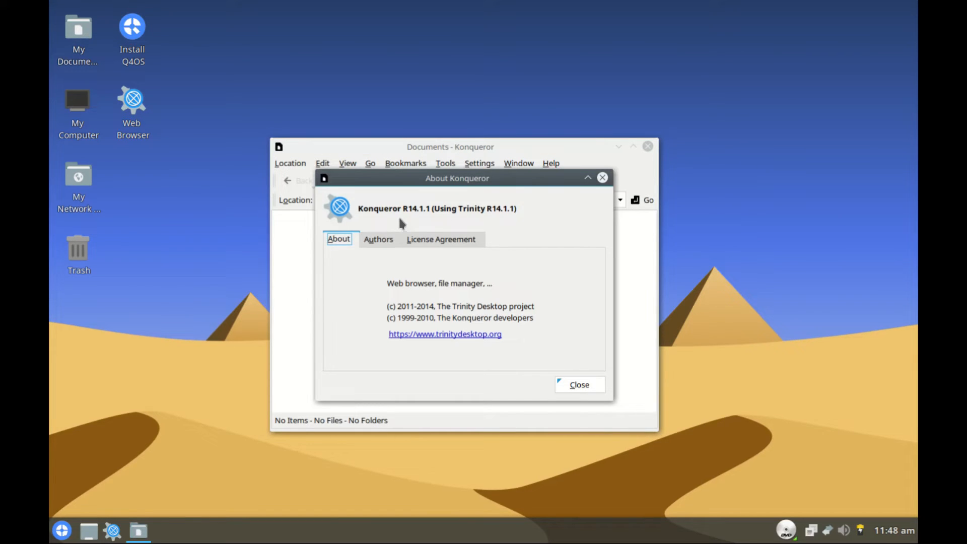
{"action": "mouse_move", "coordinate": [474, 225]}
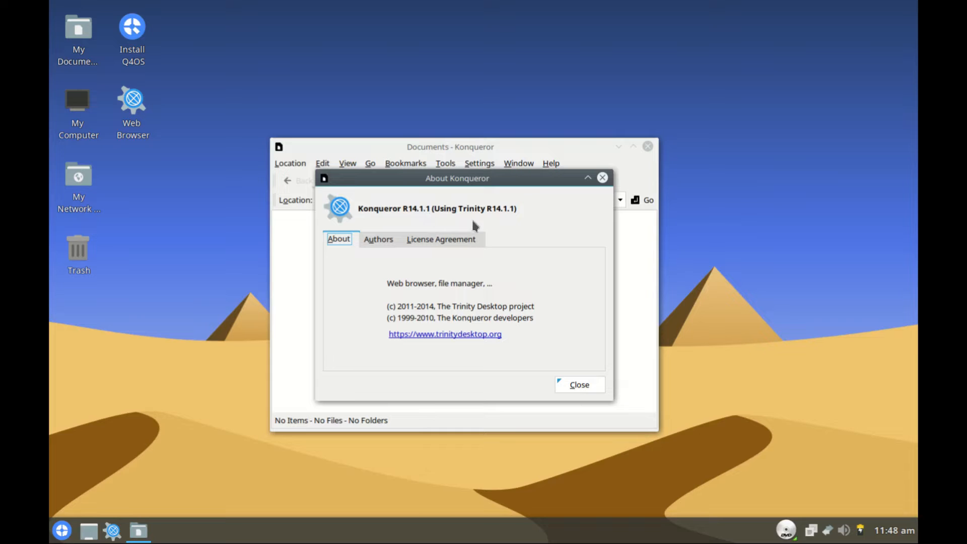
{"action": "left_click", "coordinate": [579, 384]}
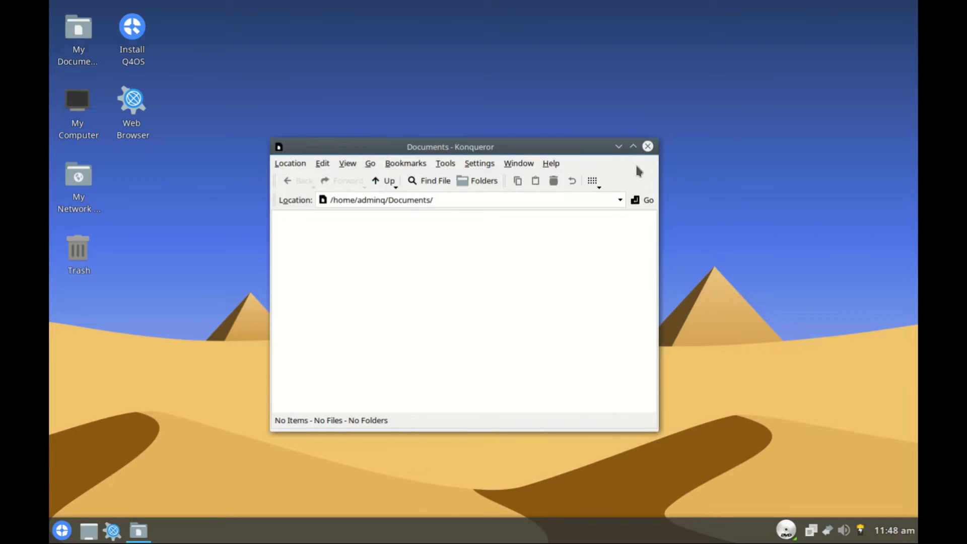
{"action": "left_click", "coordinate": [647, 147]}
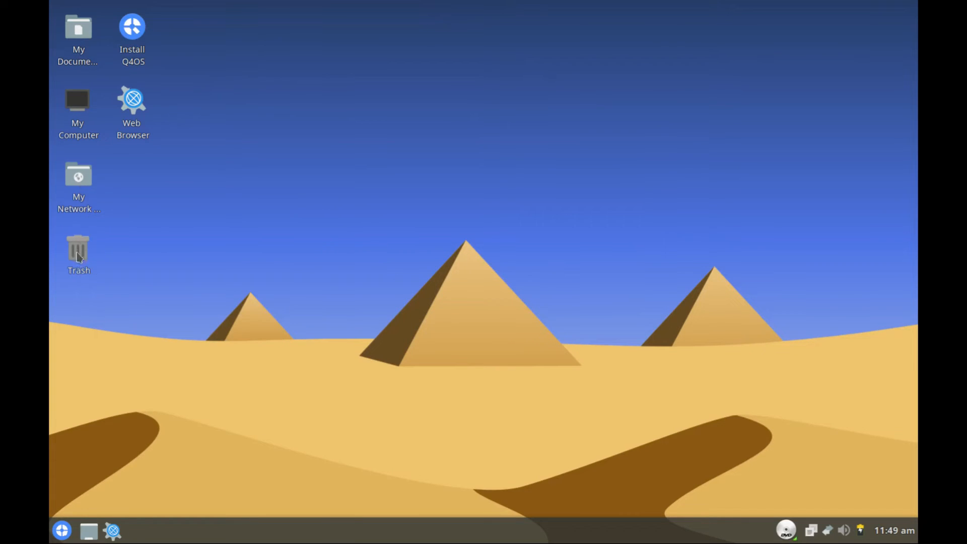
{"action": "mouse_move", "coordinate": [132, 99]}
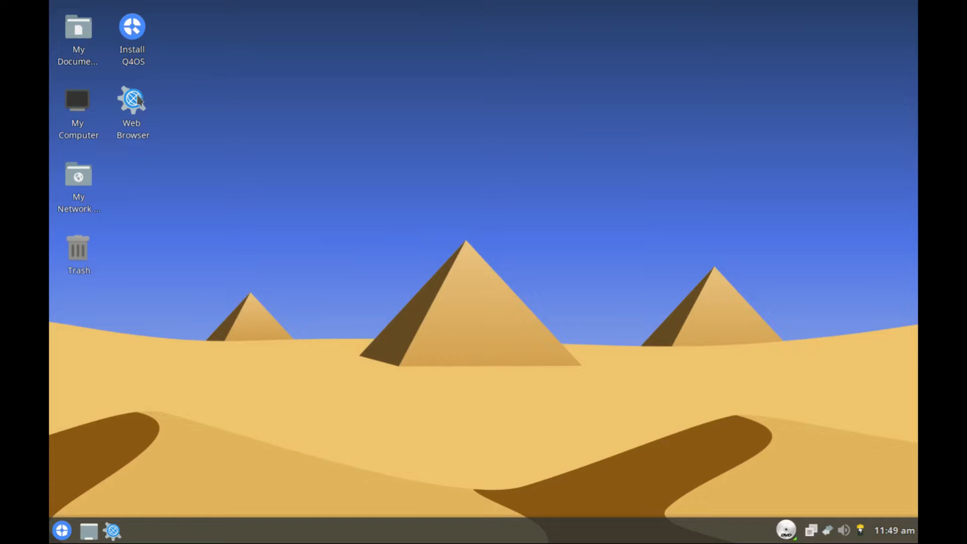
{"action": "mouse_move", "coordinate": [260, 182]}
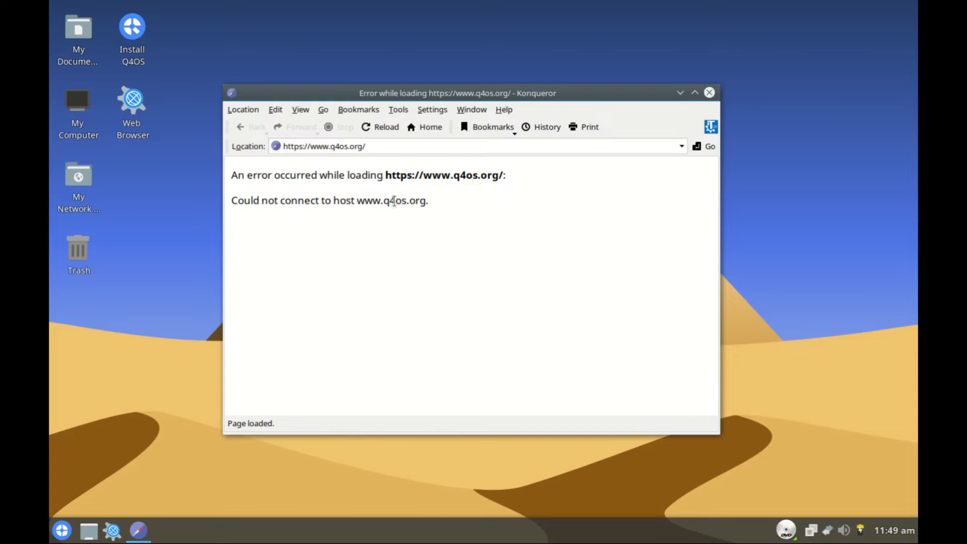
{"action": "mouse_move", "coordinate": [490, 174]}
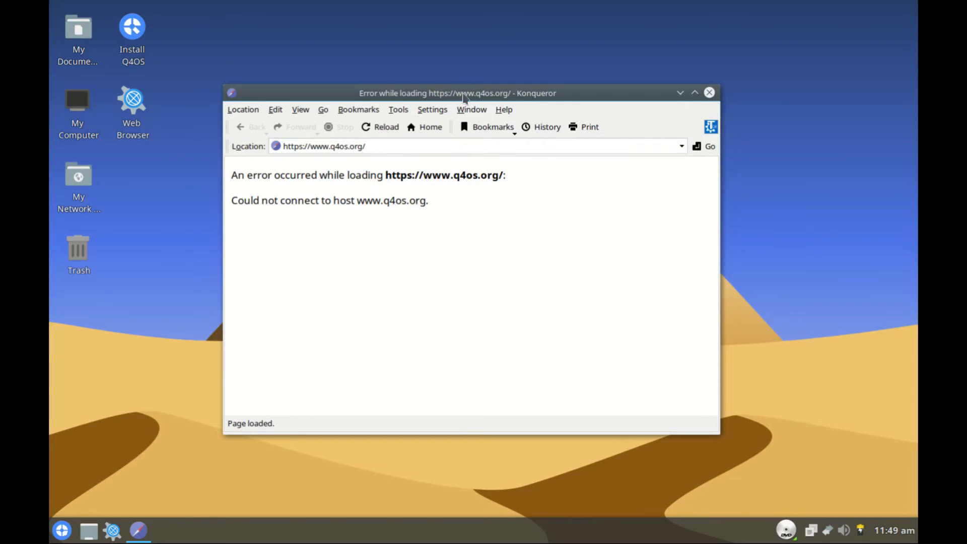
{"action": "left_click", "coordinate": [504, 109]}
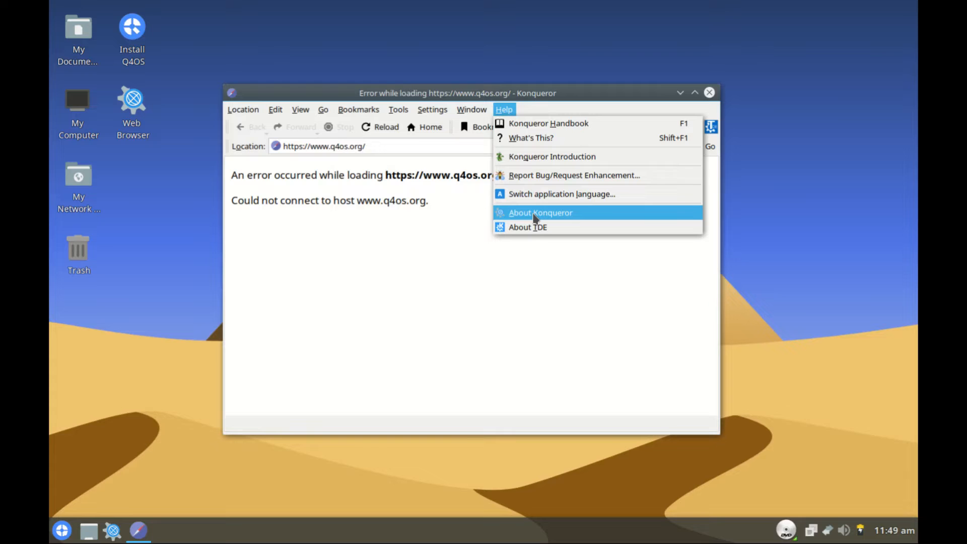
{"action": "left_click", "coordinate": [709, 92]}
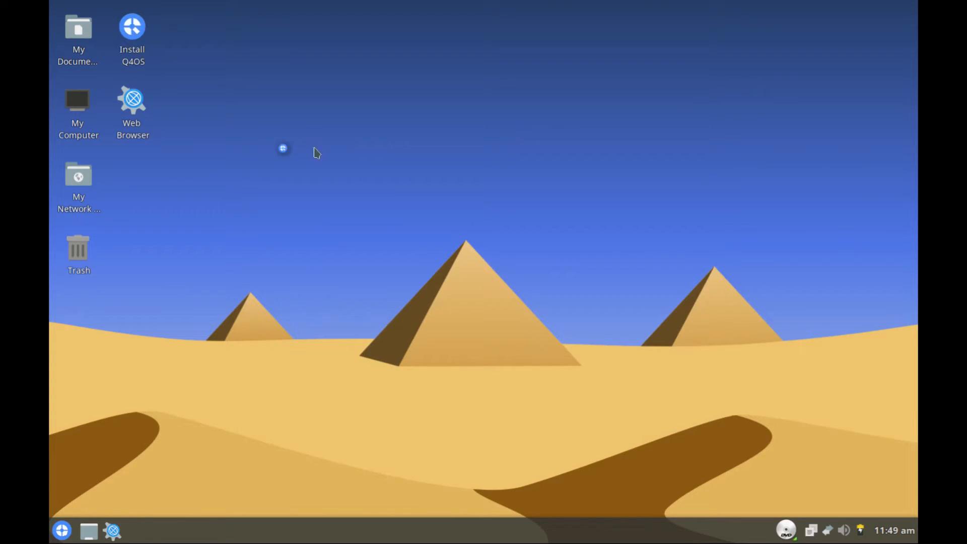
{"action": "double_click", "coordinate": [132, 26]}
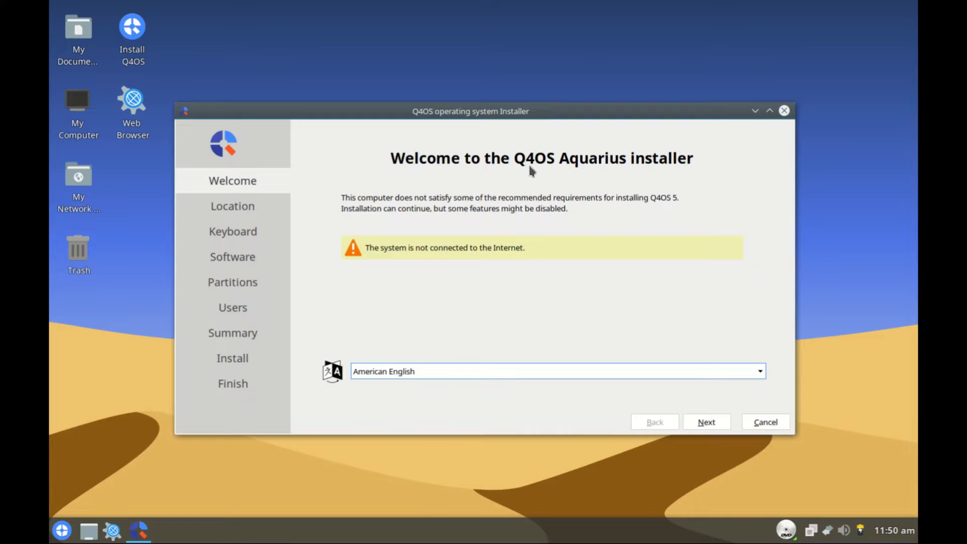
{"action": "mouse_move", "coordinate": [738, 194]}
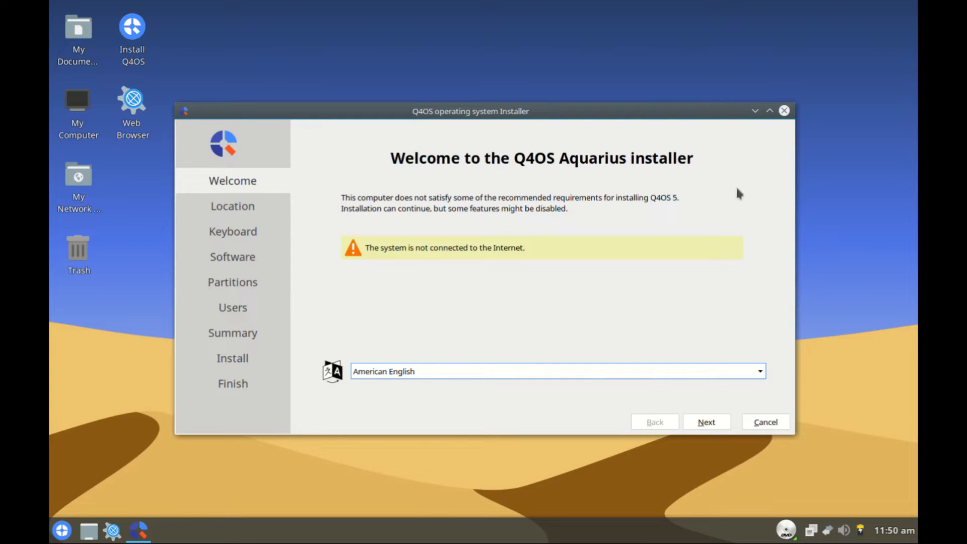
{"action": "mouse_move", "coordinate": [457, 166]}
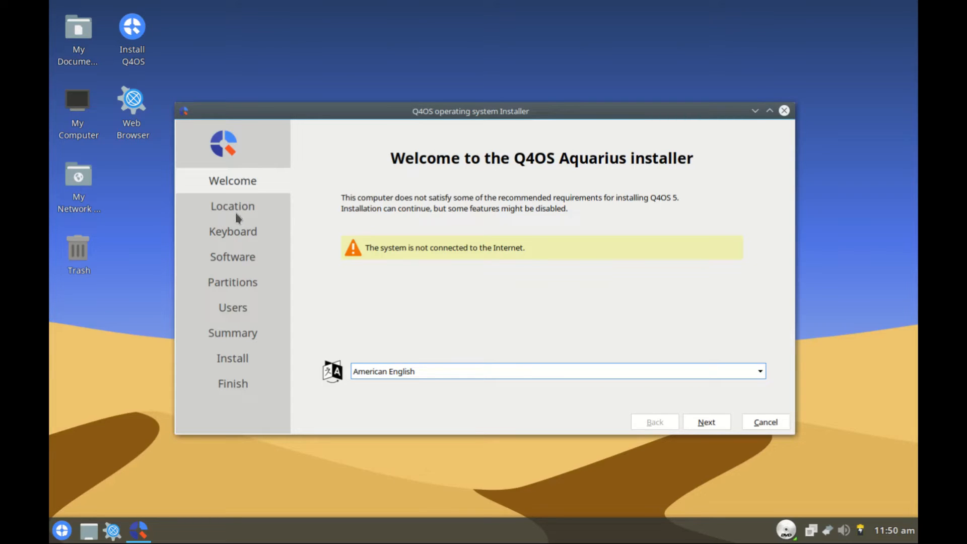
{"action": "mouse_move", "coordinate": [279, 228]}
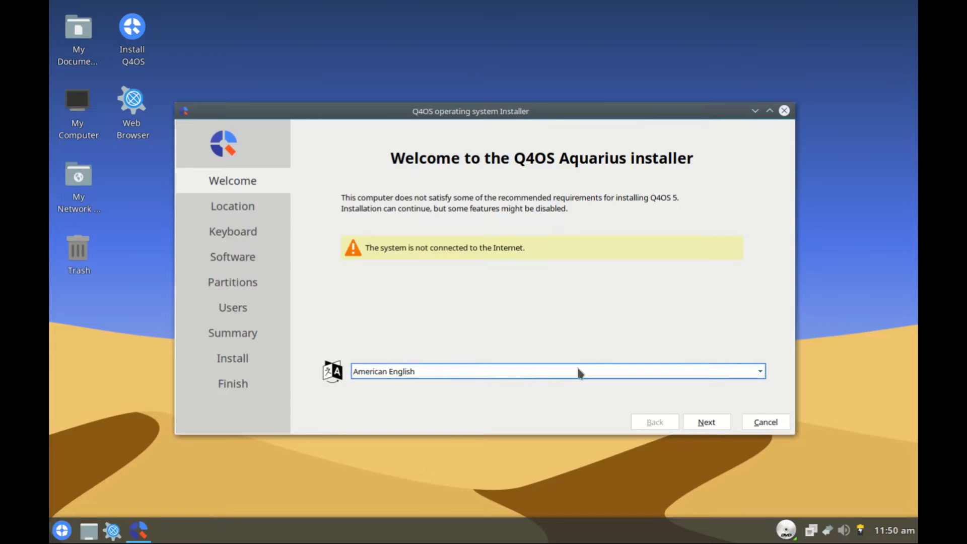
{"action": "left_click", "coordinate": [706, 422]}
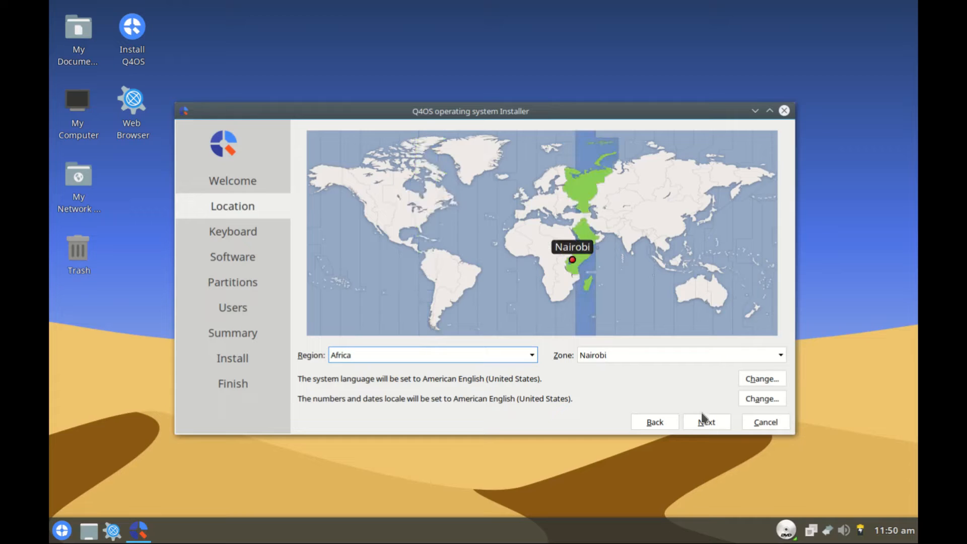
{"action": "left_click", "coordinate": [233, 232]}
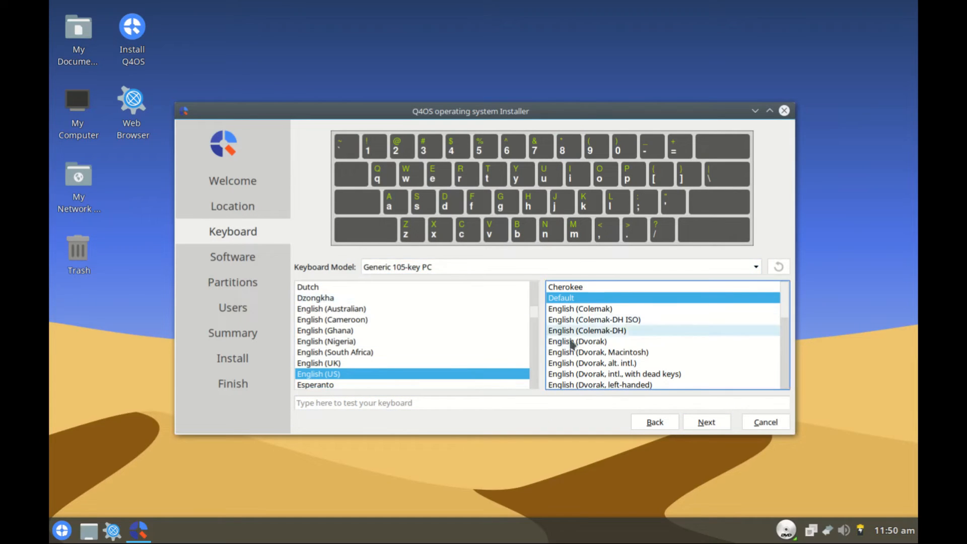
{"action": "left_click", "coordinate": [706, 422]}
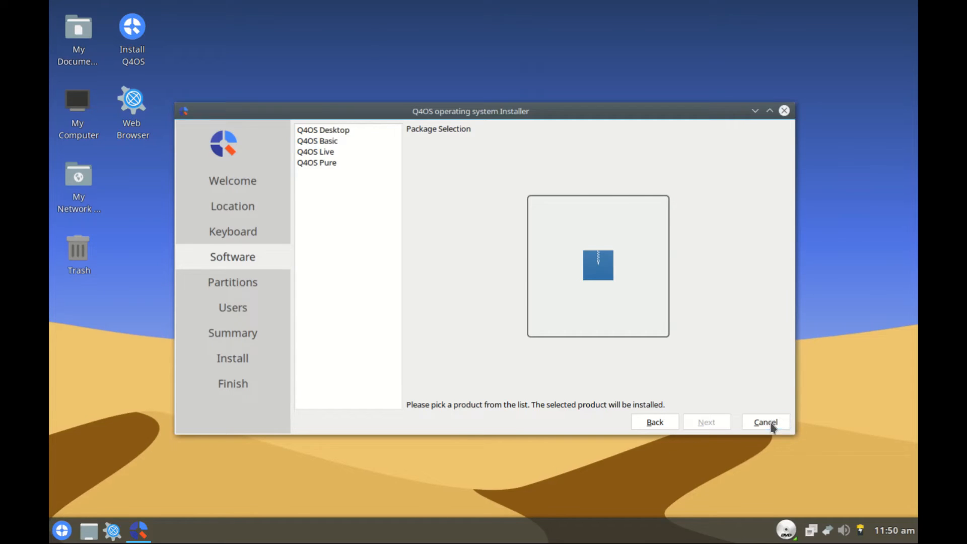
{"action": "left_click", "coordinate": [765, 423]}
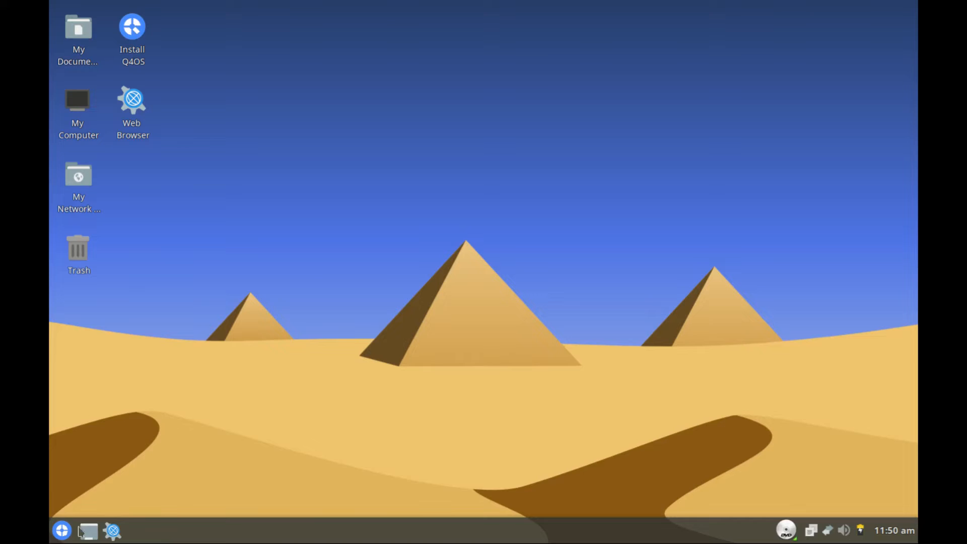
Launch the Q4OS Software Centre from the start menu's Install Applications entry.
{"action": "left_click", "coordinate": [62, 531]}
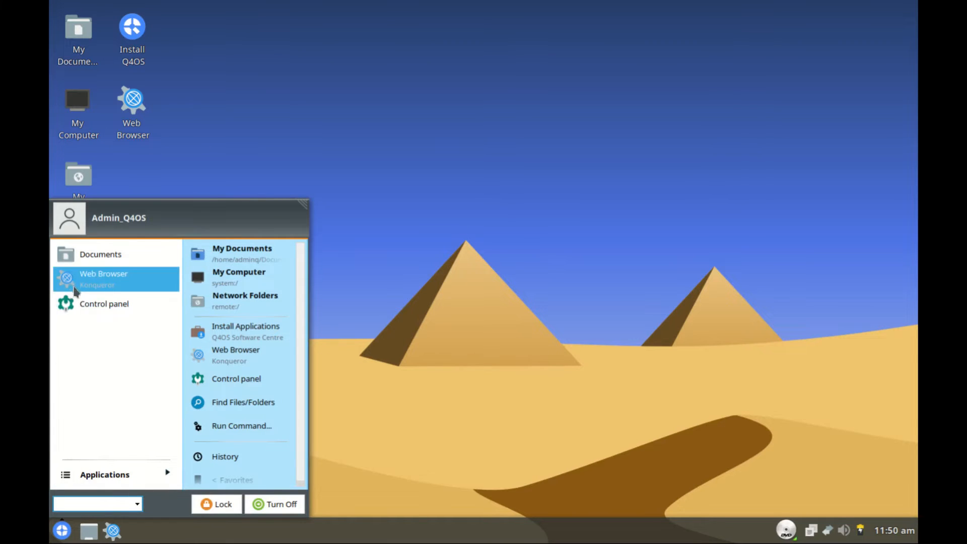
{"action": "mouse_move", "coordinate": [236, 355]}
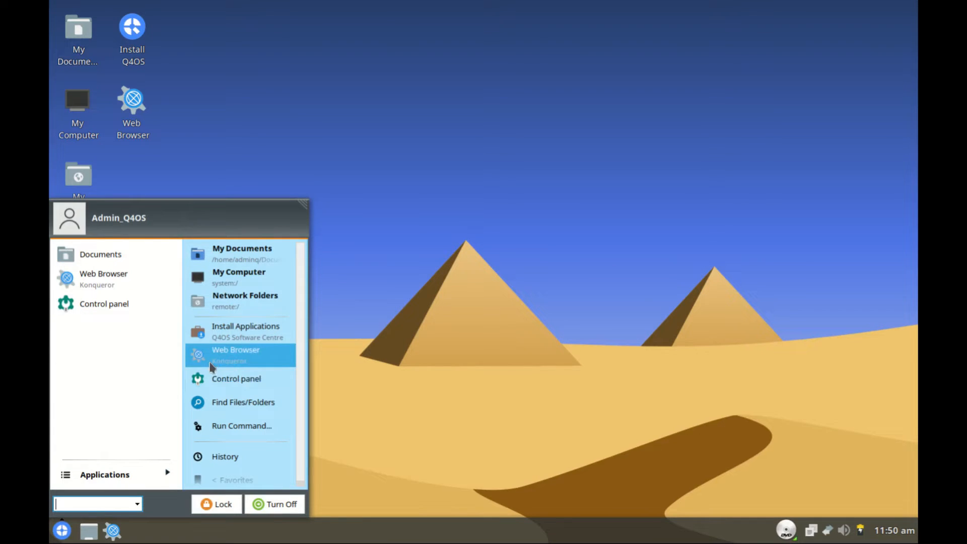
{"action": "mouse_move", "coordinate": [239, 276]}
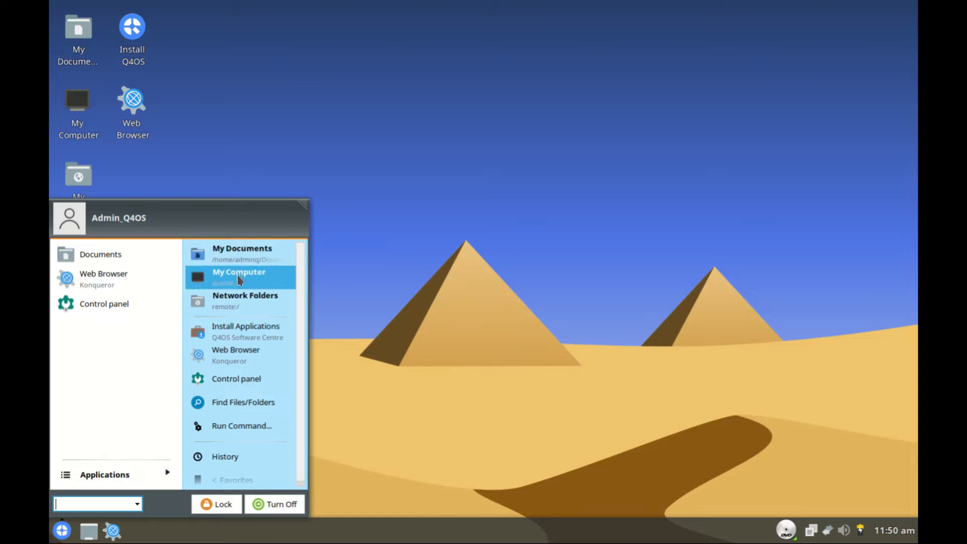
{"action": "mouse_move", "coordinate": [240, 332]}
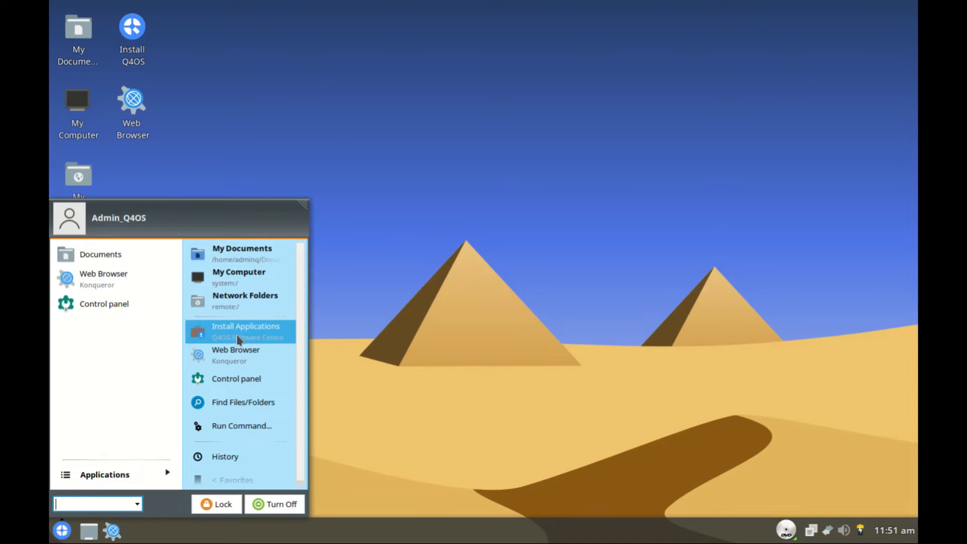
{"action": "left_click", "coordinate": [246, 325]}
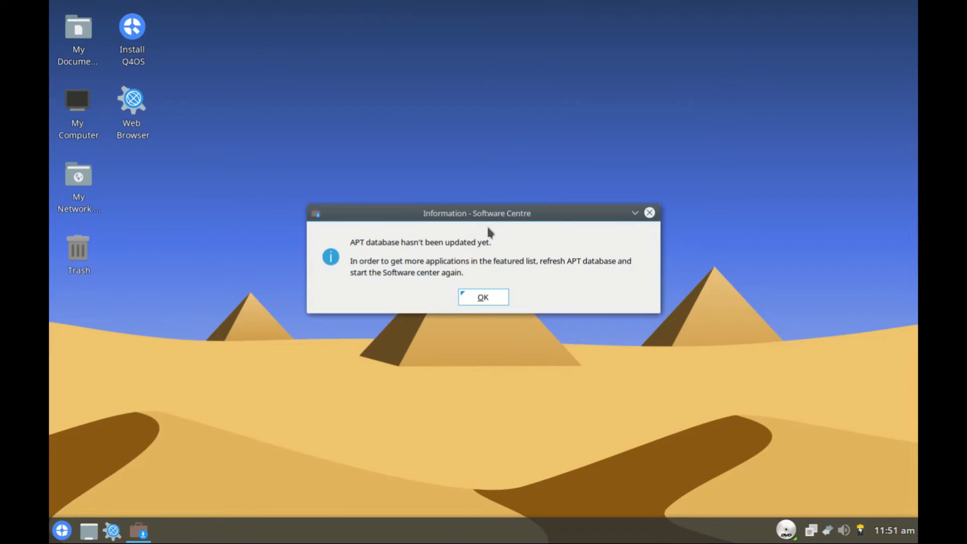
Acknowledge the APT notice, try Install application with nothing selected and dismiss the reminder.
{"action": "left_click", "coordinate": [483, 296]}
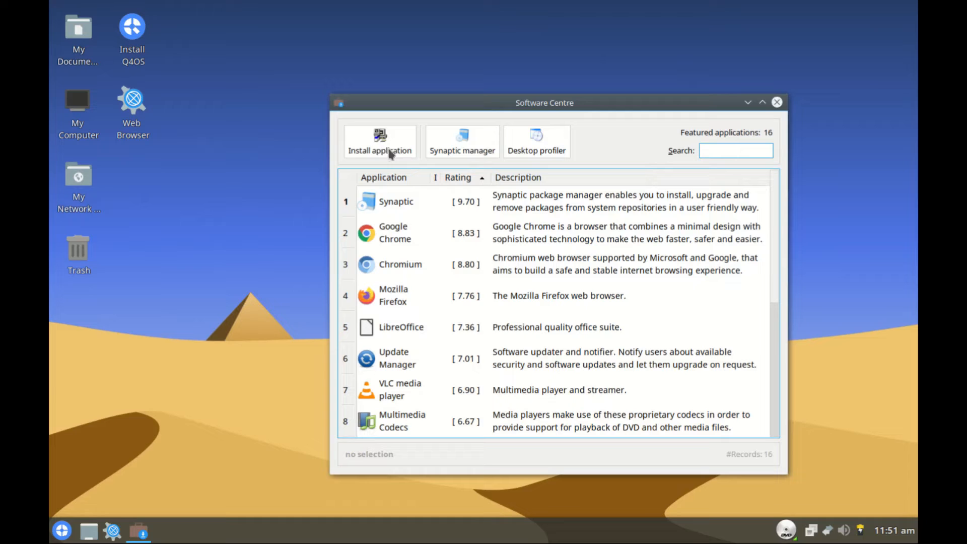
{"action": "mouse_move", "coordinate": [491, 155]}
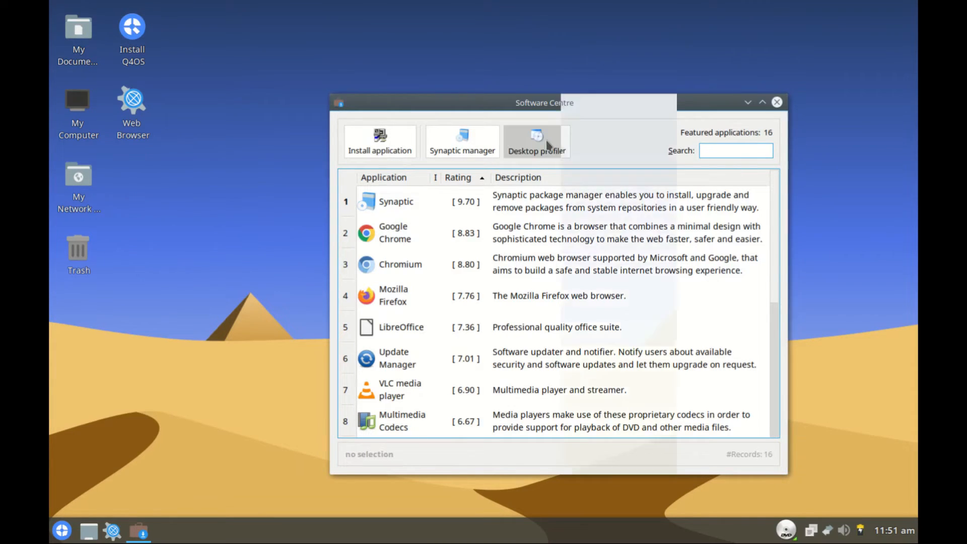
{"action": "left_click", "coordinate": [463, 142]}
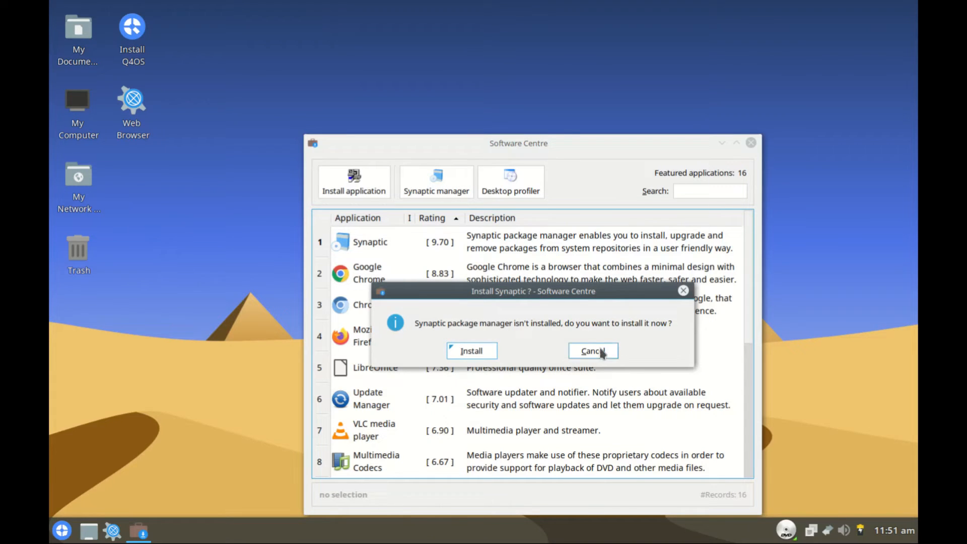
{"action": "left_click", "coordinate": [592, 351]}
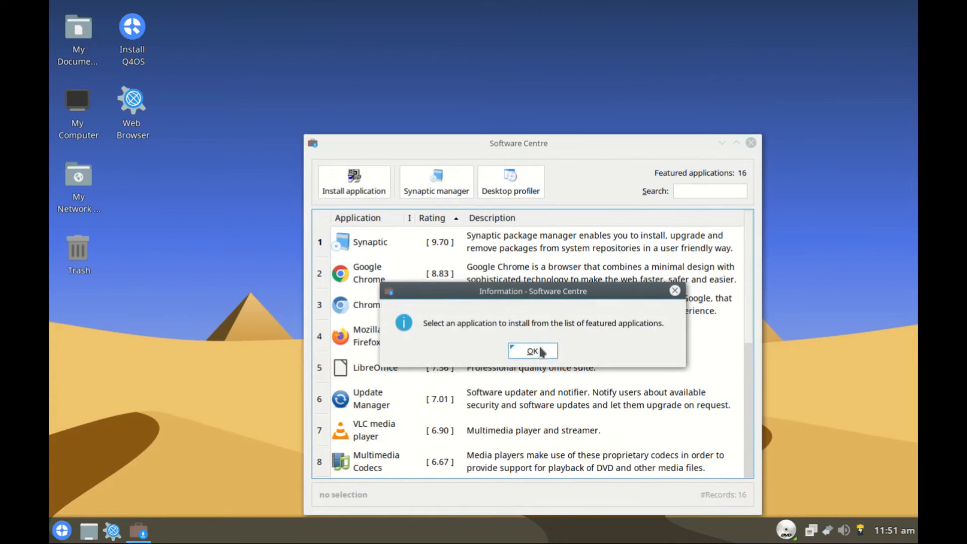
{"action": "left_click", "coordinate": [533, 351]}
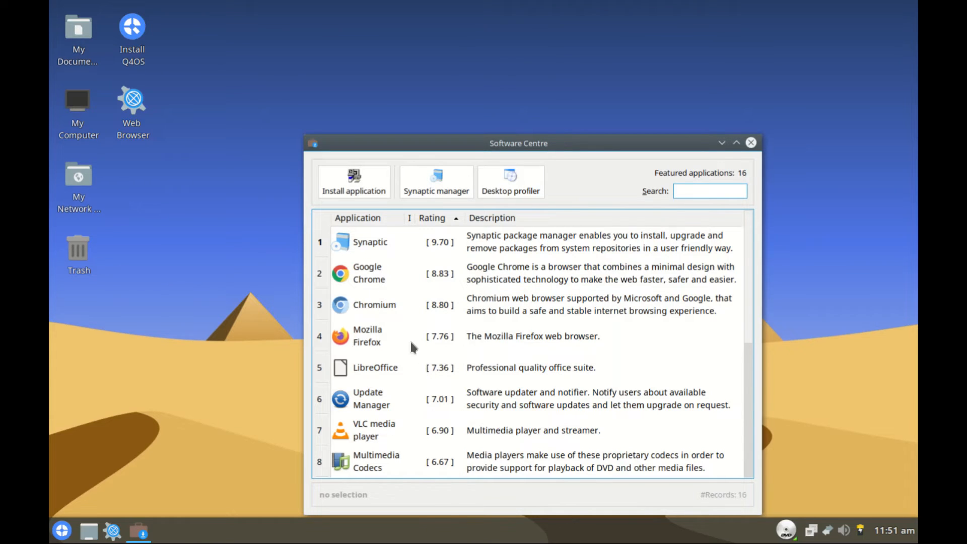
{"action": "mouse_move", "coordinate": [368, 299]}
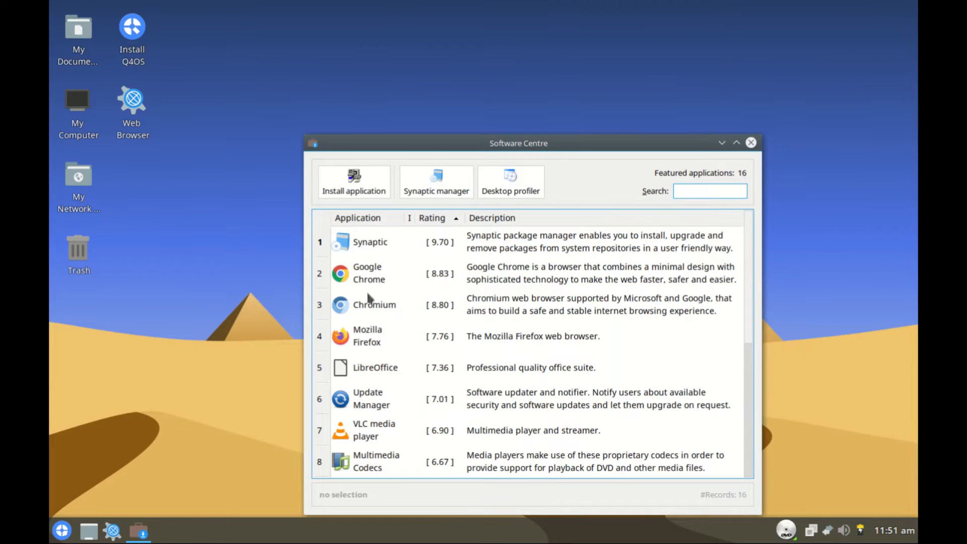
Scroll through the 16 featured applications and close the Software Centre.
{"action": "scroll", "scroll_direction": "down", "scroll_amount": 3}
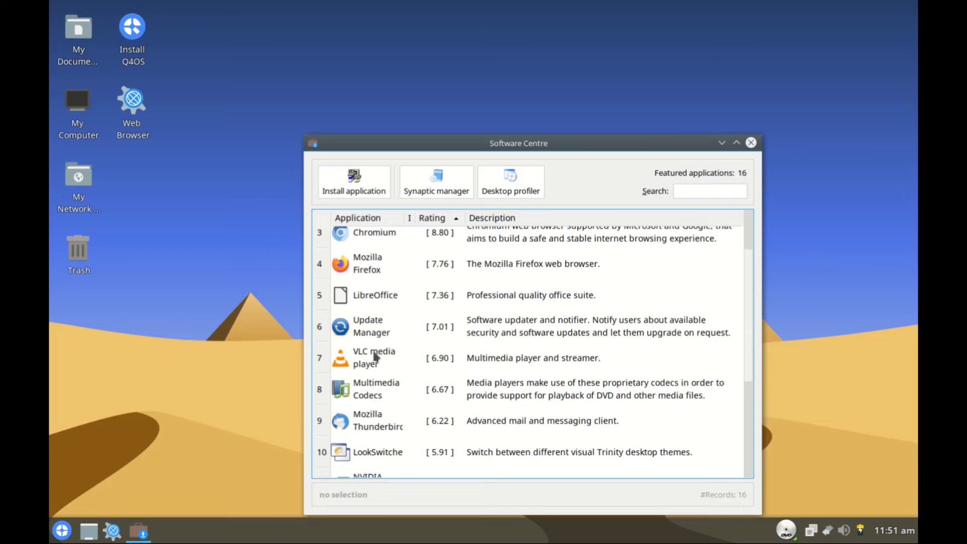
{"action": "mouse_move", "coordinate": [394, 405]}
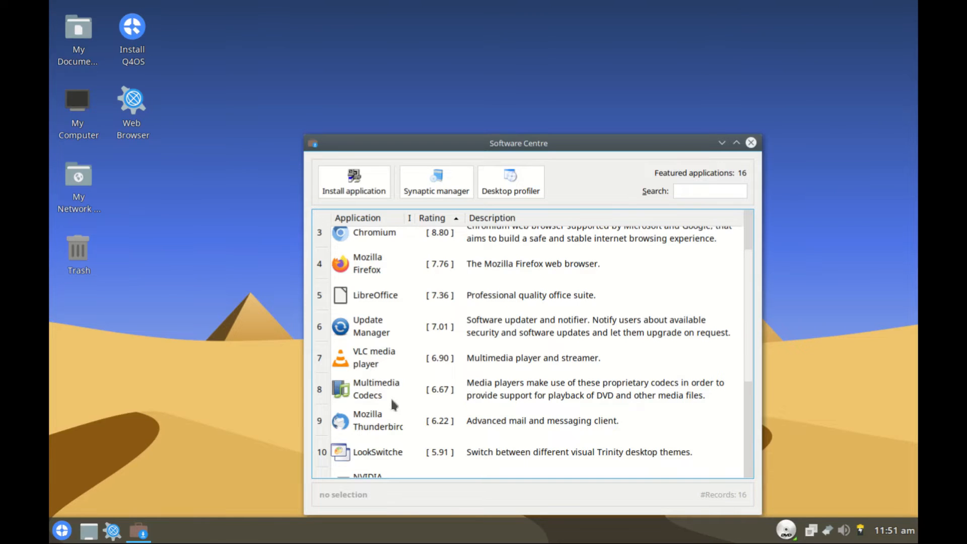
{"action": "scroll", "scroll_direction": "down", "scroll_amount": 3}
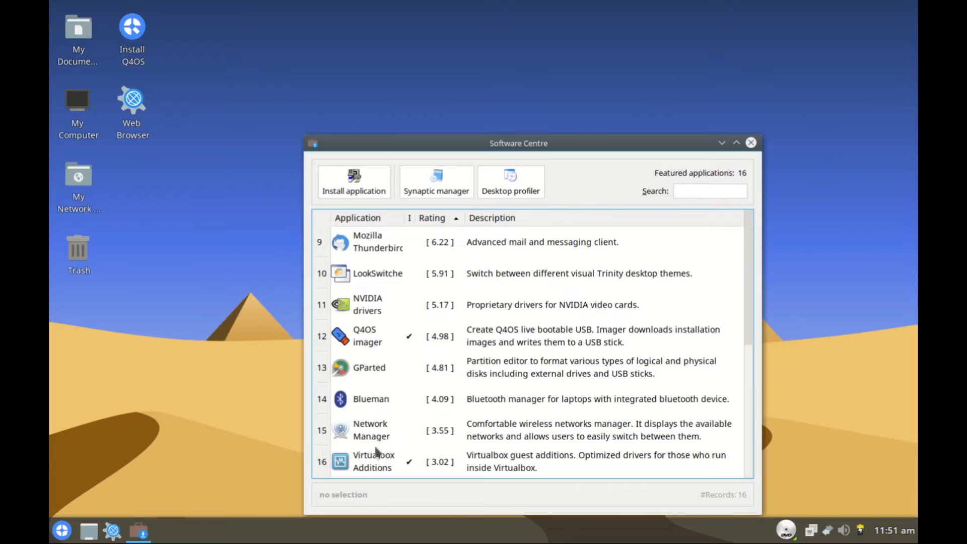
{"action": "mouse_move", "coordinate": [375, 467]}
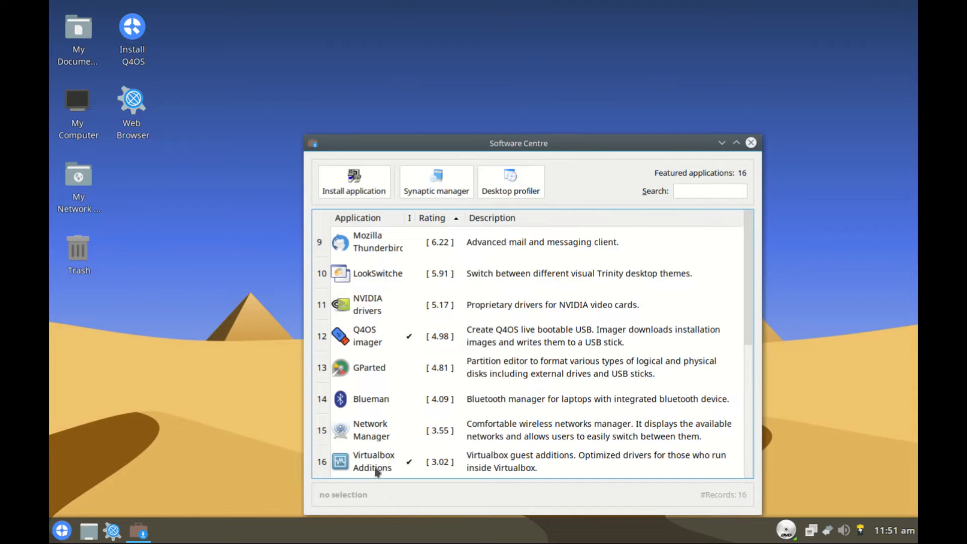
{"action": "mouse_move", "coordinate": [380, 441]}
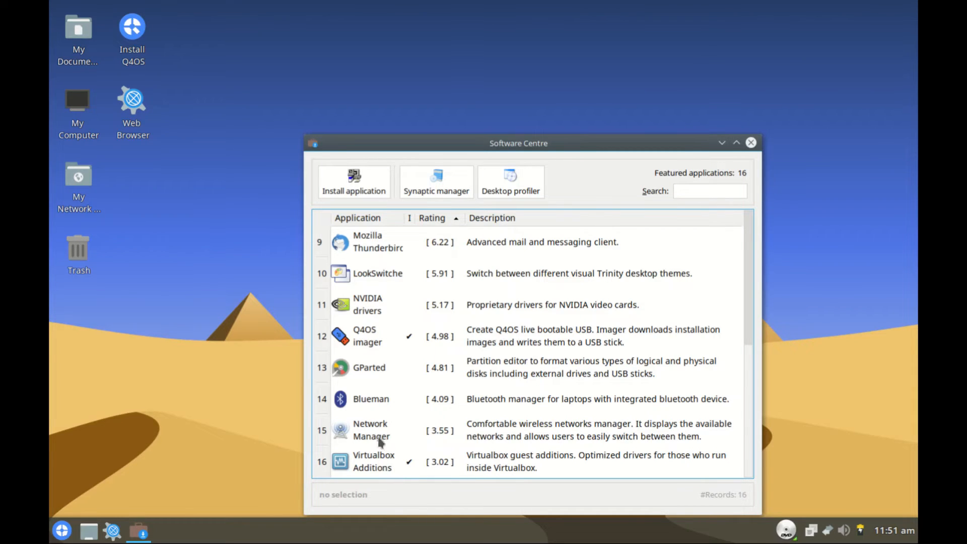
{"action": "left_click", "coordinate": [751, 142]}
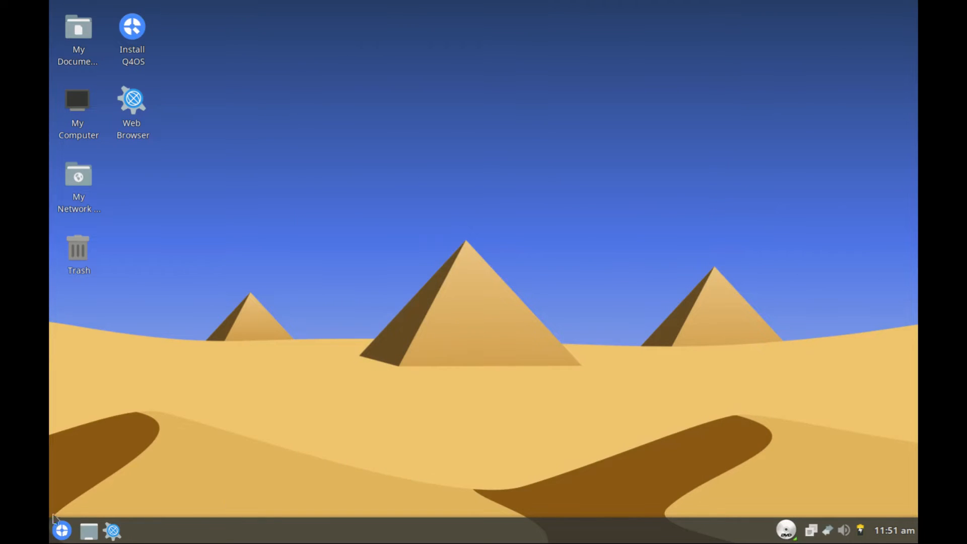
{"action": "left_click", "coordinate": [61, 530]}
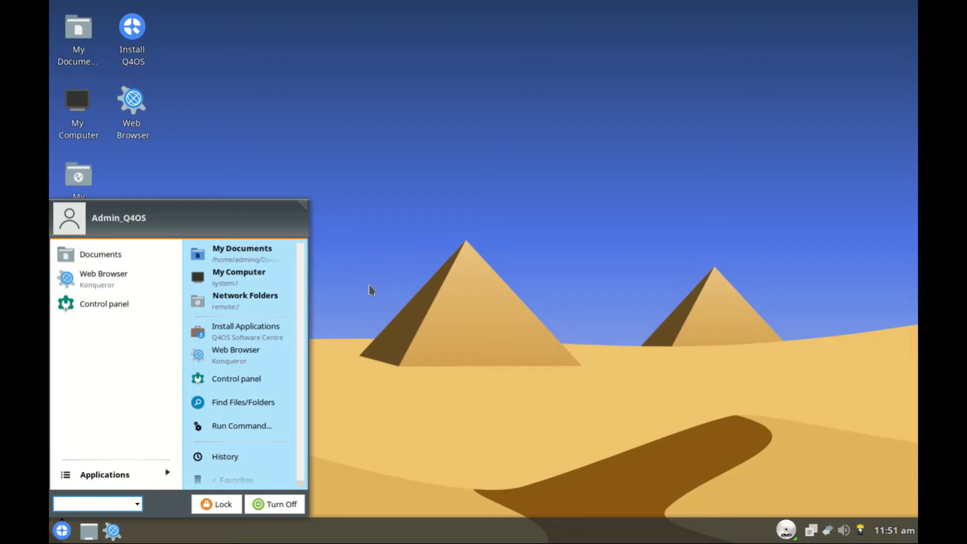
{"action": "mouse_move", "coordinate": [243, 402]}
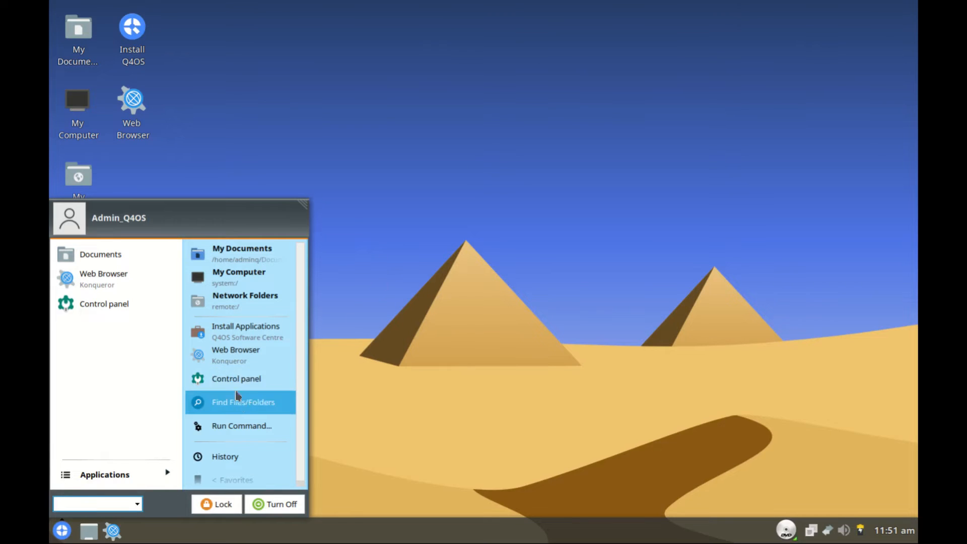
{"action": "left_click", "coordinate": [236, 378]}
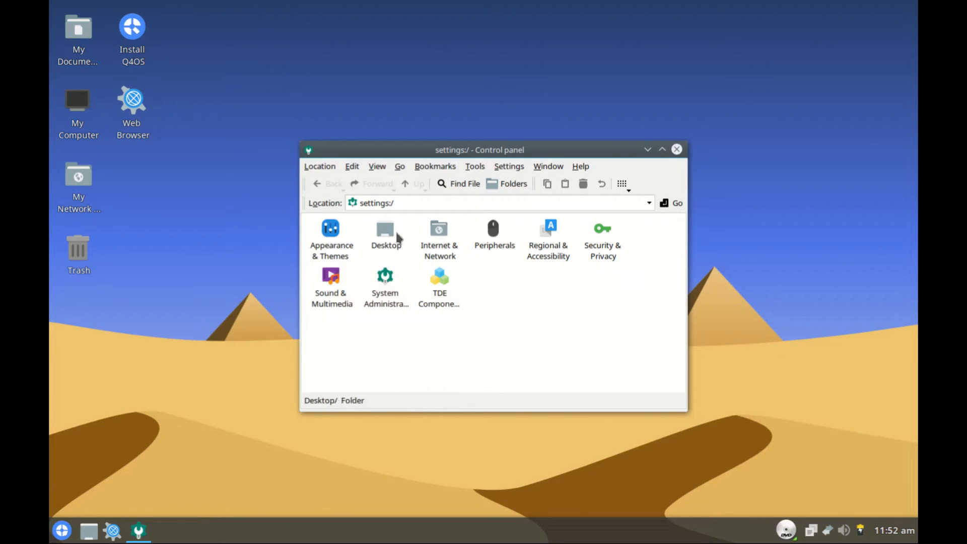
{"action": "mouse_move", "coordinate": [494, 244]}
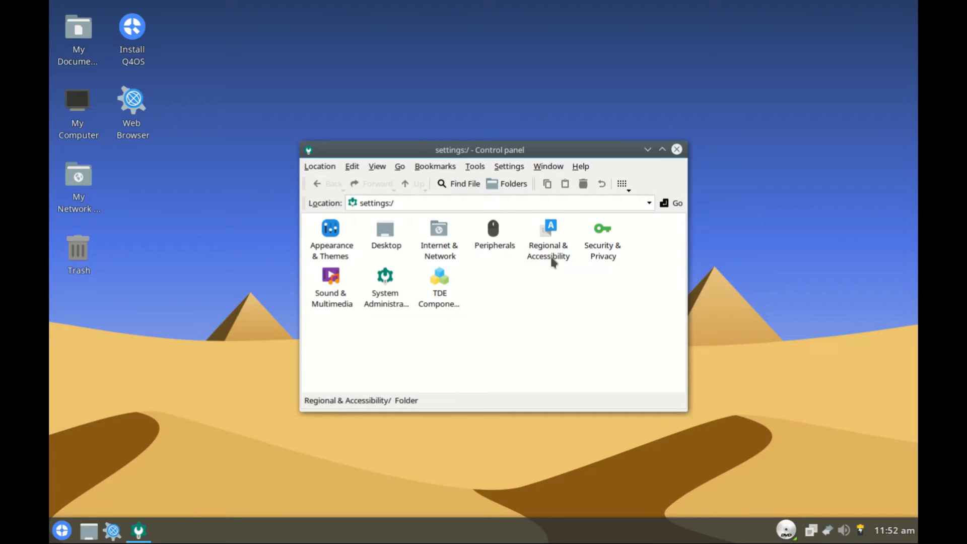
{"action": "mouse_move", "coordinate": [604, 256]}
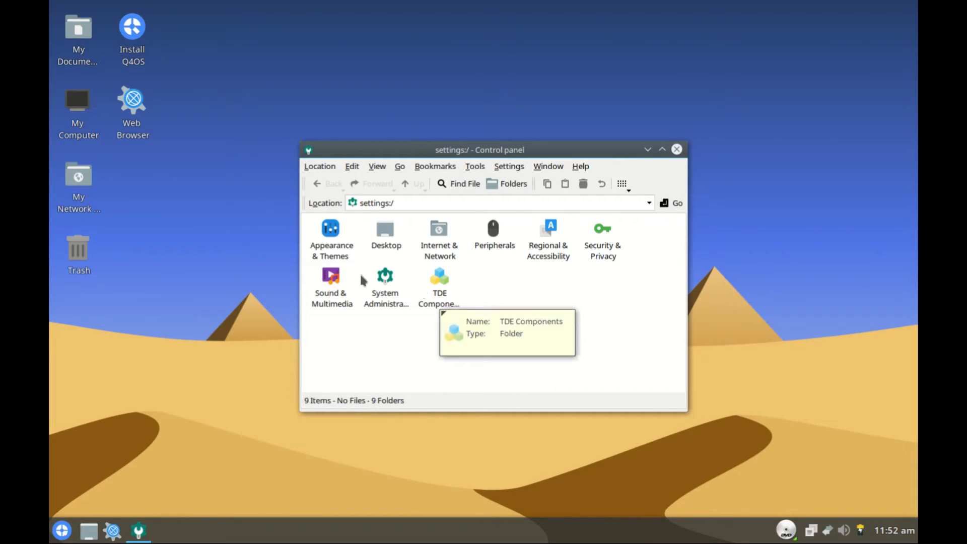
{"action": "double_click", "coordinate": [332, 235]}
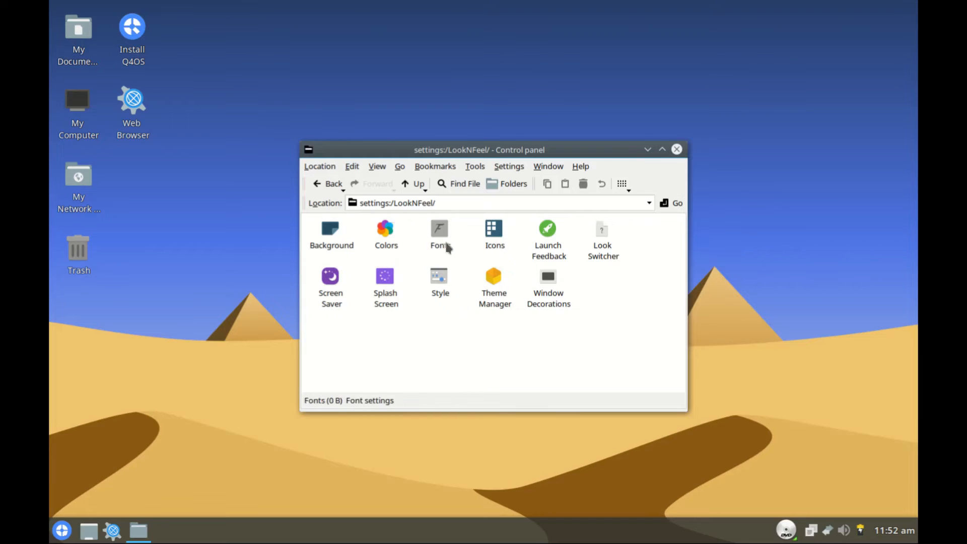
{"action": "mouse_move", "coordinate": [603, 238]}
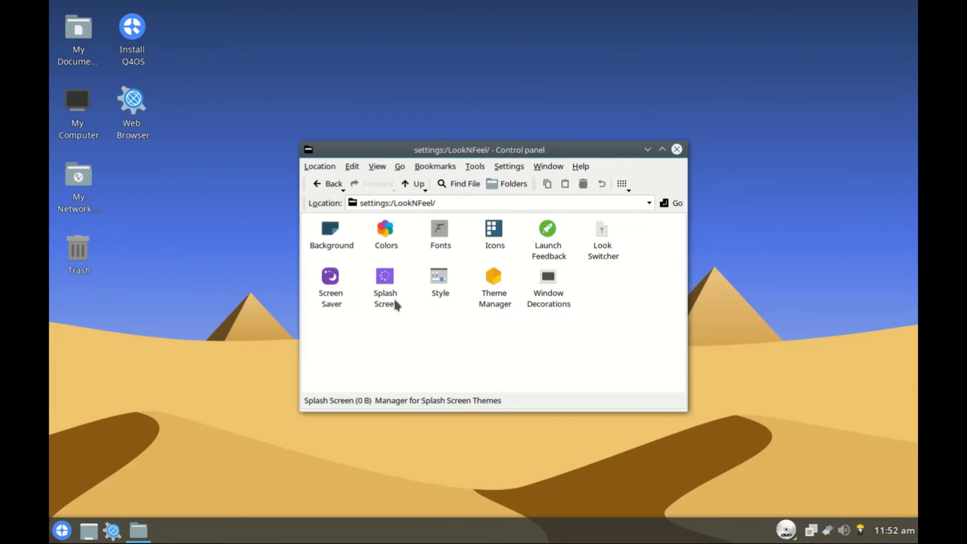
{"action": "mouse_move", "coordinate": [521, 300]}
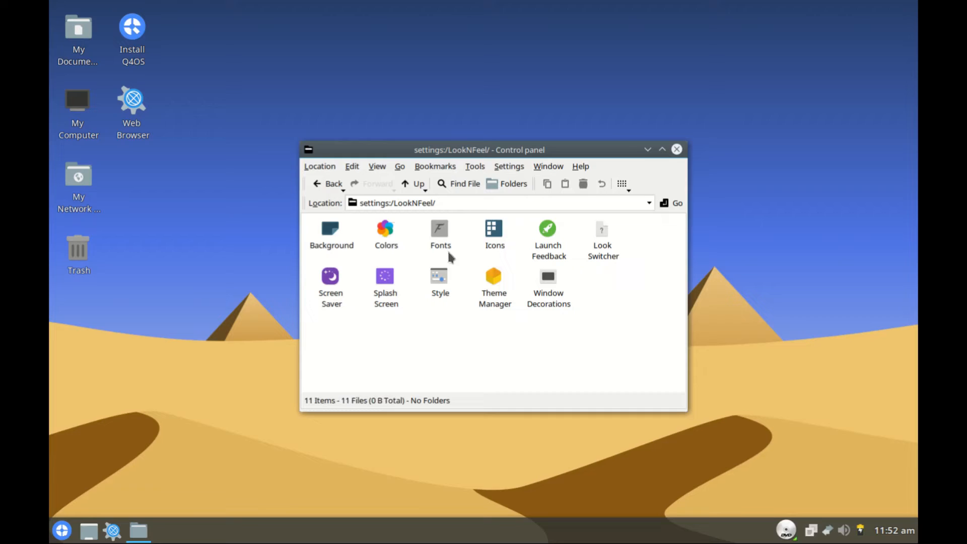
{"action": "mouse_move", "coordinate": [326, 186]}
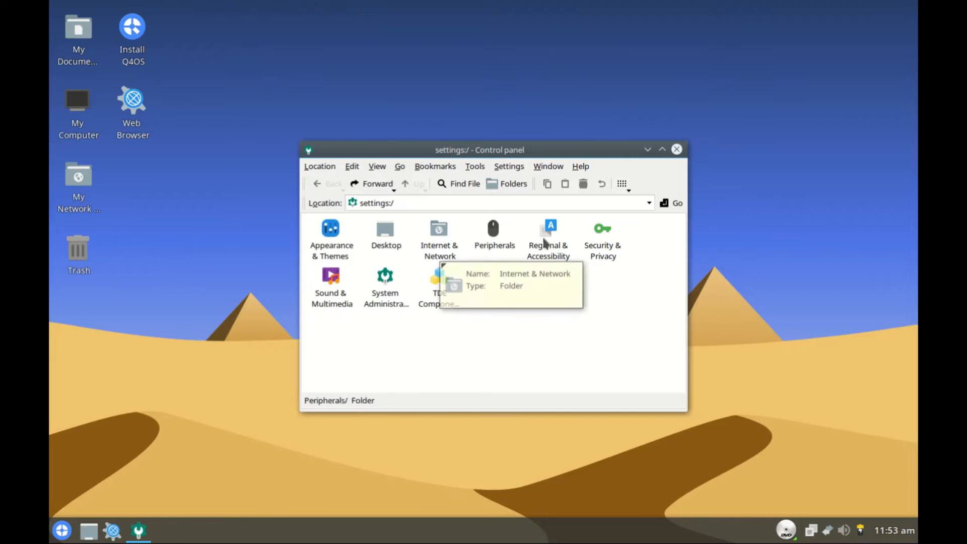
{"action": "left_click", "coordinate": [61, 530]}
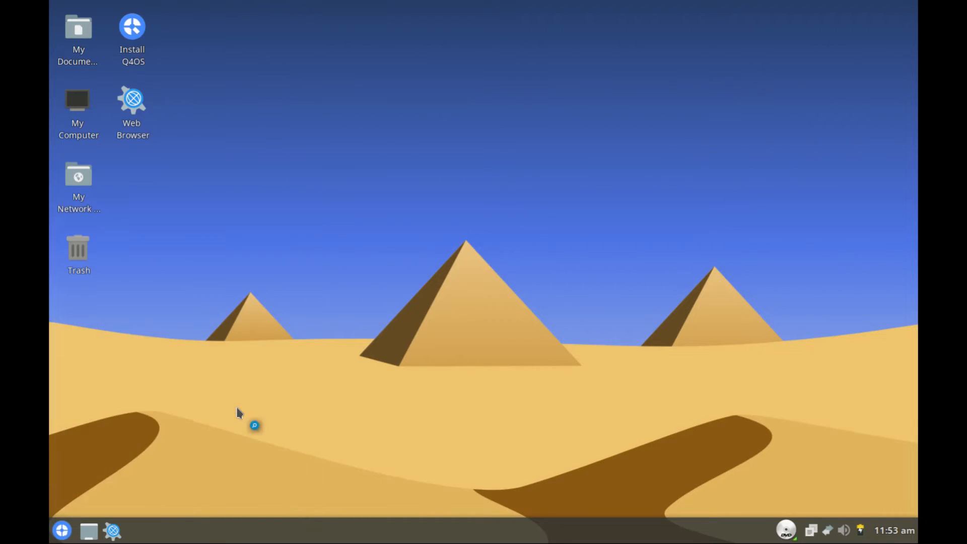
{"action": "mouse_move", "coordinate": [380, 355]}
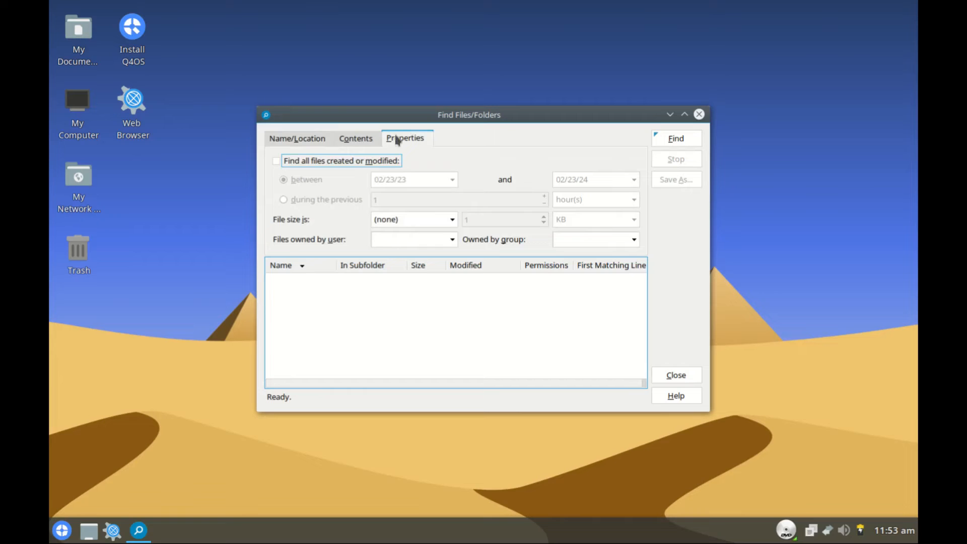
{"action": "left_click", "coordinate": [355, 138]}
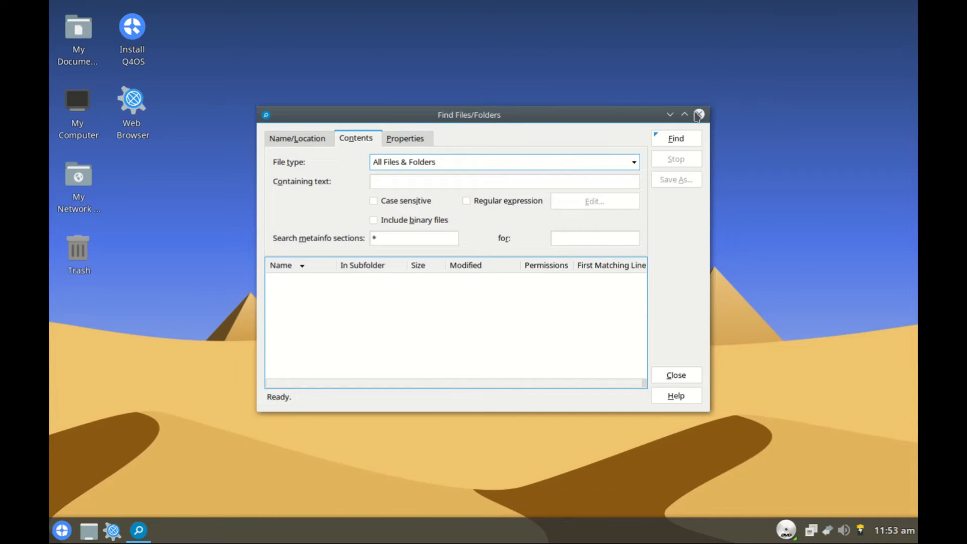
{"action": "left_click", "coordinate": [699, 115]}
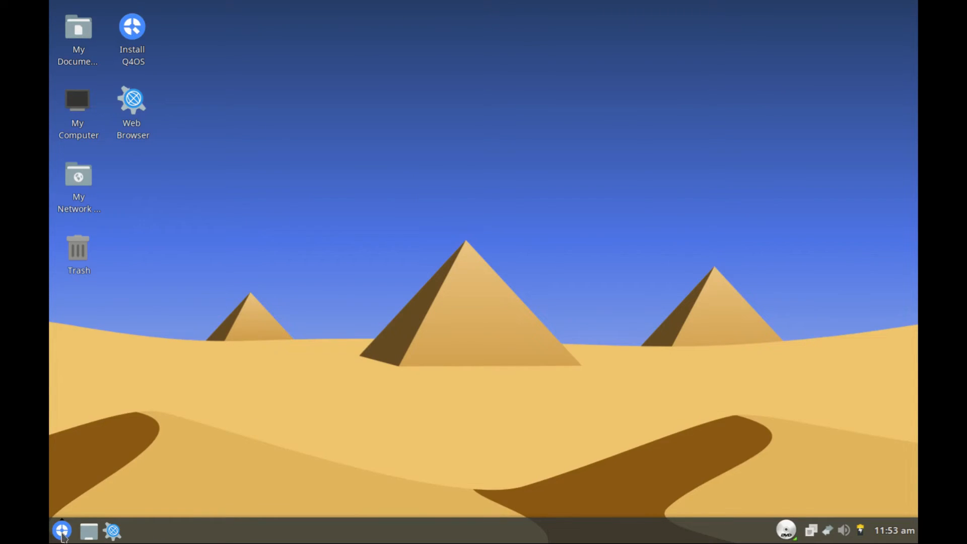
{"action": "left_click", "coordinate": [61, 531]}
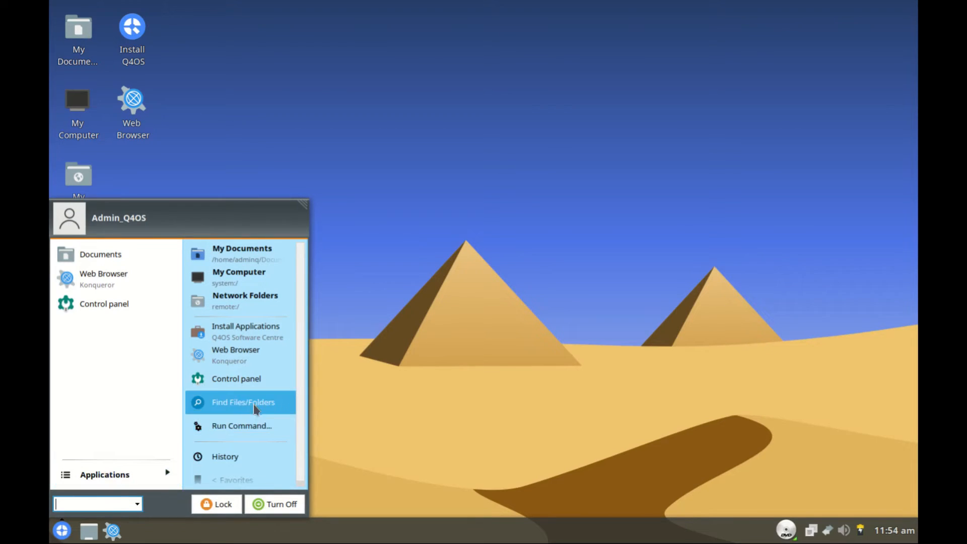
{"action": "mouse_move", "coordinate": [233, 426]}
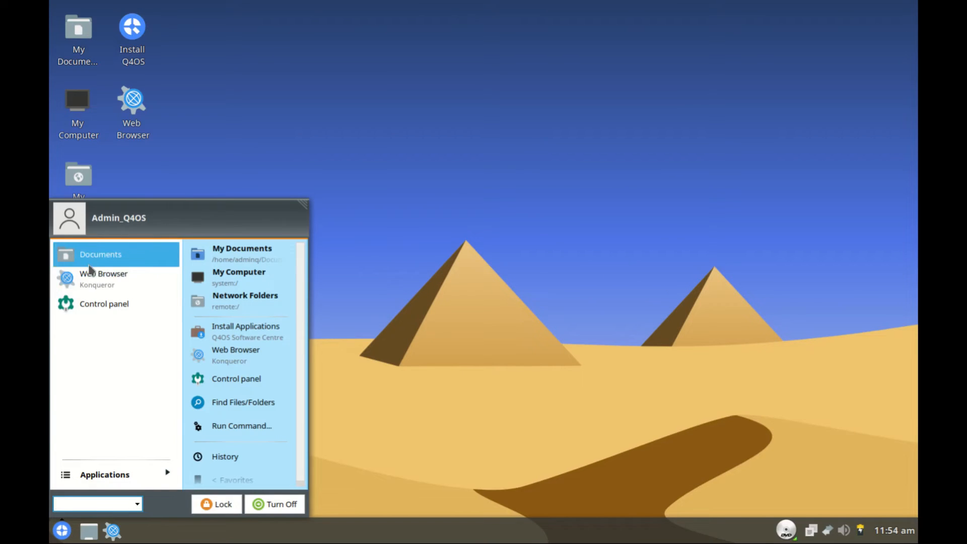
{"action": "mouse_move", "coordinate": [103, 474]}
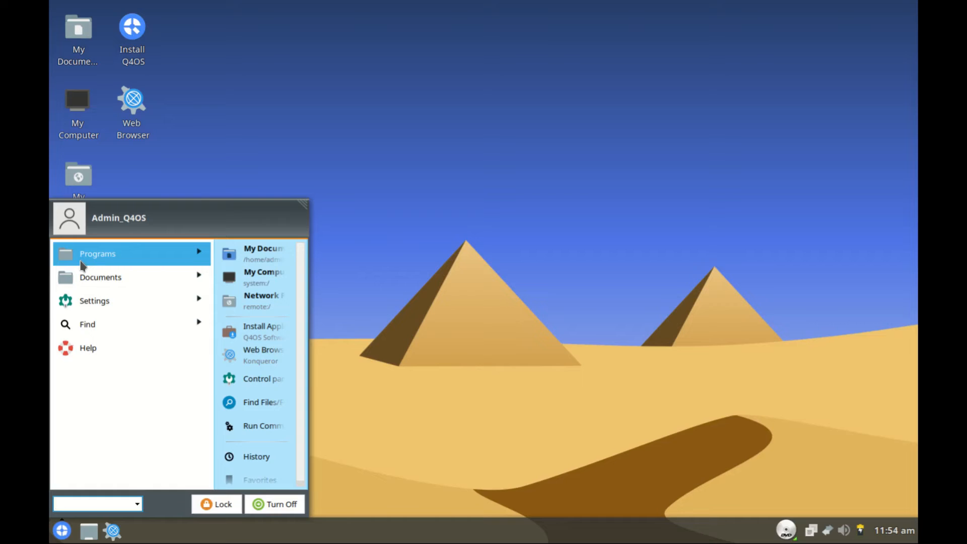
{"action": "mouse_move", "coordinate": [95, 300]}
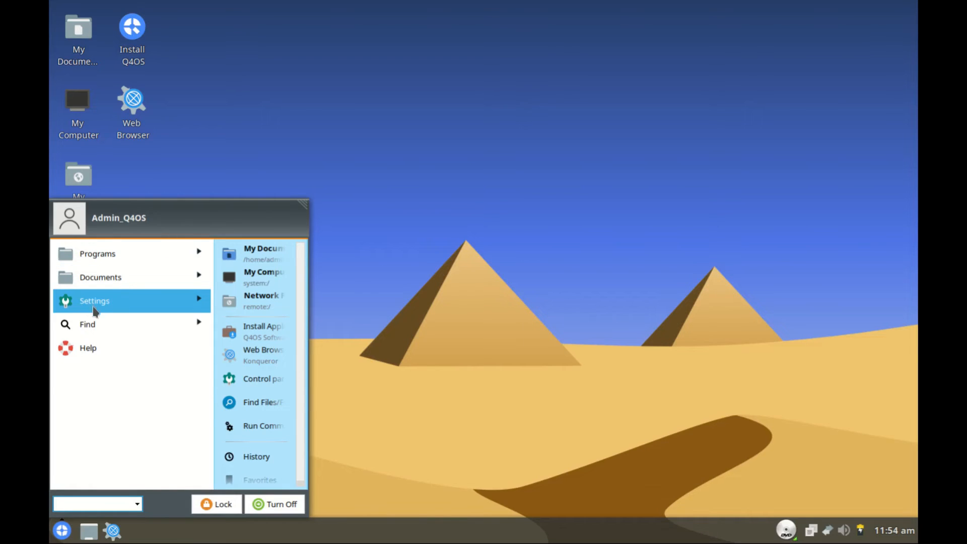
Browse Programs > Accessories through the Development, Internet, Office and Settings submenus.
{"action": "left_click", "coordinate": [97, 254]}
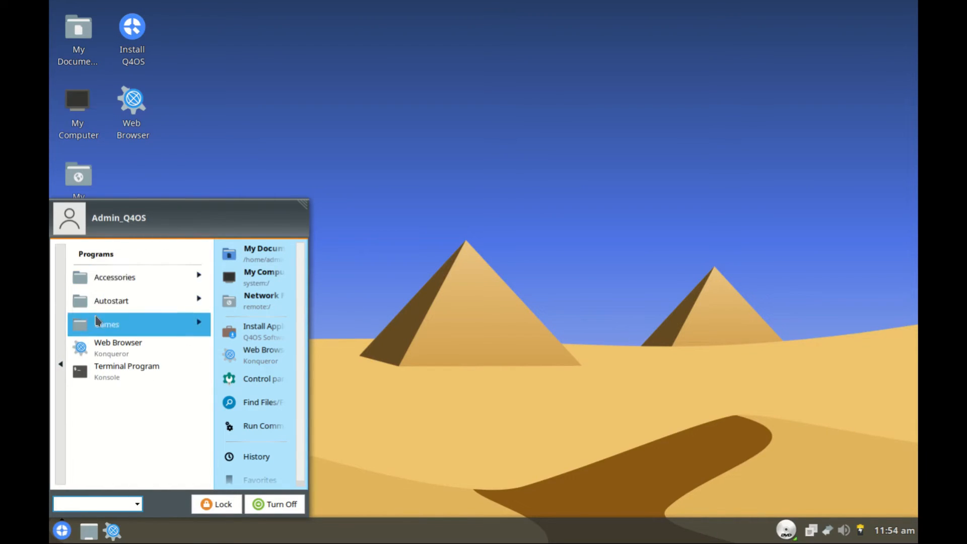
{"action": "mouse_move", "coordinate": [120, 301]}
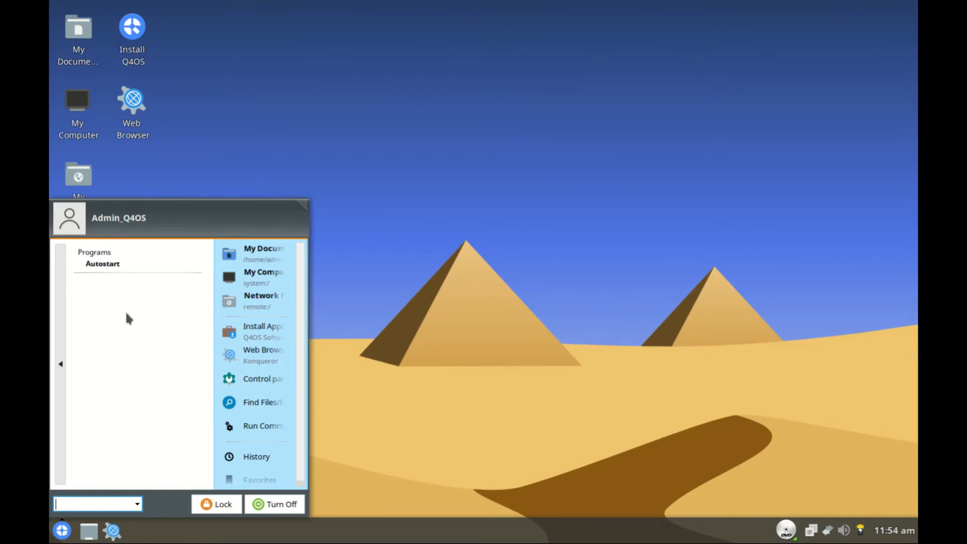
{"action": "mouse_move", "coordinate": [170, 342]}
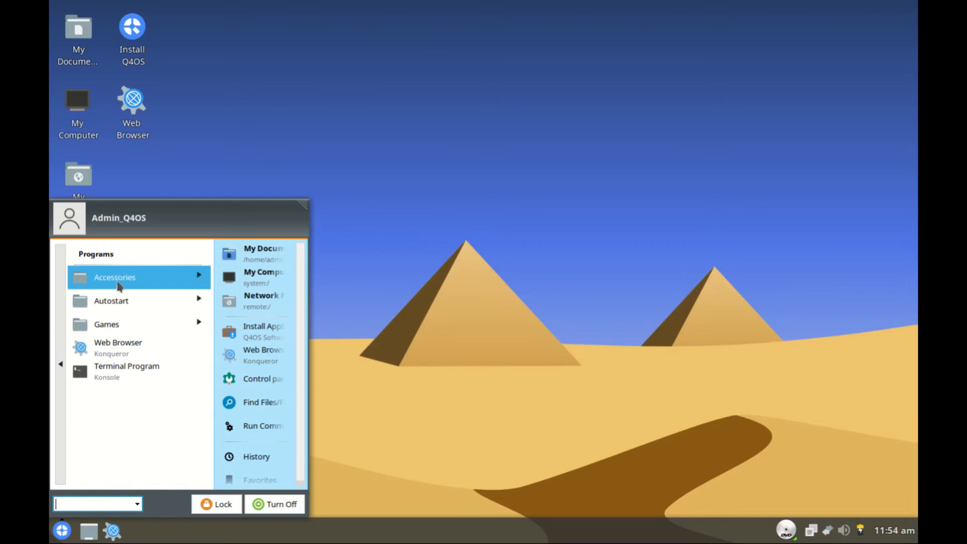
{"action": "left_click", "coordinate": [115, 277]}
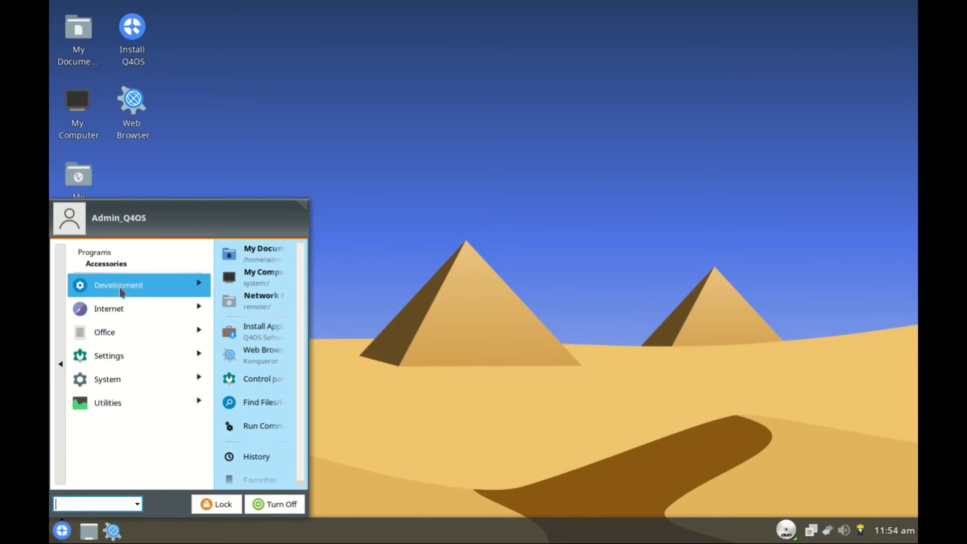
{"action": "mouse_move", "coordinate": [117, 332]}
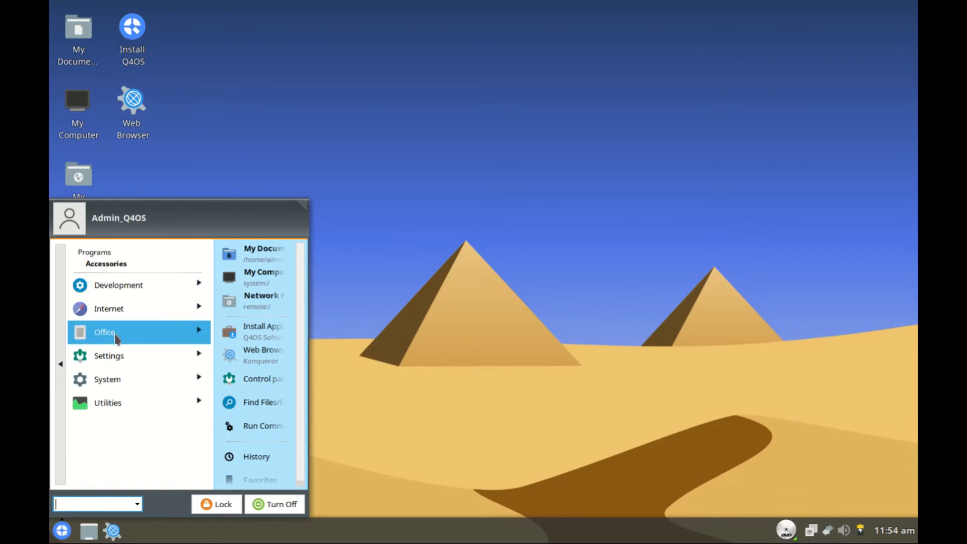
{"action": "mouse_move", "coordinate": [108, 379]}
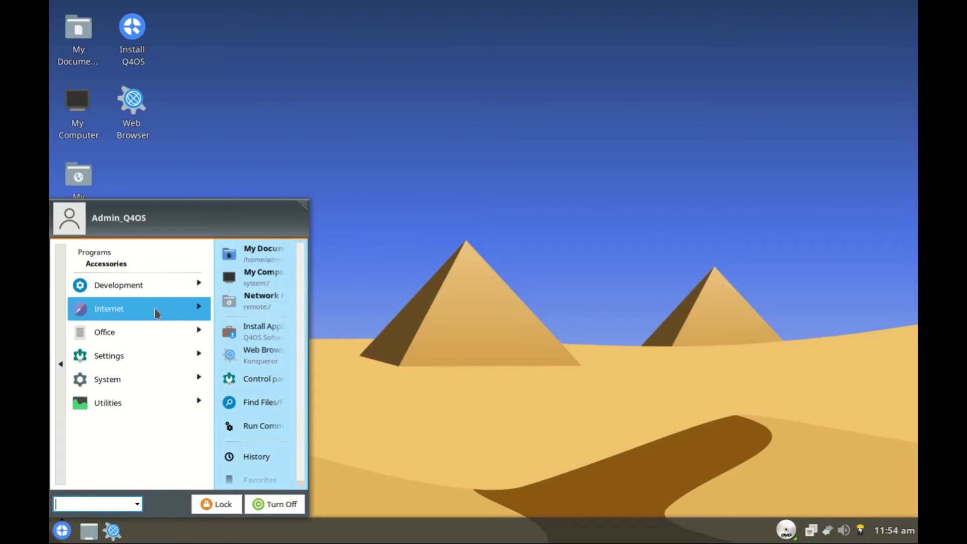
{"action": "left_click", "coordinate": [119, 284]}
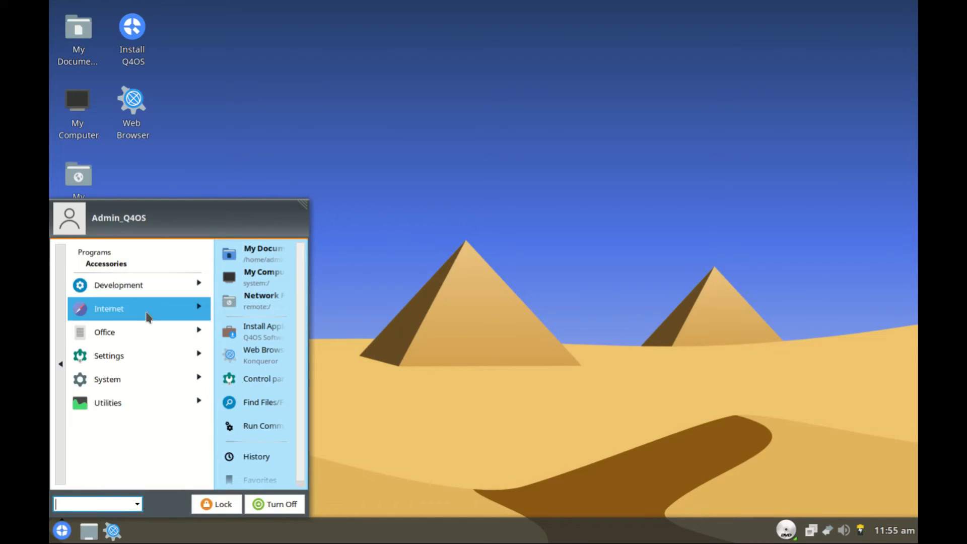
{"action": "left_click", "coordinate": [109, 308]}
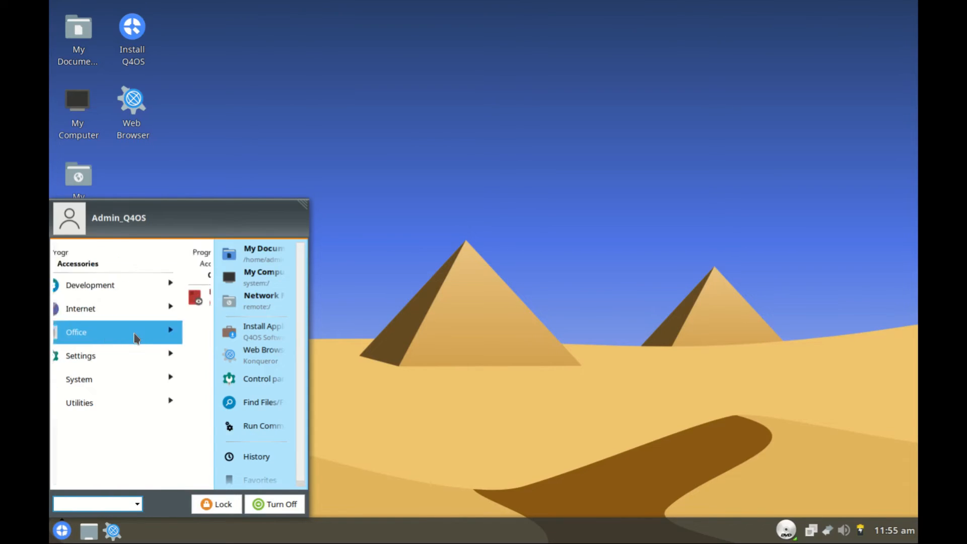
{"action": "left_click", "coordinate": [75, 331]}
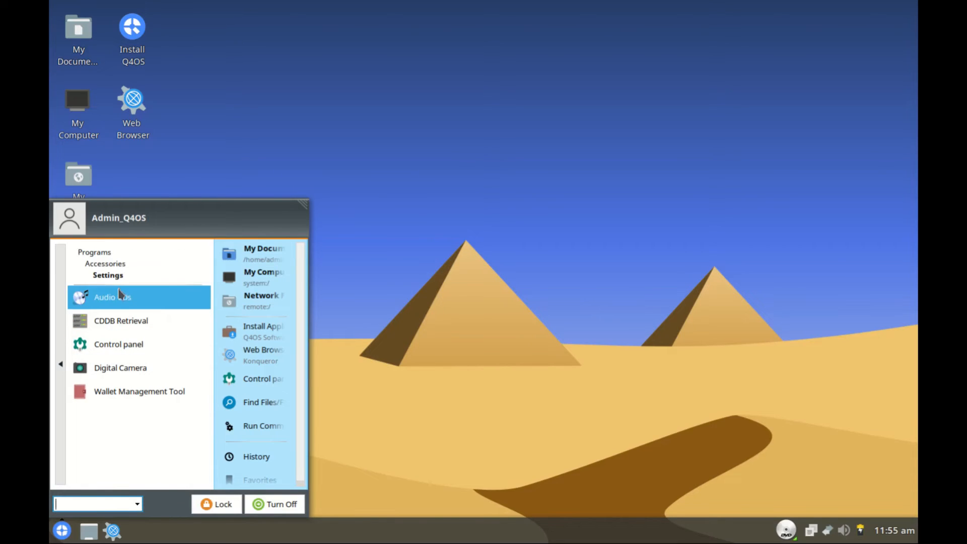
{"action": "mouse_move", "coordinate": [121, 320]}
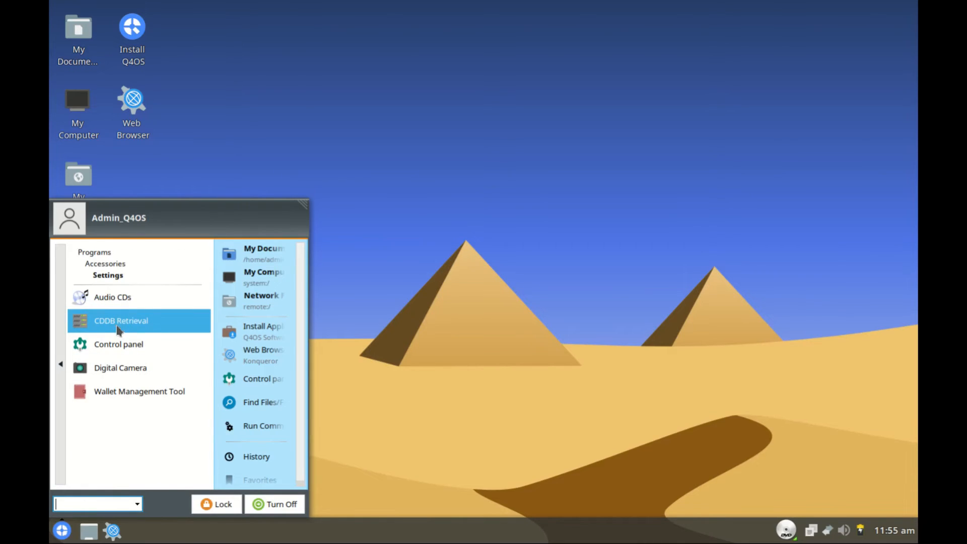
{"action": "mouse_move", "coordinate": [139, 345]}
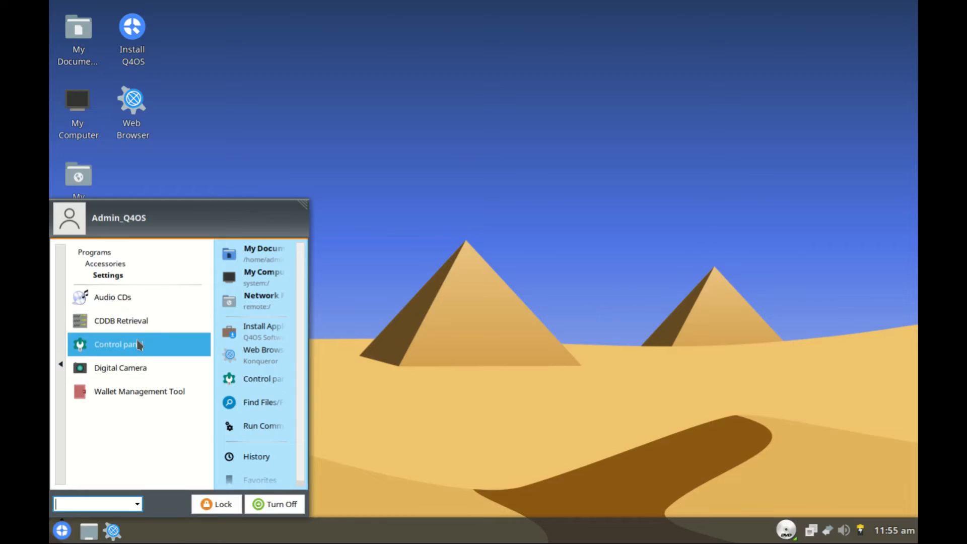
{"action": "mouse_move", "coordinate": [139, 367]}
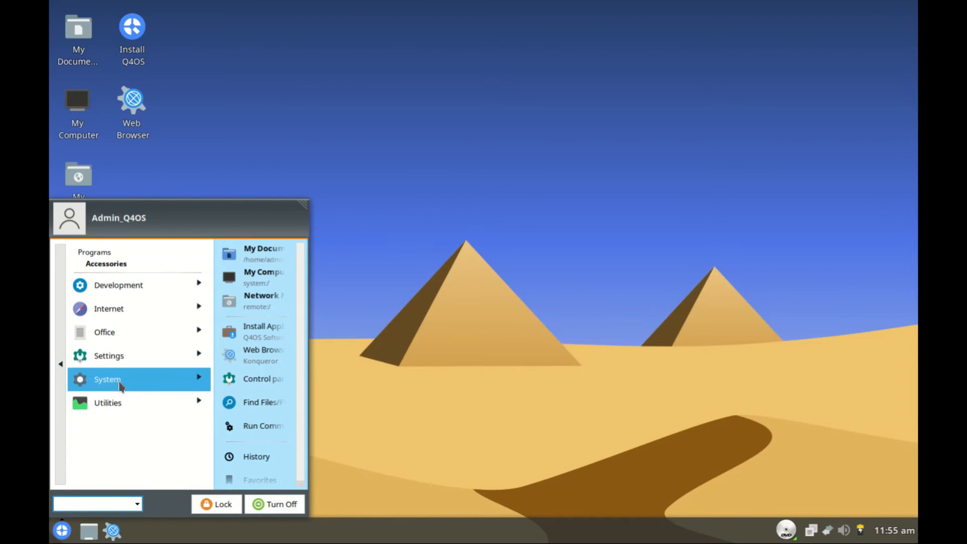
Run Process Viewer (Htop) from Accessories > System, view the processes and close it.
{"action": "left_click", "coordinate": [108, 379]}
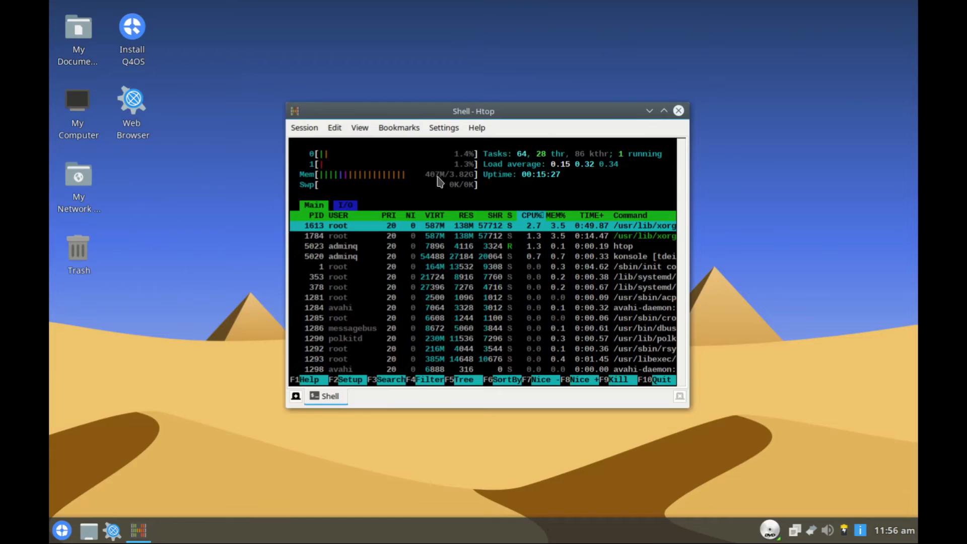
{"action": "left_click", "coordinate": [61, 531]}
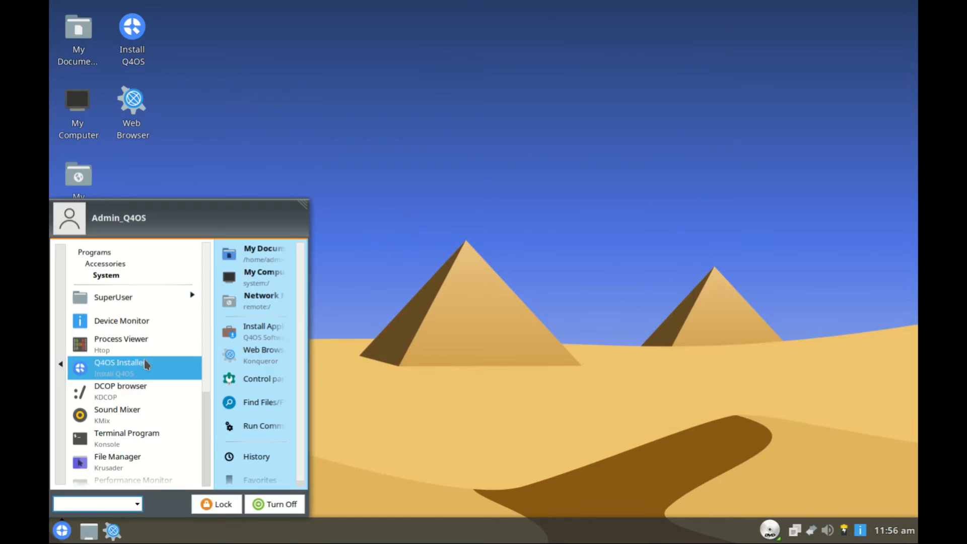
{"action": "mouse_move", "coordinate": [134, 391]}
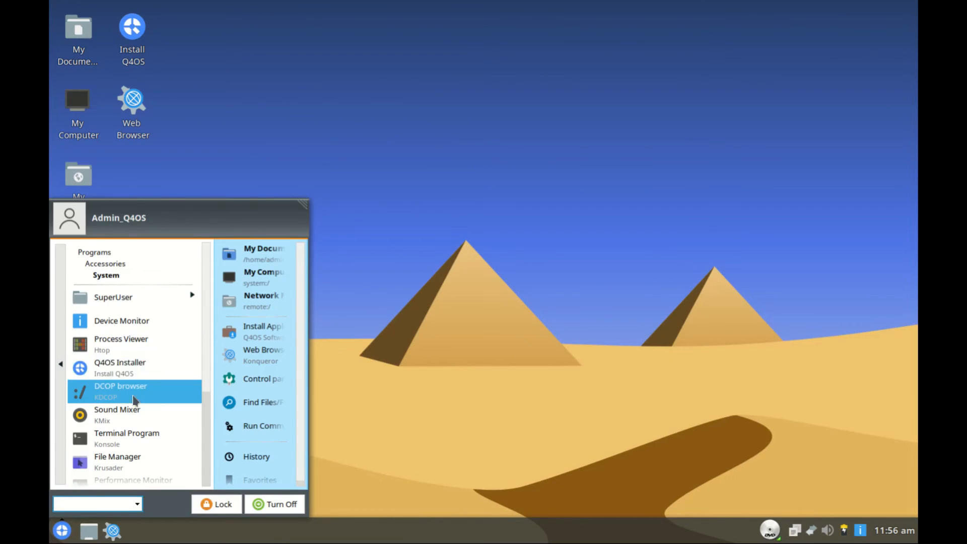
{"action": "mouse_move", "coordinate": [117, 415]}
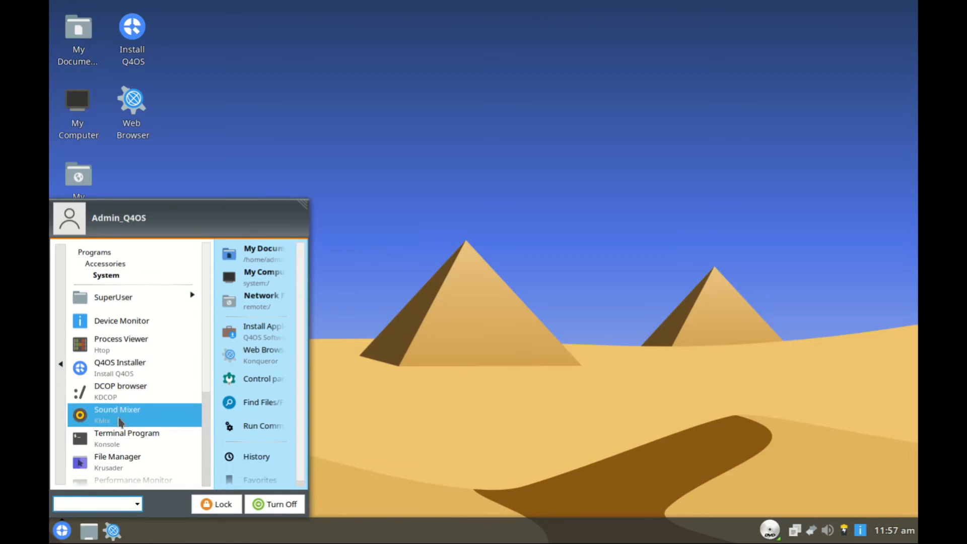
Launch KSysGuard from the System submenu, view the System Load worksheet and consult the Help menu.
{"action": "scroll", "scroll_direction": "down", "scroll_amount": 3}
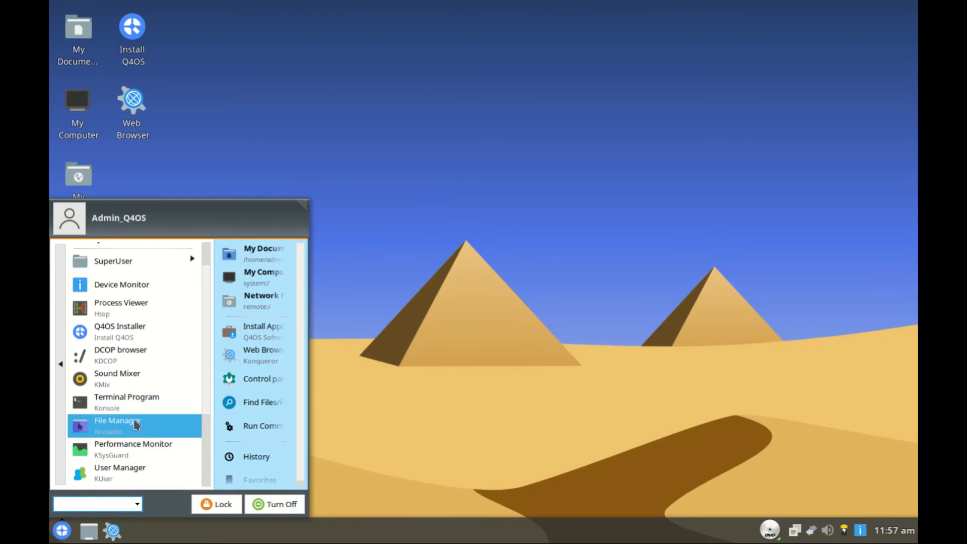
{"action": "mouse_move", "coordinate": [133, 448]}
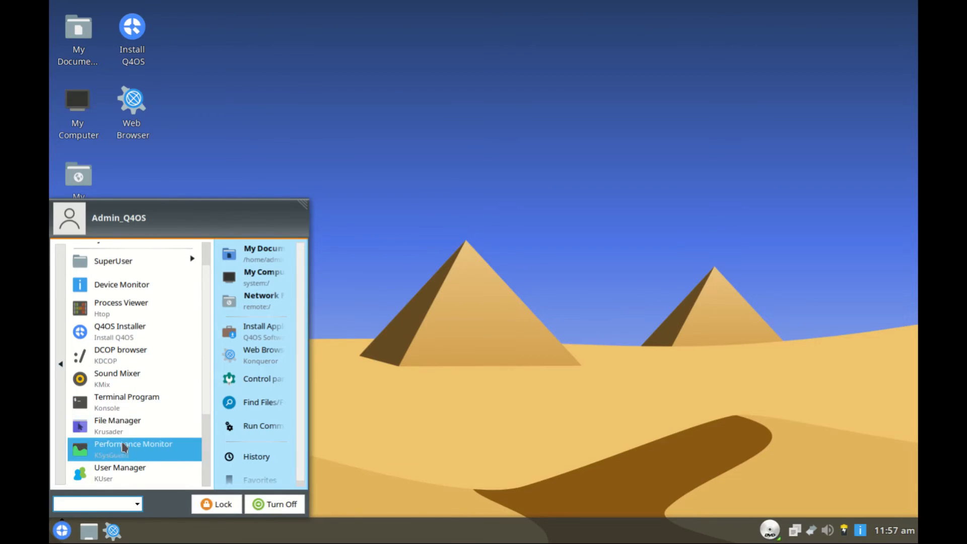
{"action": "left_click", "coordinate": [133, 448]}
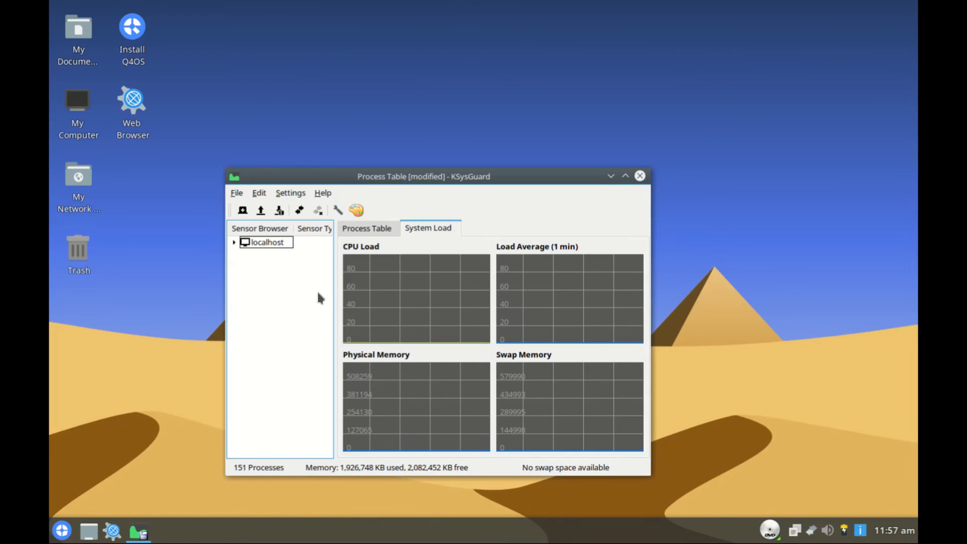
{"action": "mouse_move", "coordinate": [475, 386]}
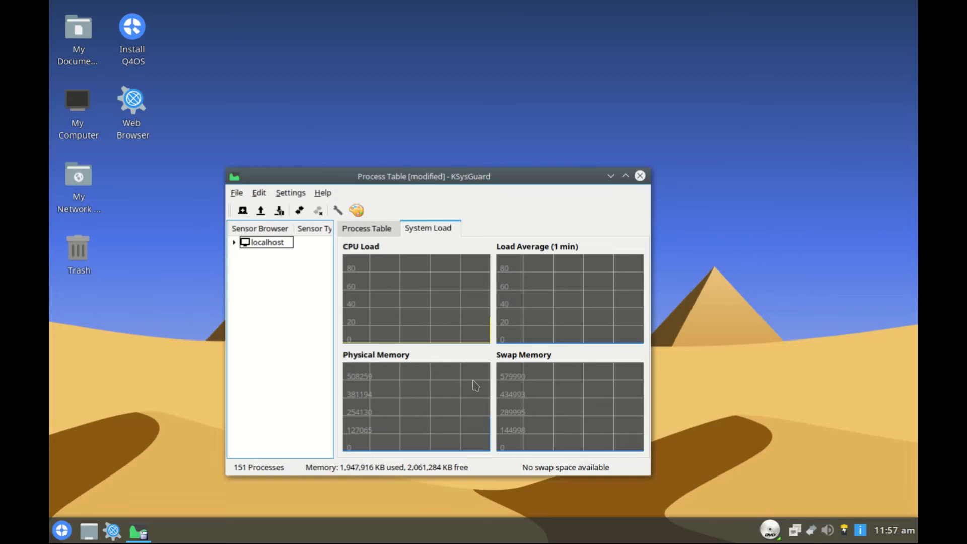
{"action": "left_click", "coordinate": [266, 242]}
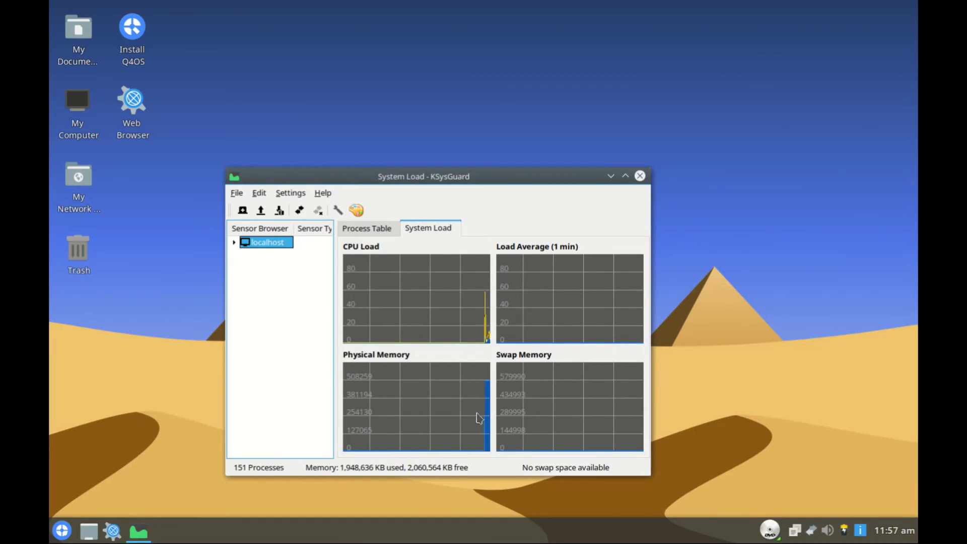
{"action": "left_click", "coordinate": [323, 192]}
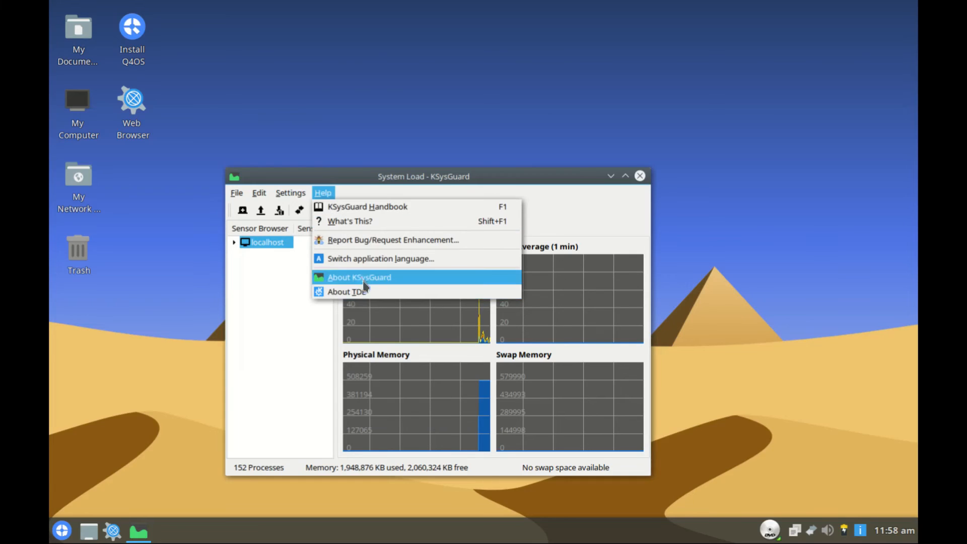
{"action": "left_click", "coordinate": [358, 277]}
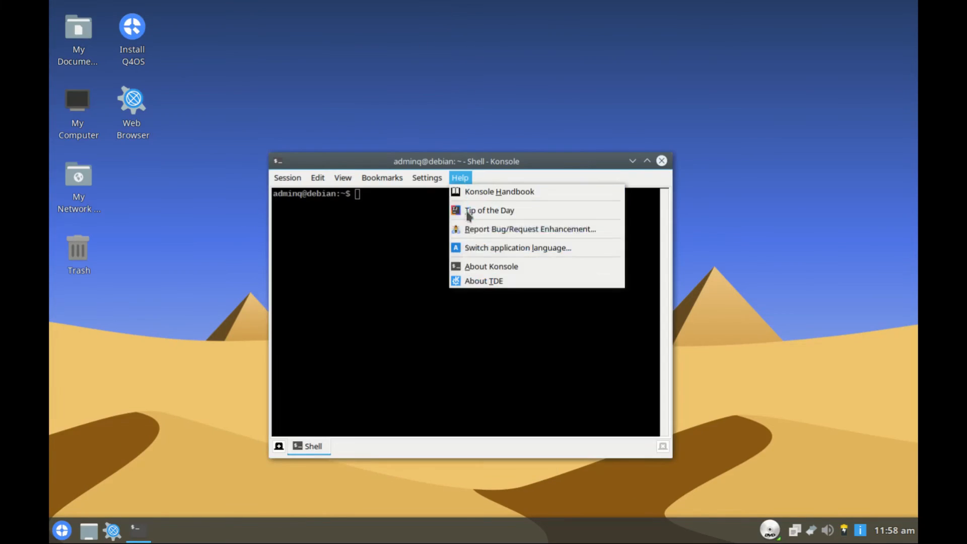
Check About Konsole showing version 1.6.6 on Trinity R14.1.1, then dismiss it.
{"action": "left_click", "coordinate": [490, 266]}
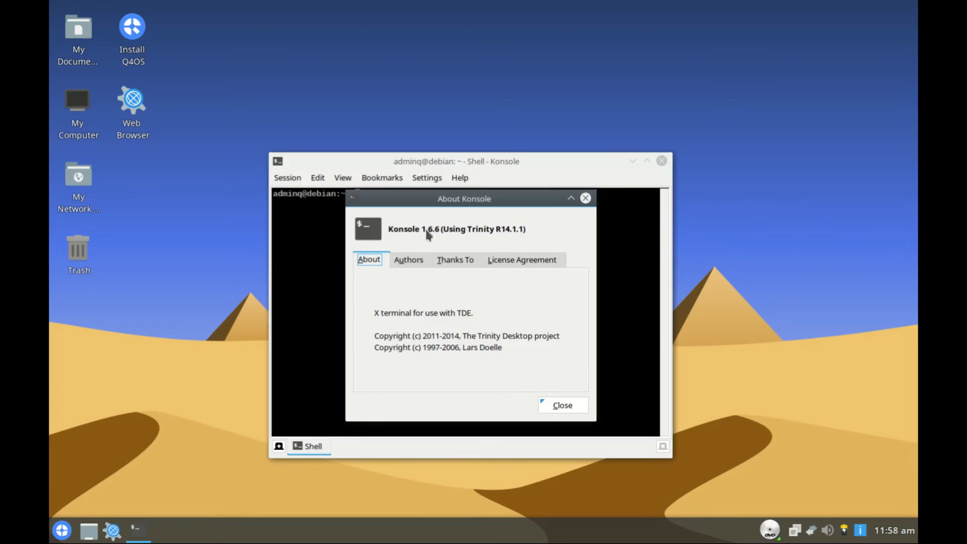
{"action": "mouse_move", "coordinate": [483, 246]}
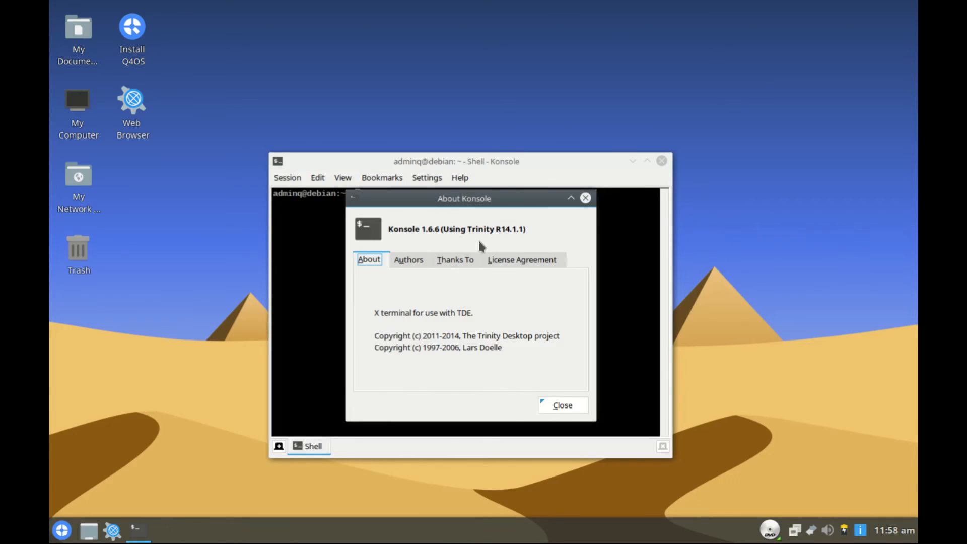
{"action": "left_click", "coordinate": [562, 405]}
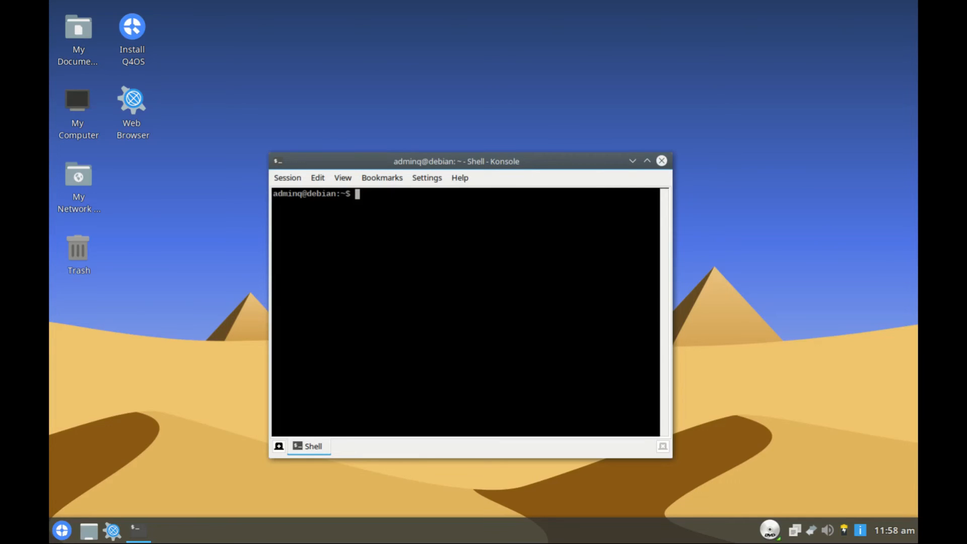
Run neofetch, which returns 'command not found', then close the Konsole window.
{"action": "type", "text": "neofe"}
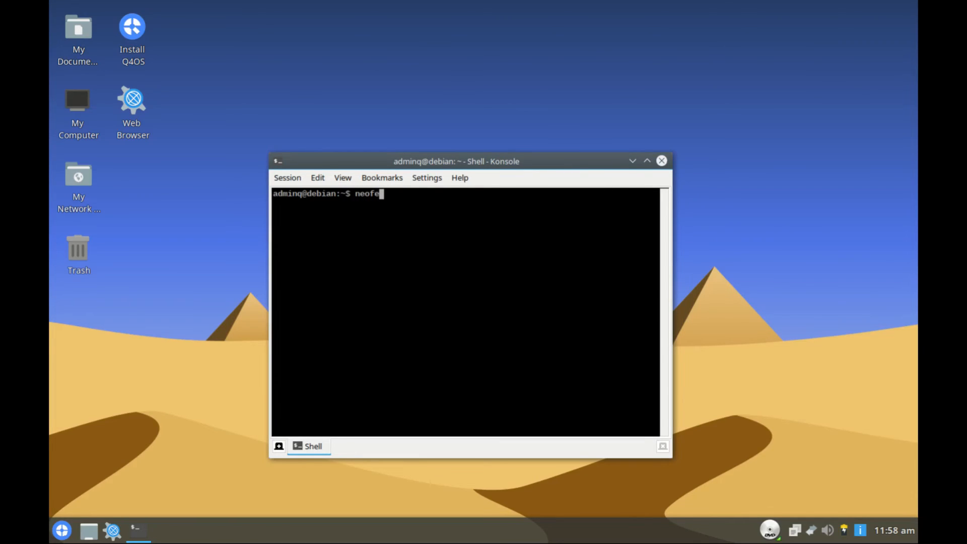
{"action": "type", "text": "tch"}
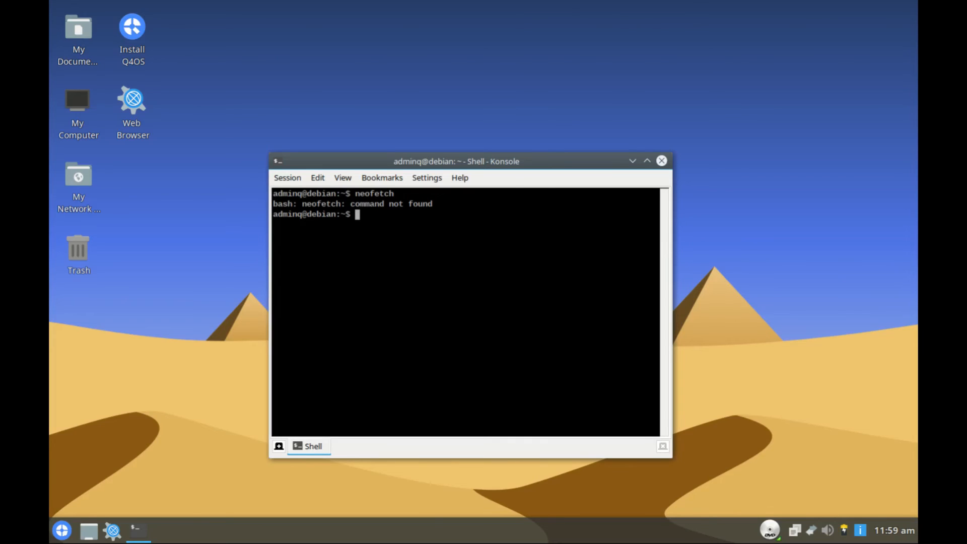
{"action": "mouse_move", "coordinate": [408, 266]}
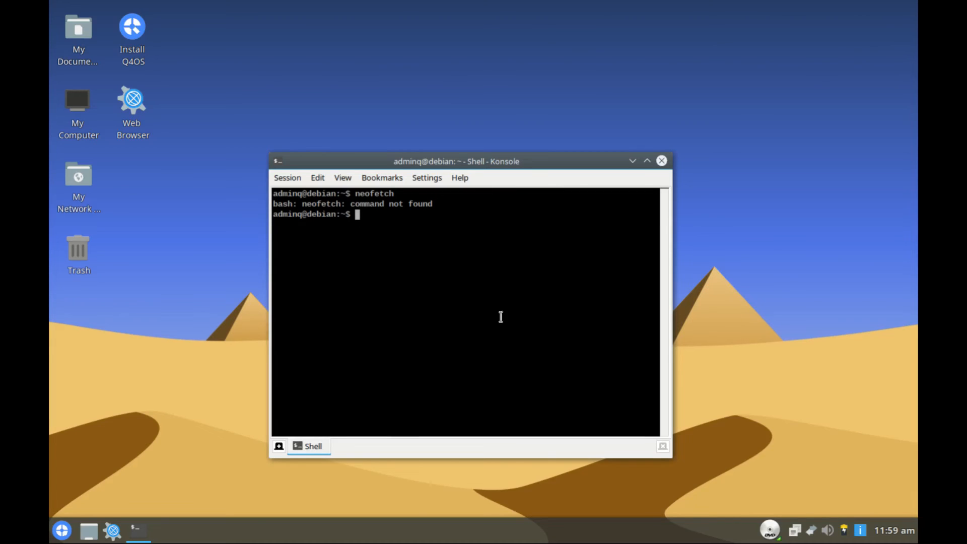
{"action": "mouse_move", "coordinate": [420, 302]}
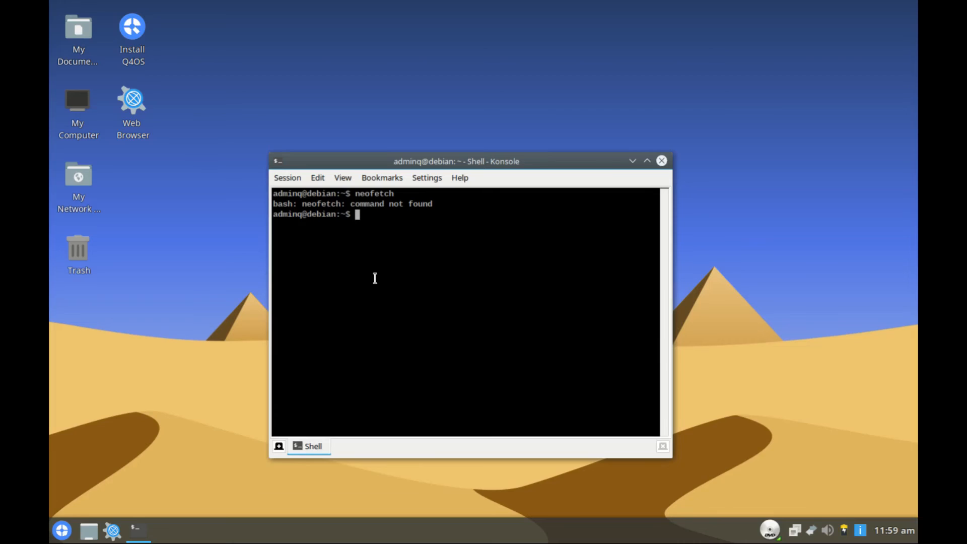
{"action": "mouse_move", "coordinate": [394, 223]}
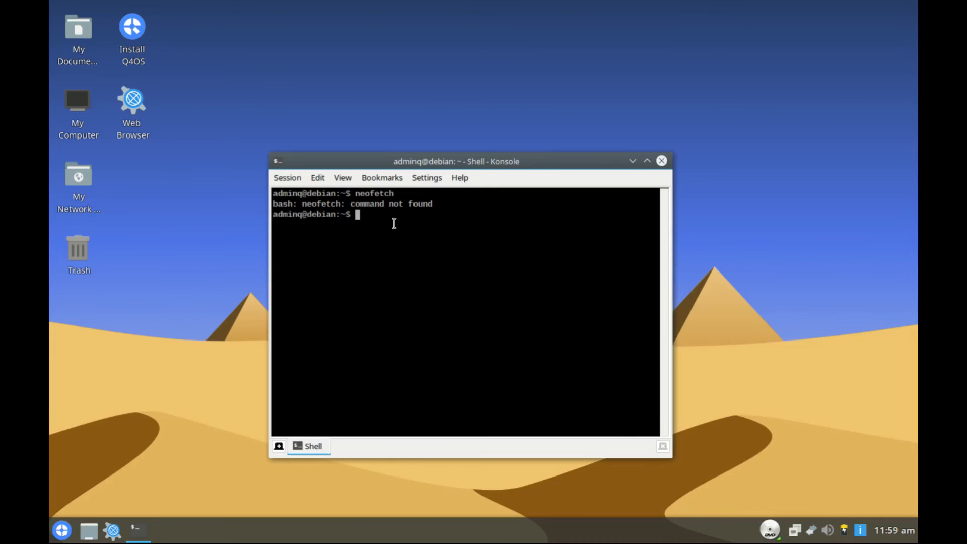
{"action": "mouse_move", "coordinate": [414, 236]}
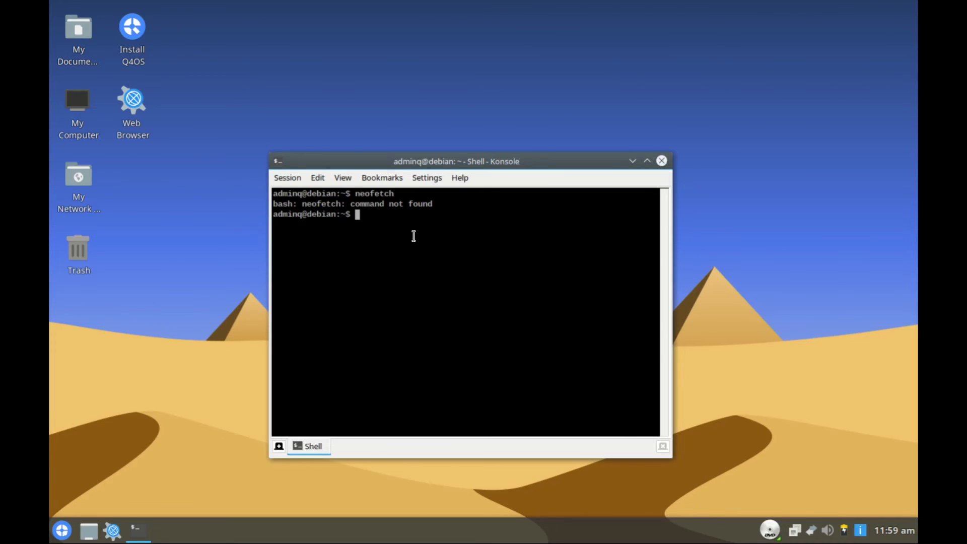
{"action": "left_click", "coordinate": [662, 161]}
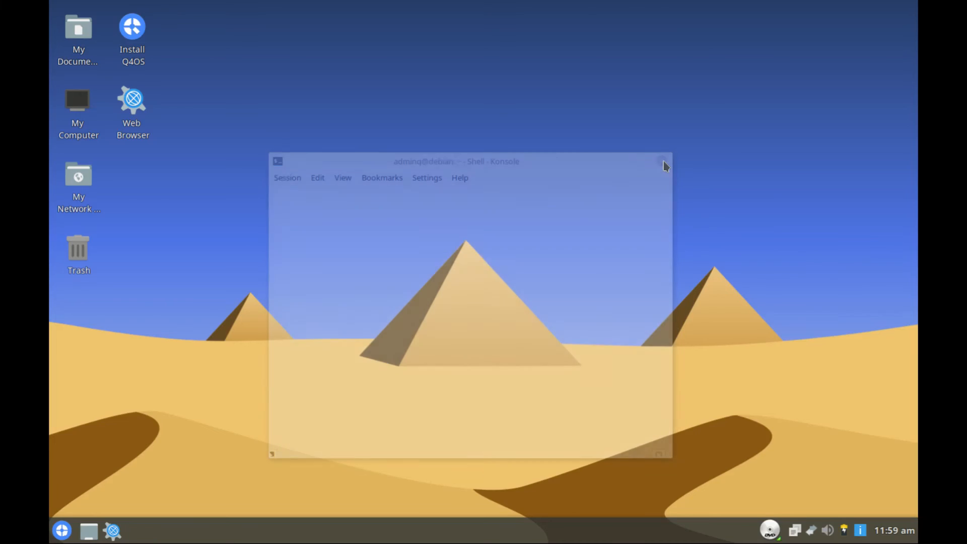
{"action": "left_click", "coordinate": [61, 531]}
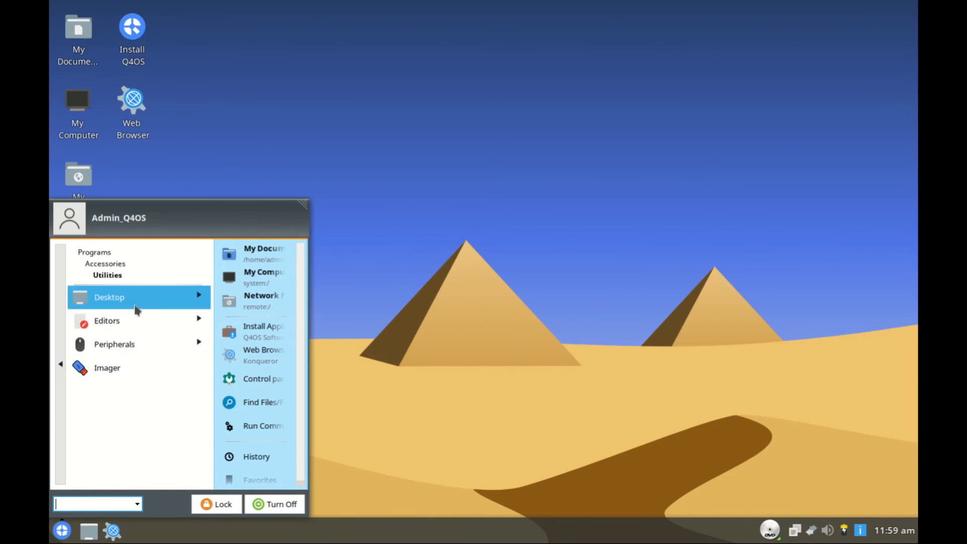
{"action": "mouse_move", "coordinate": [135, 375]}
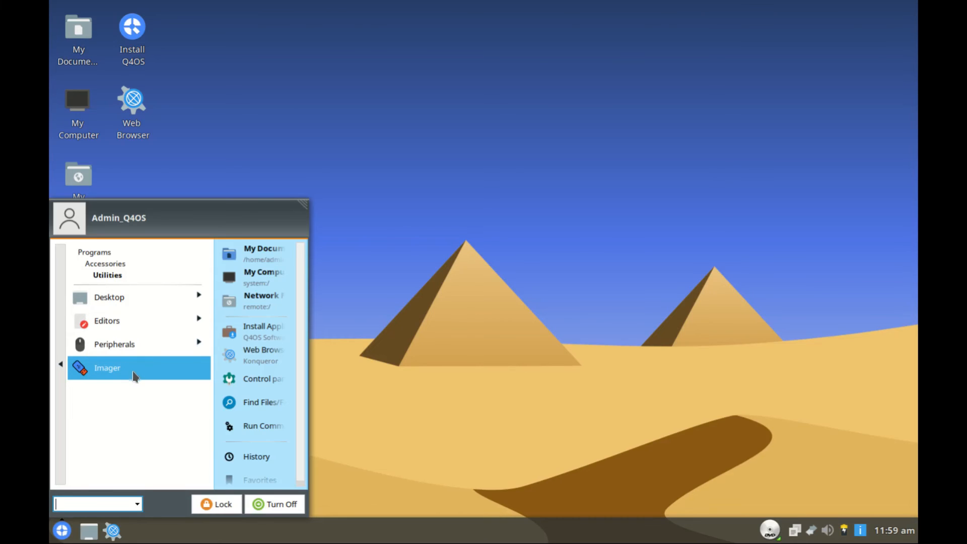
{"action": "left_click", "coordinate": [108, 368]}
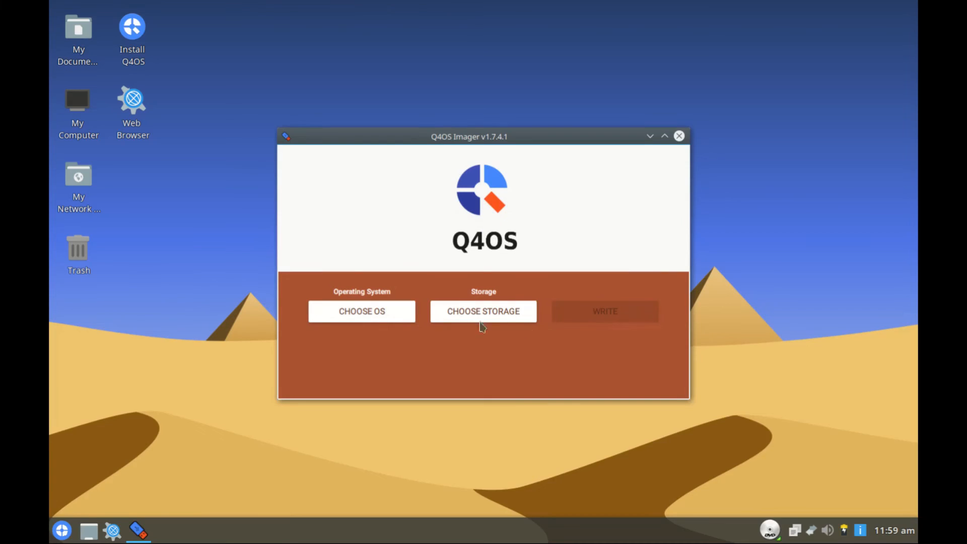
{"action": "mouse_move", "coordinate": [518, 247]}
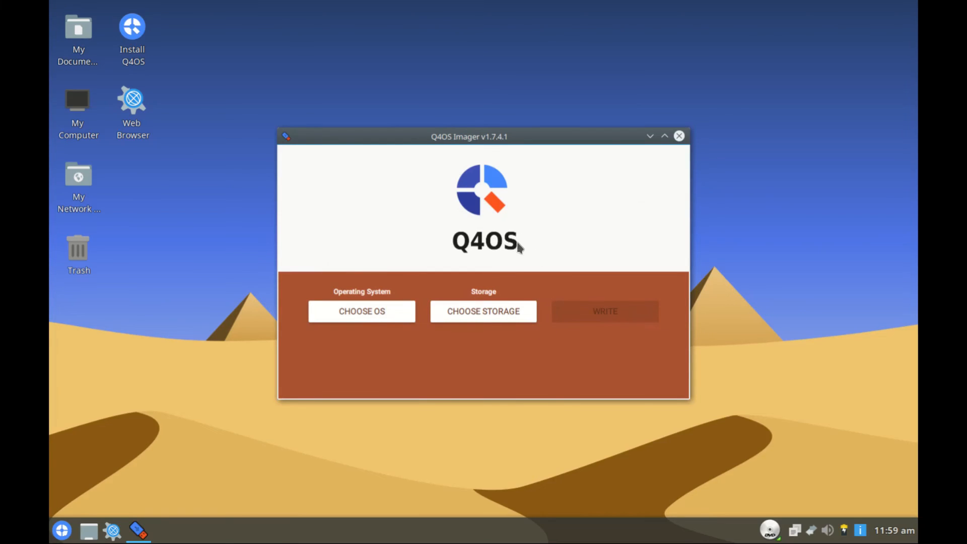
{"action": "mouse_move", "coordinate": [552, 270]}
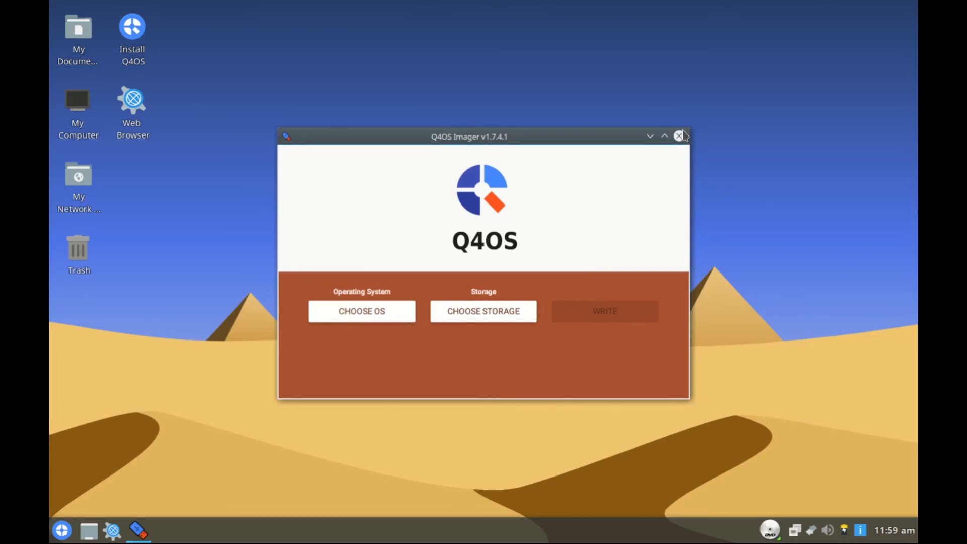
{"action": "left_click", "coordinate": [680, 136]}
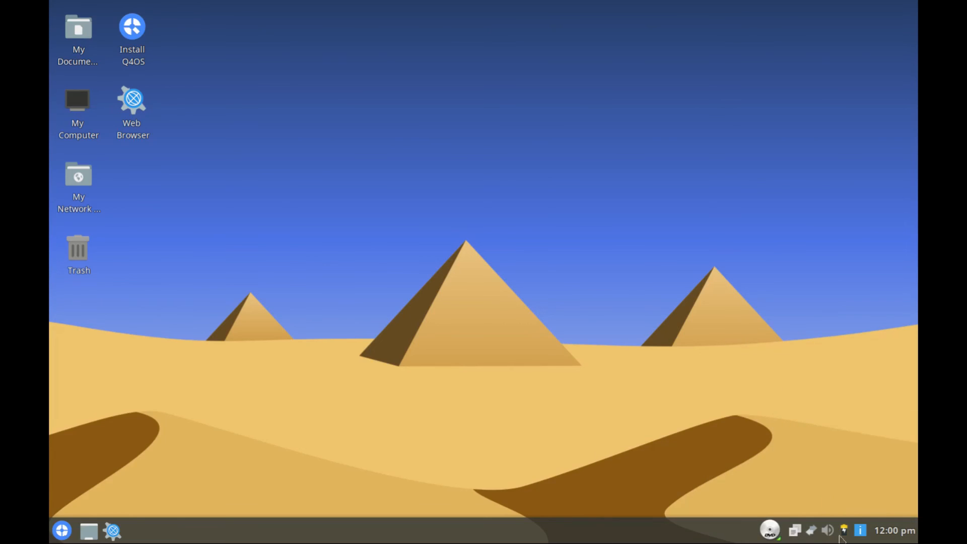
{"action": "left_click", "coordinate": [828, 530]}
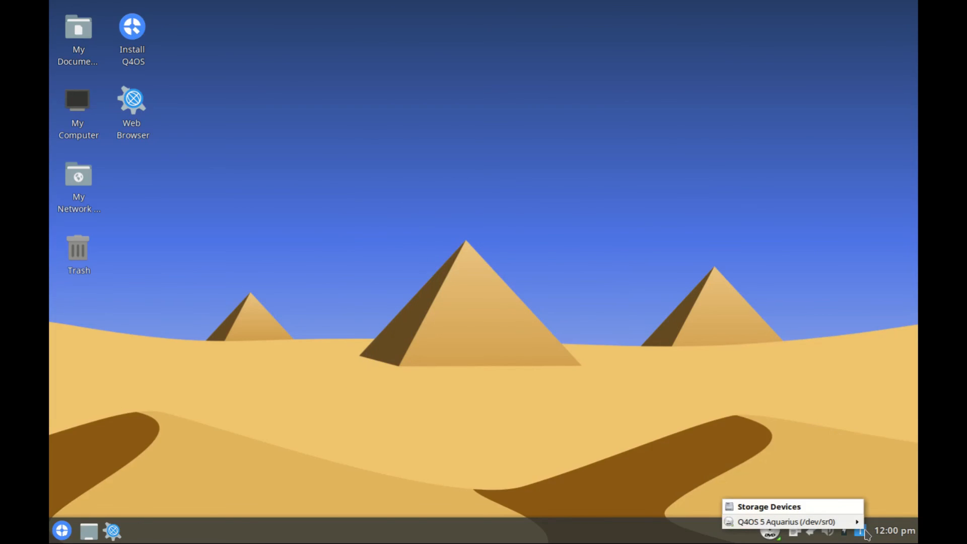
{"action": "mouse_move", "coordinate": [894, 535]}
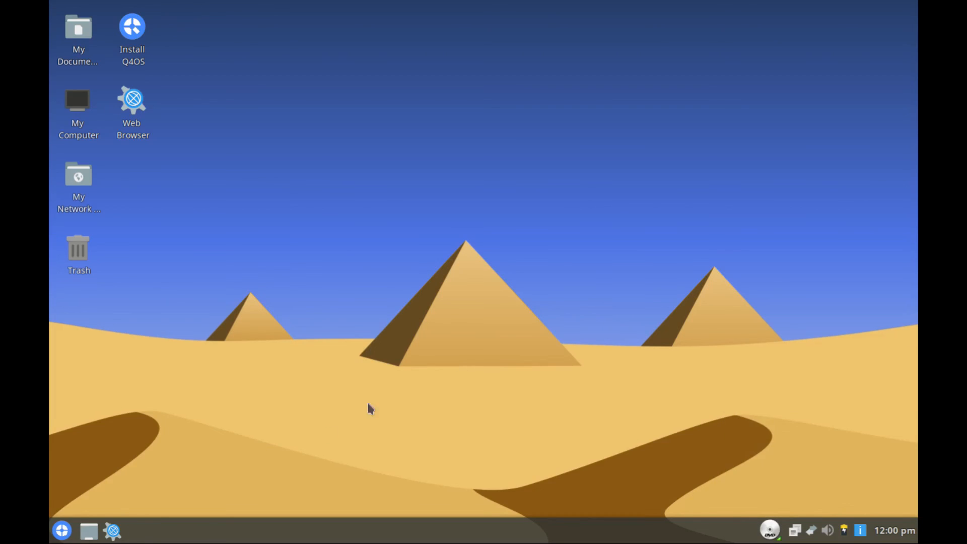
{"action": "mouse_move", "coordinate": [469, 341]}
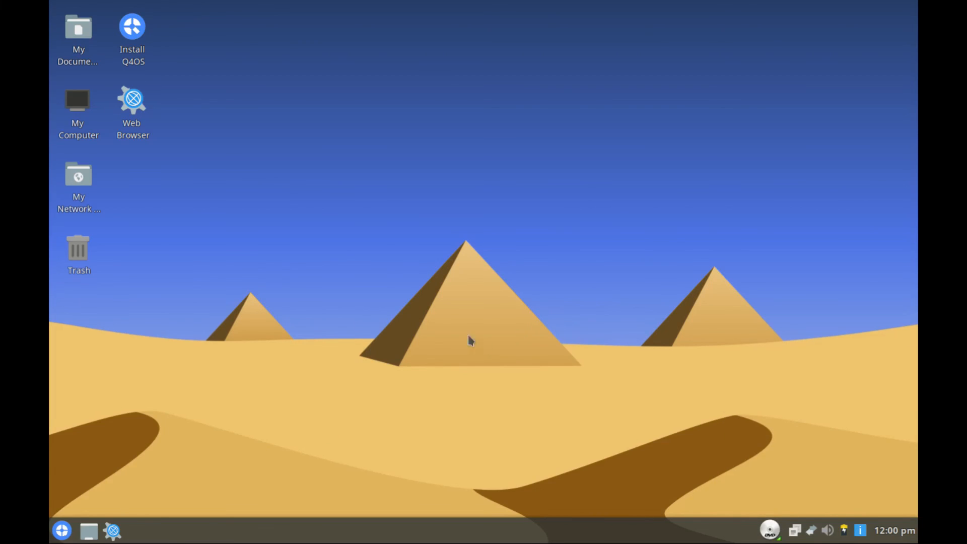
{"action": "mouse_move", "coordinate": [292, 307]}
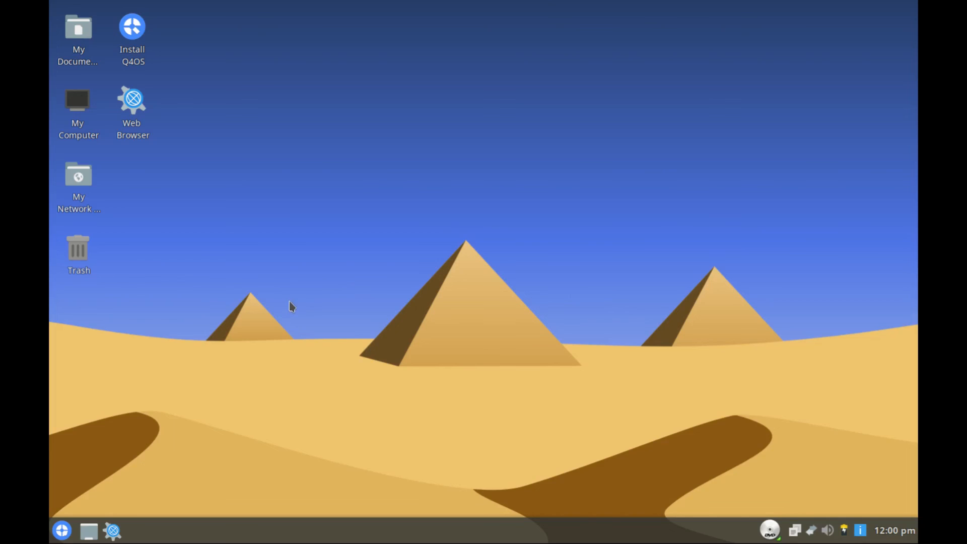
{"action": "left_click", "coordinate": [61, 530]}
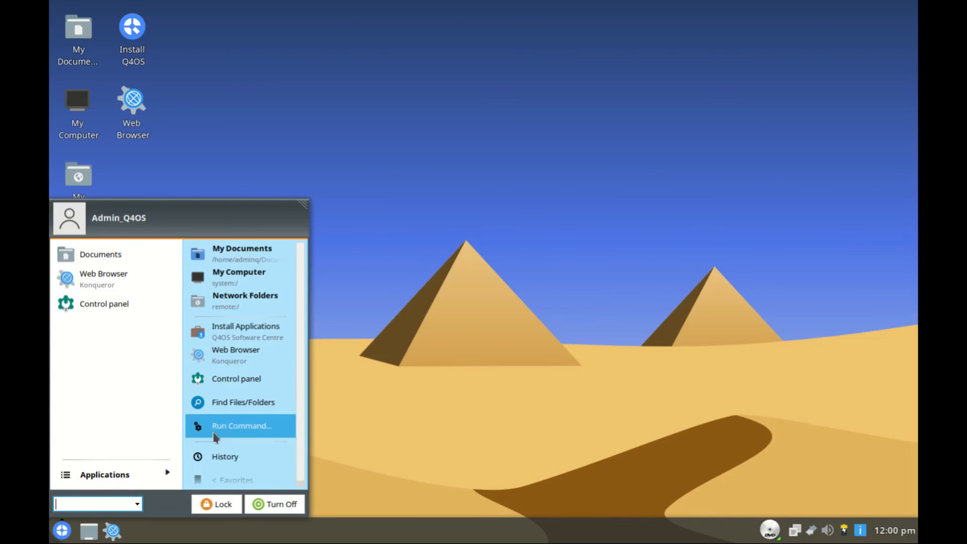
{"action": "mouse_move", "coordinate": [247, 457]}
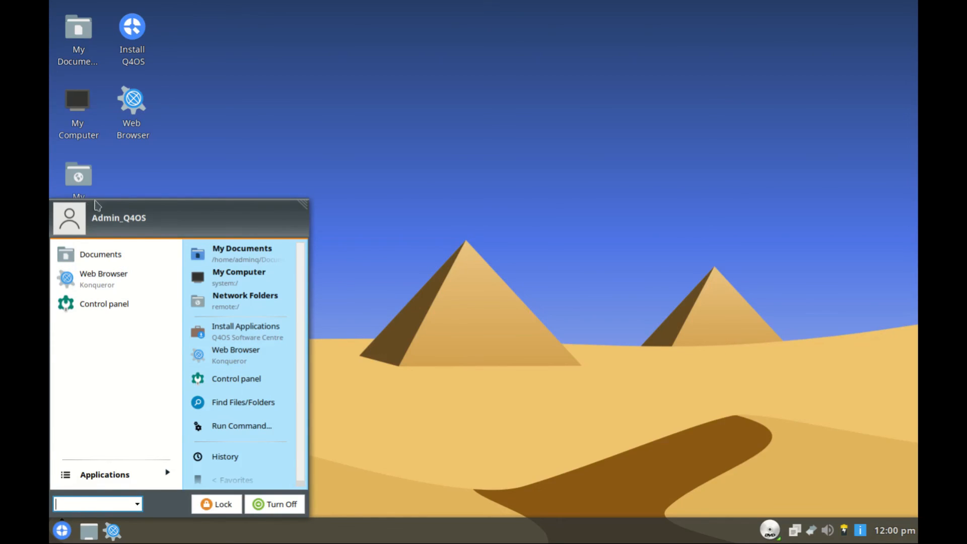
{"action": "mouse_move", "coordinate": [232, 333]}
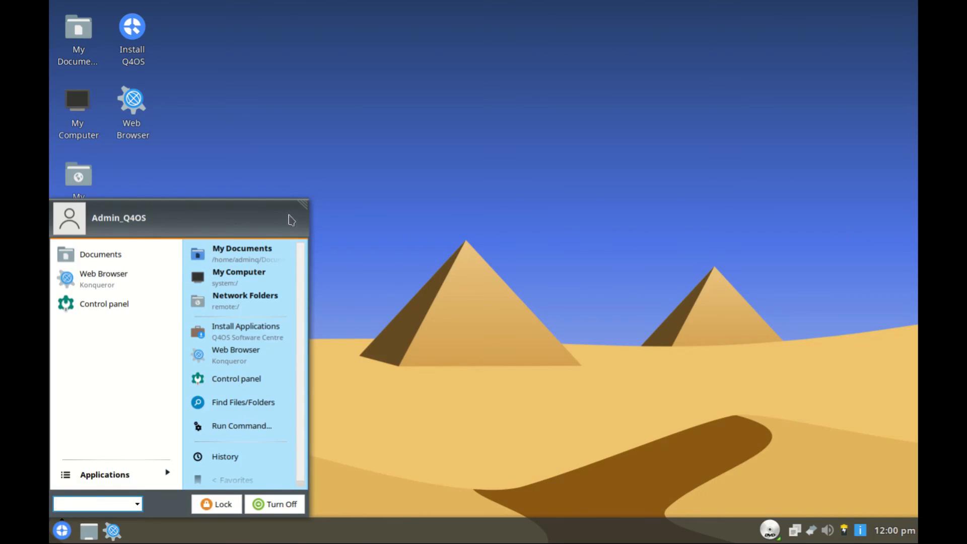
{"action": "left_click", "coordinate": [239, 277]}
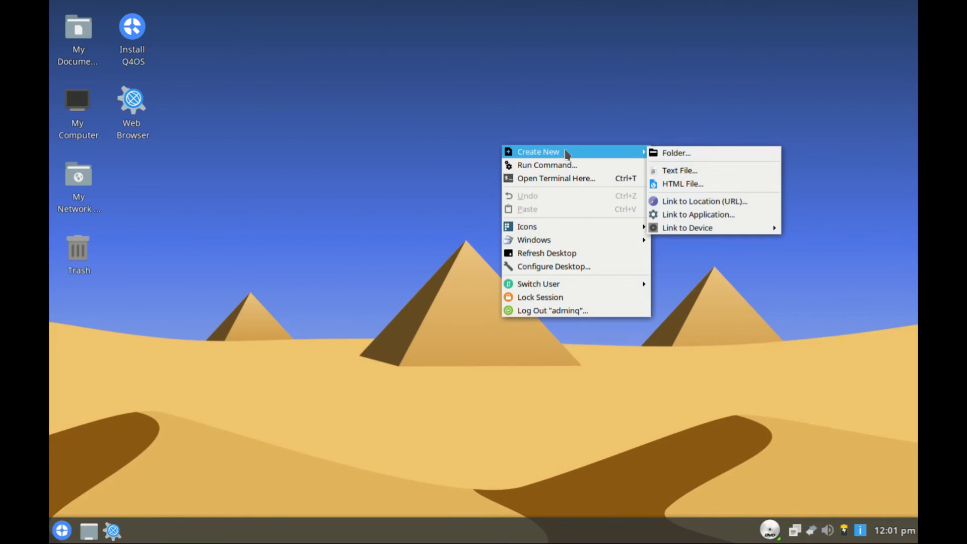
{"action": "mouse_move", "coordinate": [546, 164]}
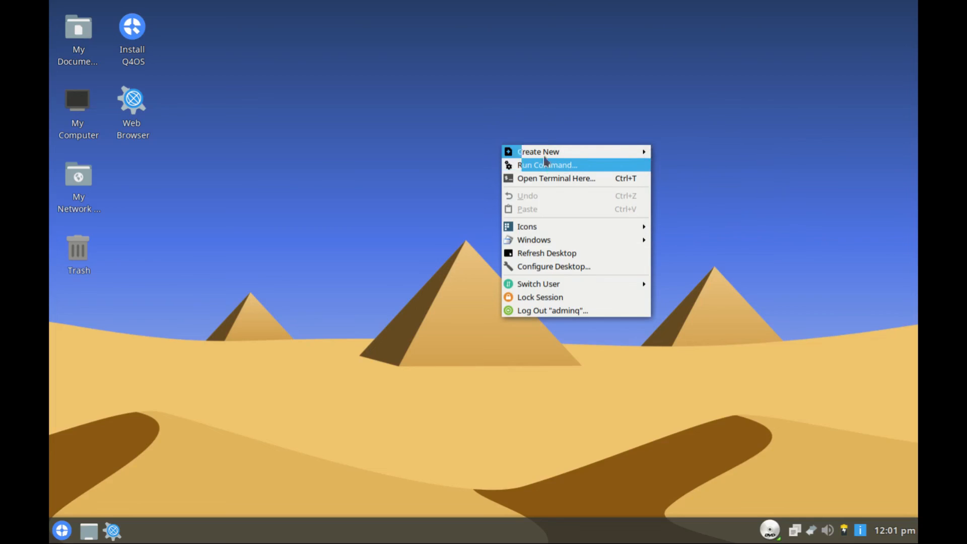
{"action": "mouse_move", "coordinate": [577, 150]}
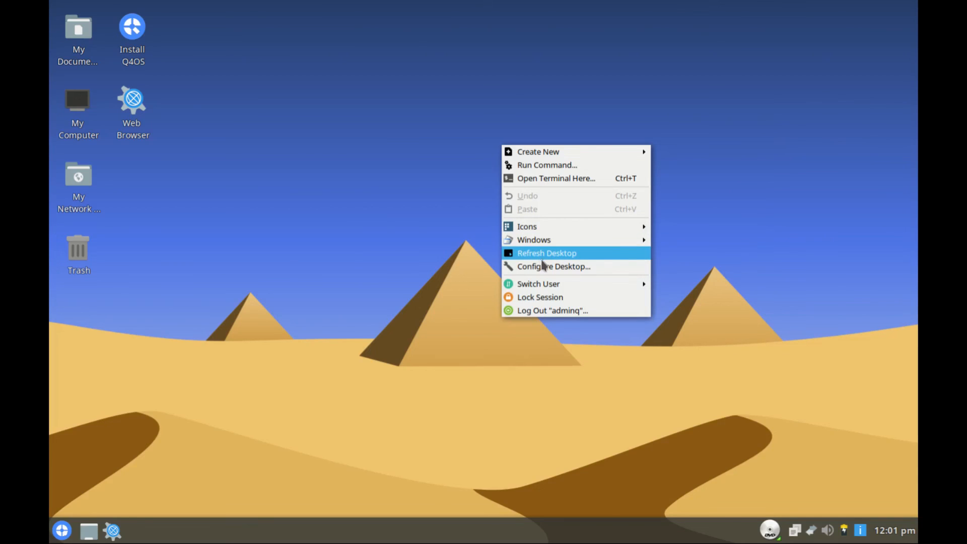
{"action": "mouse_move", "coordinate": [552, 284]}
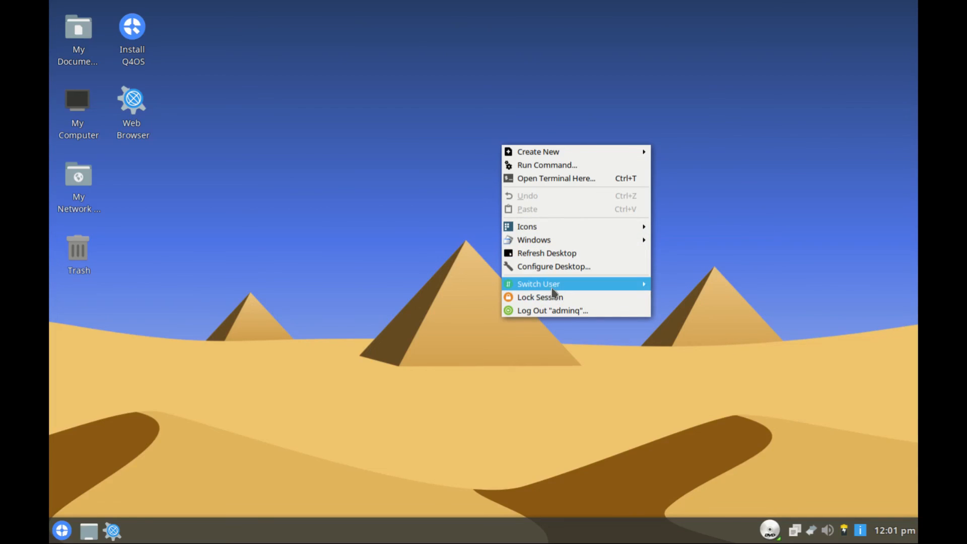
{"action": "mouse_move", "coordinate": [554, 310]}
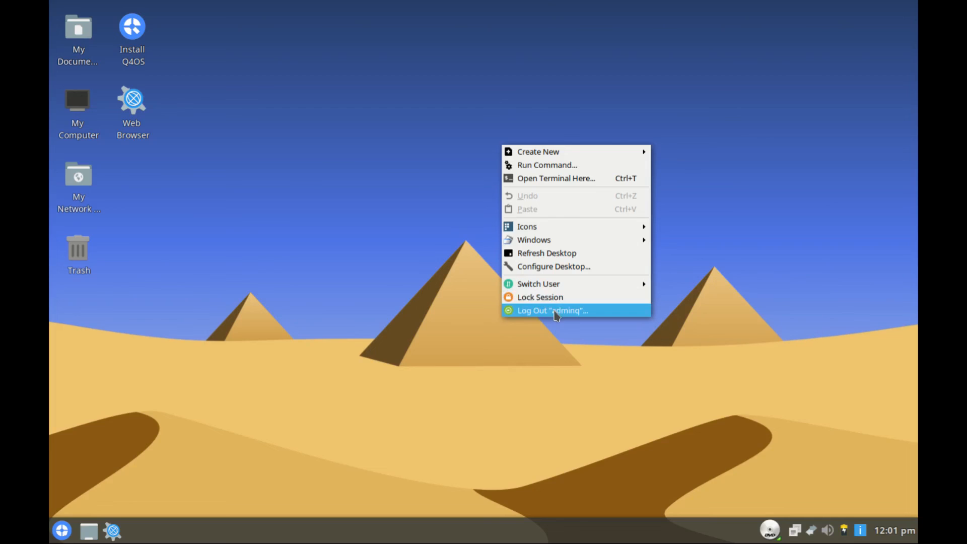
{"action": "mouse_move", "coordinate": [540, 318]}
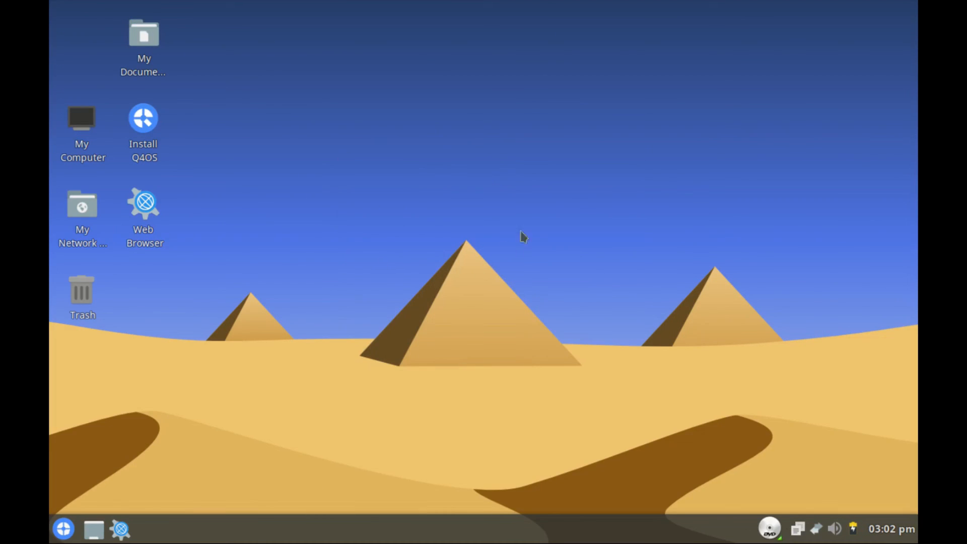
{"action": "mouse_move", "coordinate": [378, 370]}
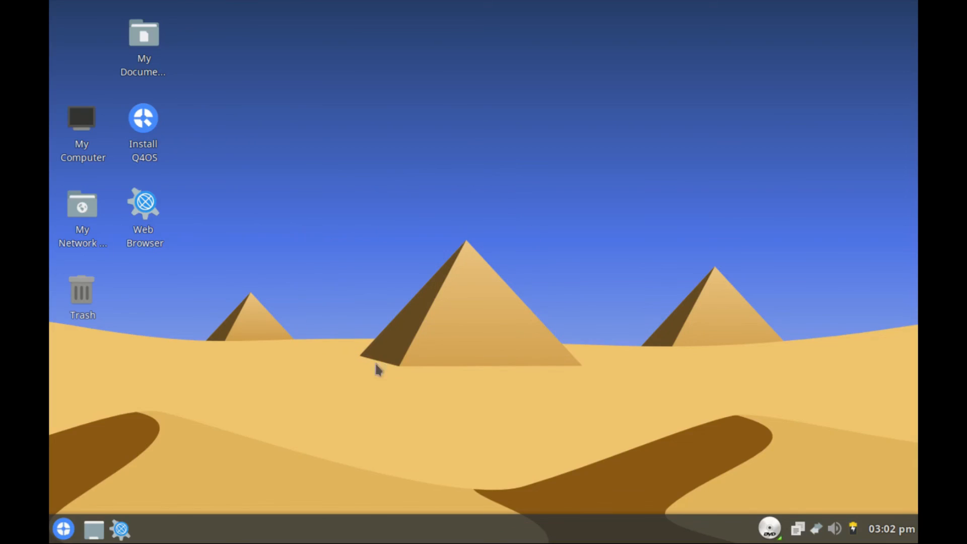
{"action": "mouse_move", "coordinate": [562, 282]}
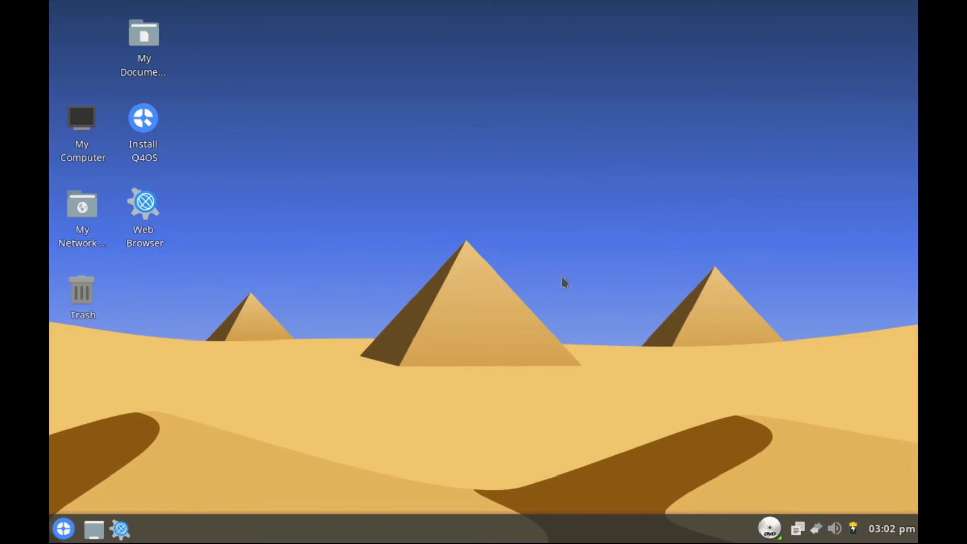
{"action": "mouse_move", "coordinate": [285, 160]}
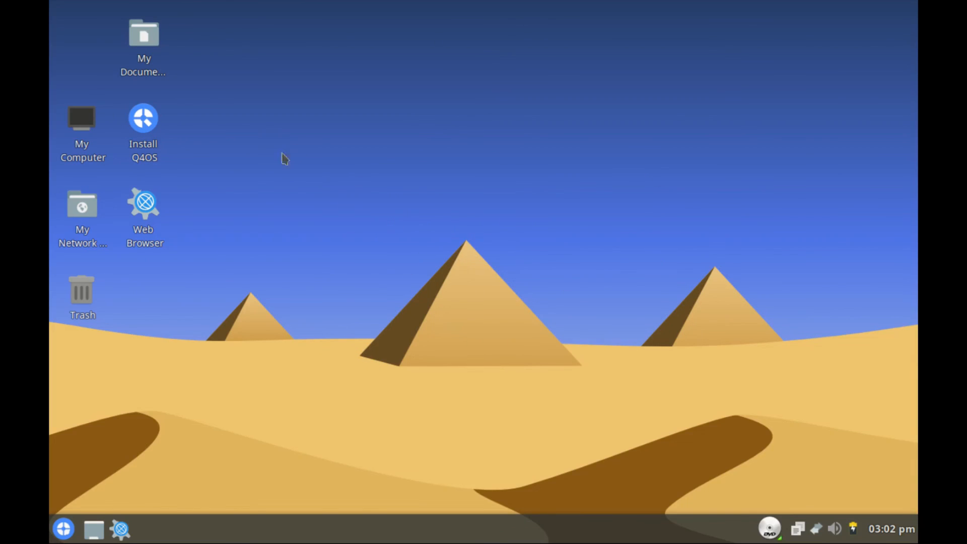